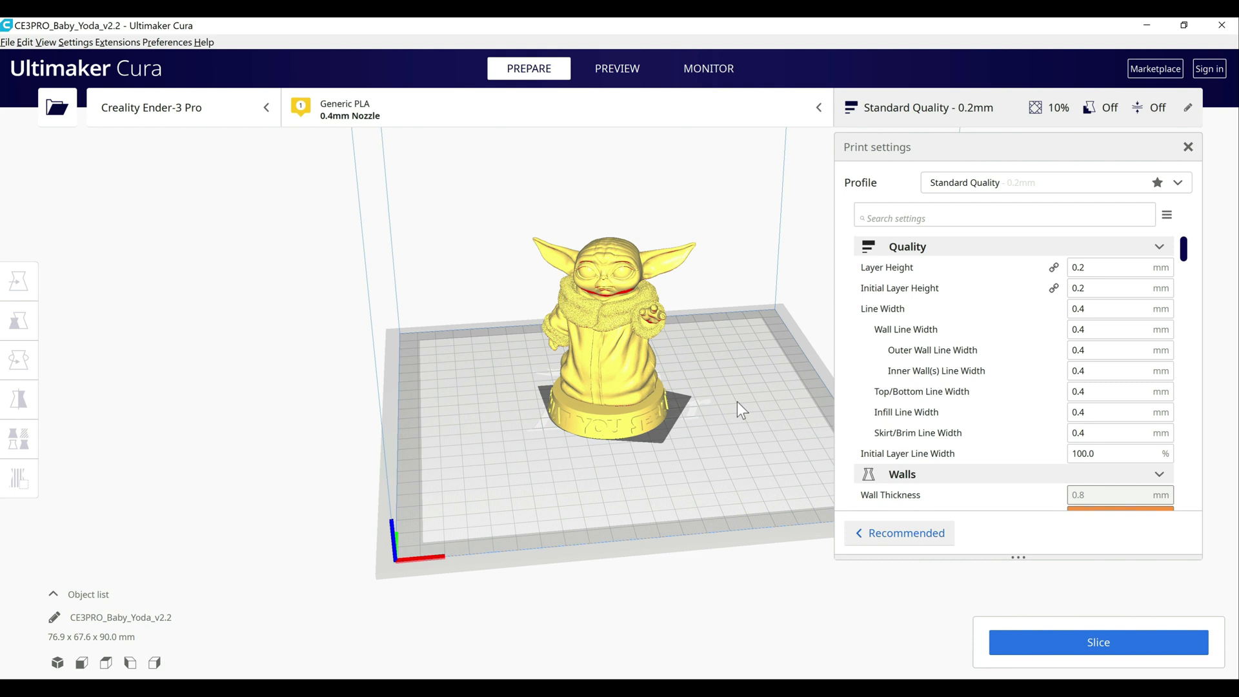
pyautogui.moveTo(671, 256)
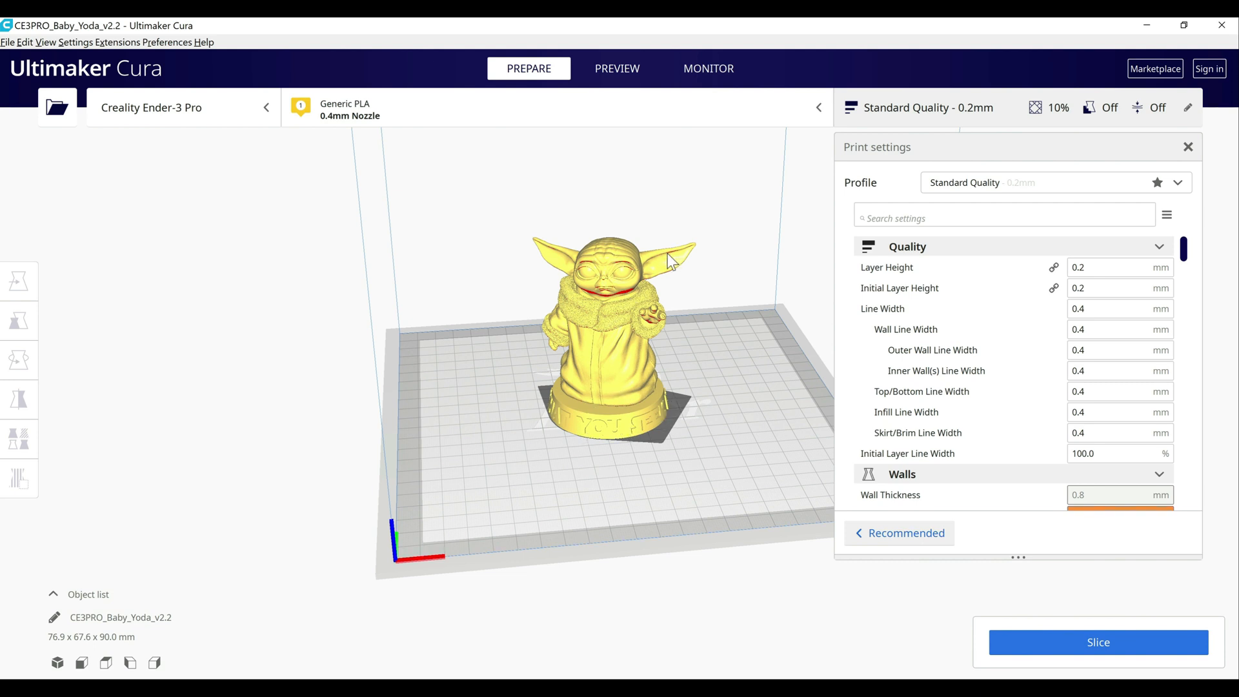
pyautogui.moveTo(683, 285)
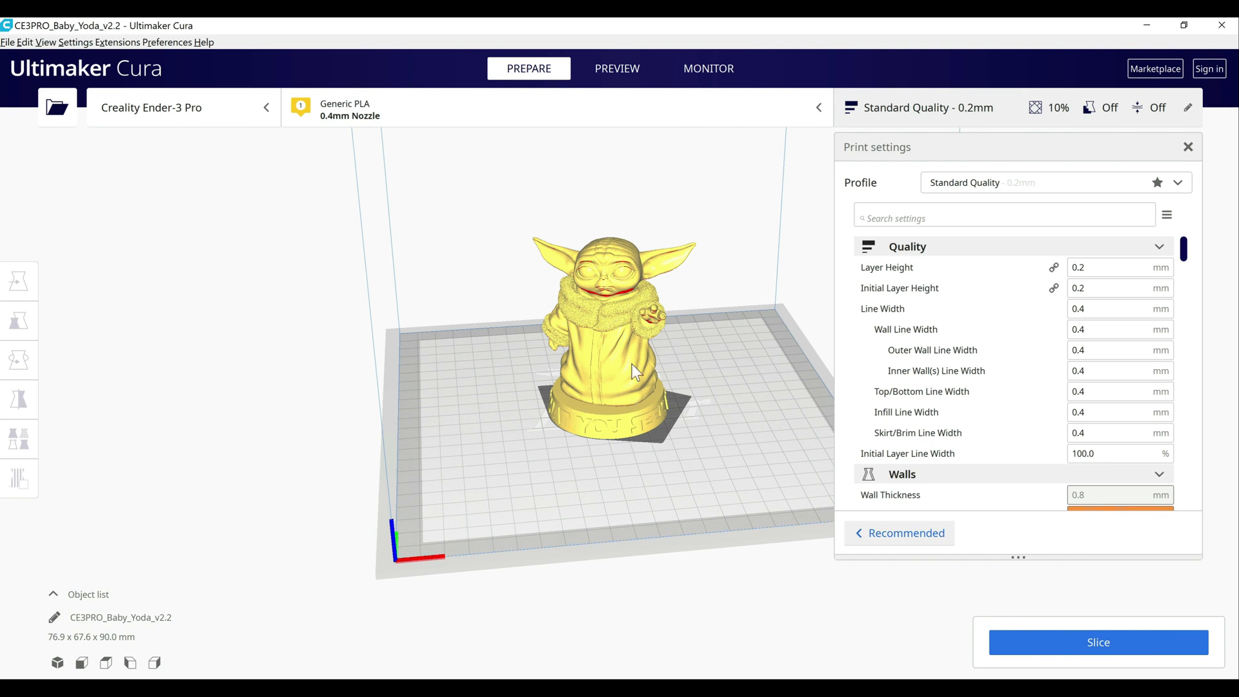
pyautogui.moveTo(673, 370)
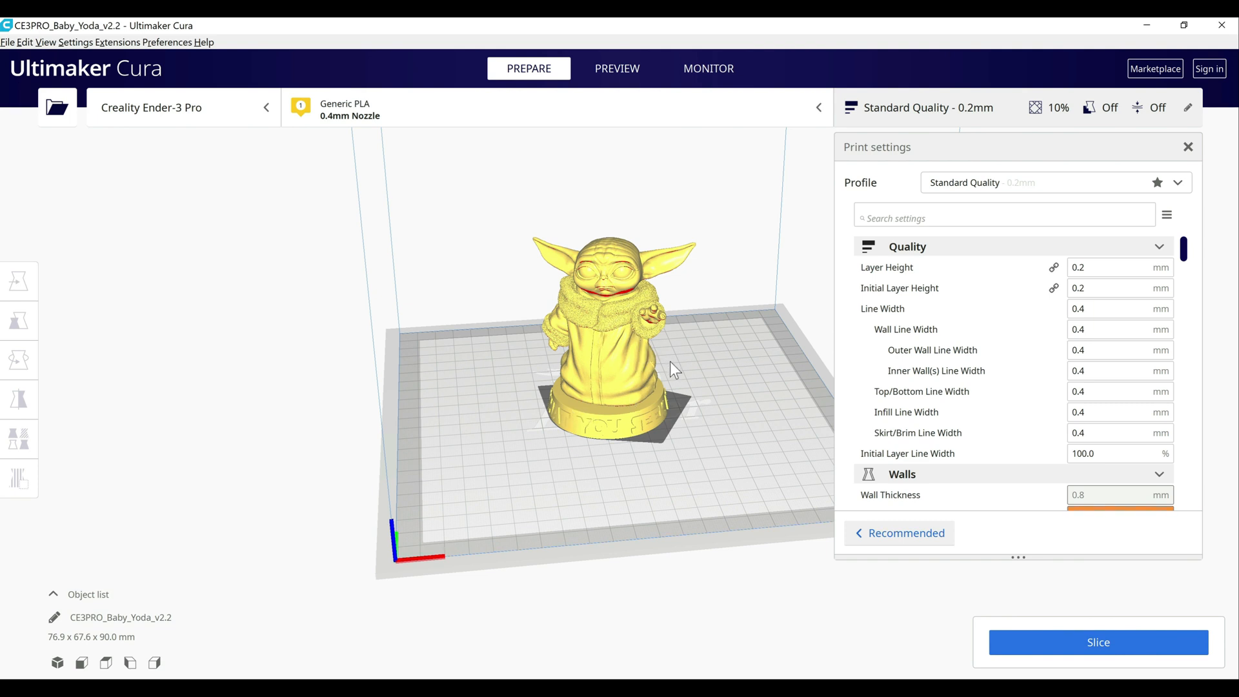
pyautogui.moveTo(641, 480)
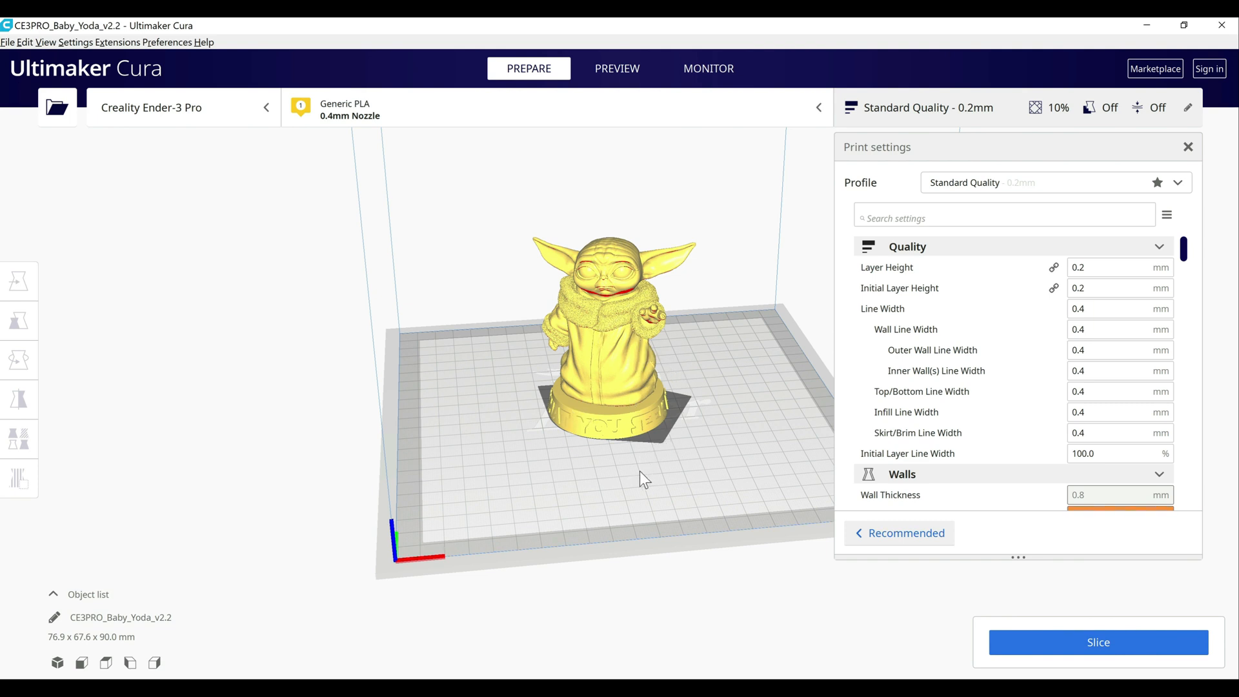
pyautogui.moveTo(621, 429)
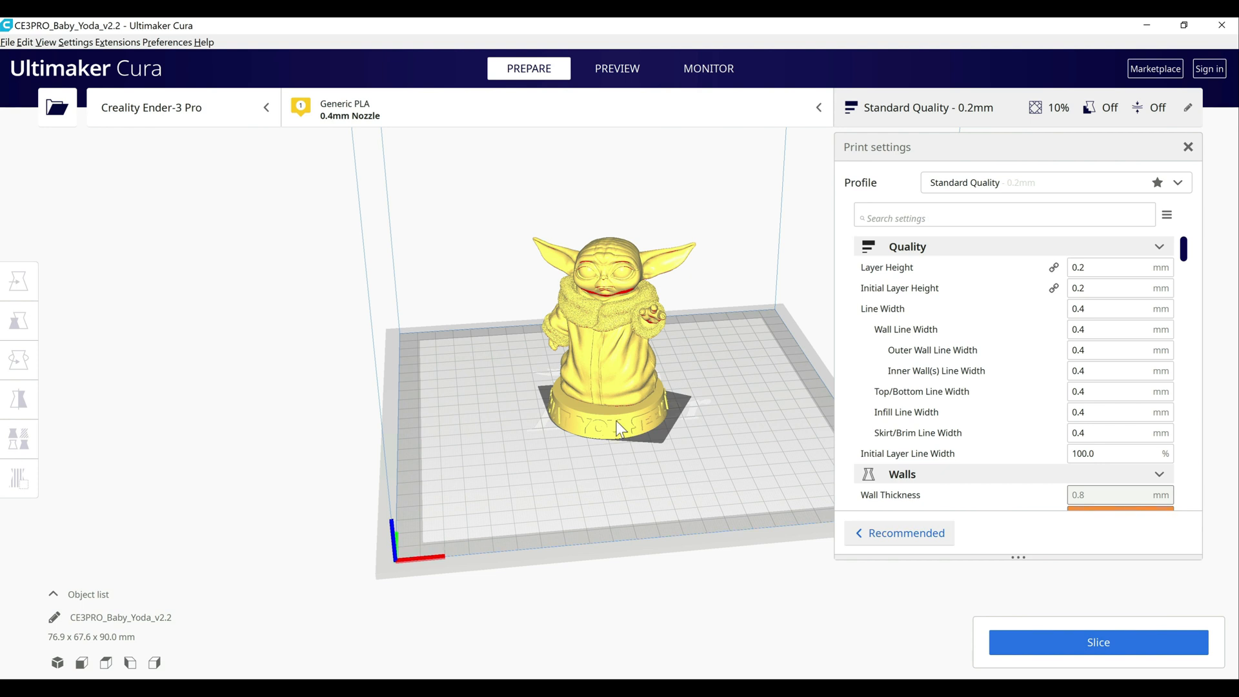
pyautogui.moveTo(684, 273)
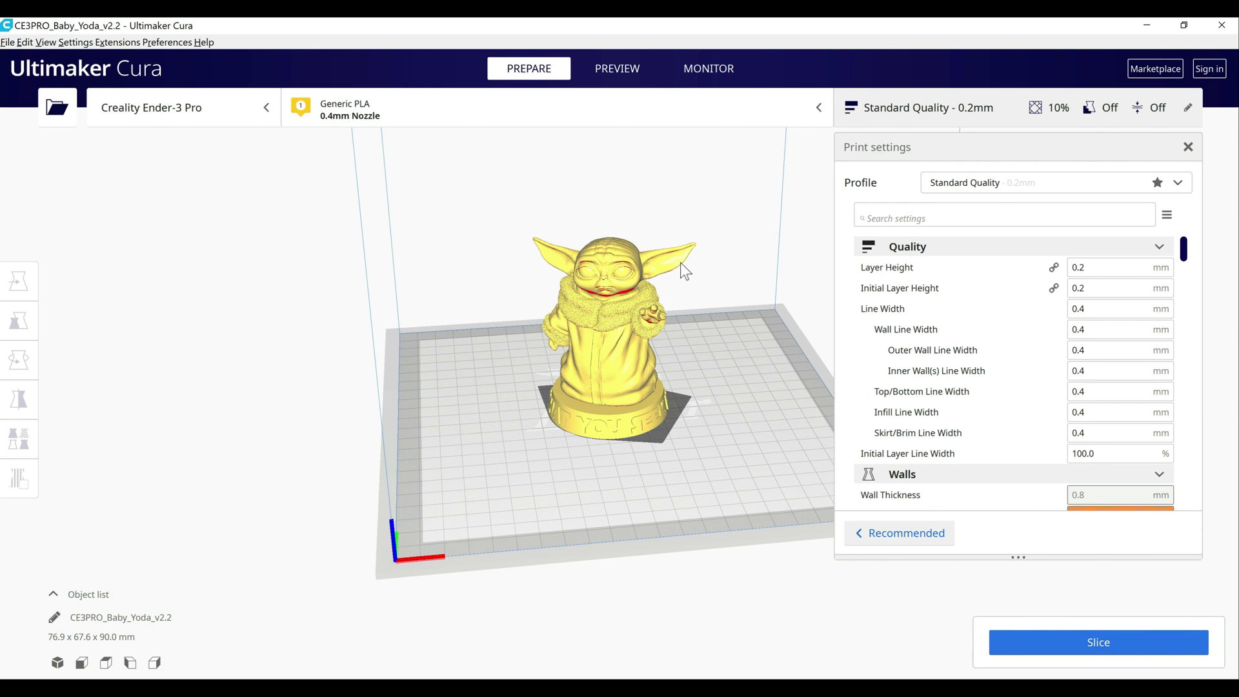
pyautogui.moveTo(692, 278)
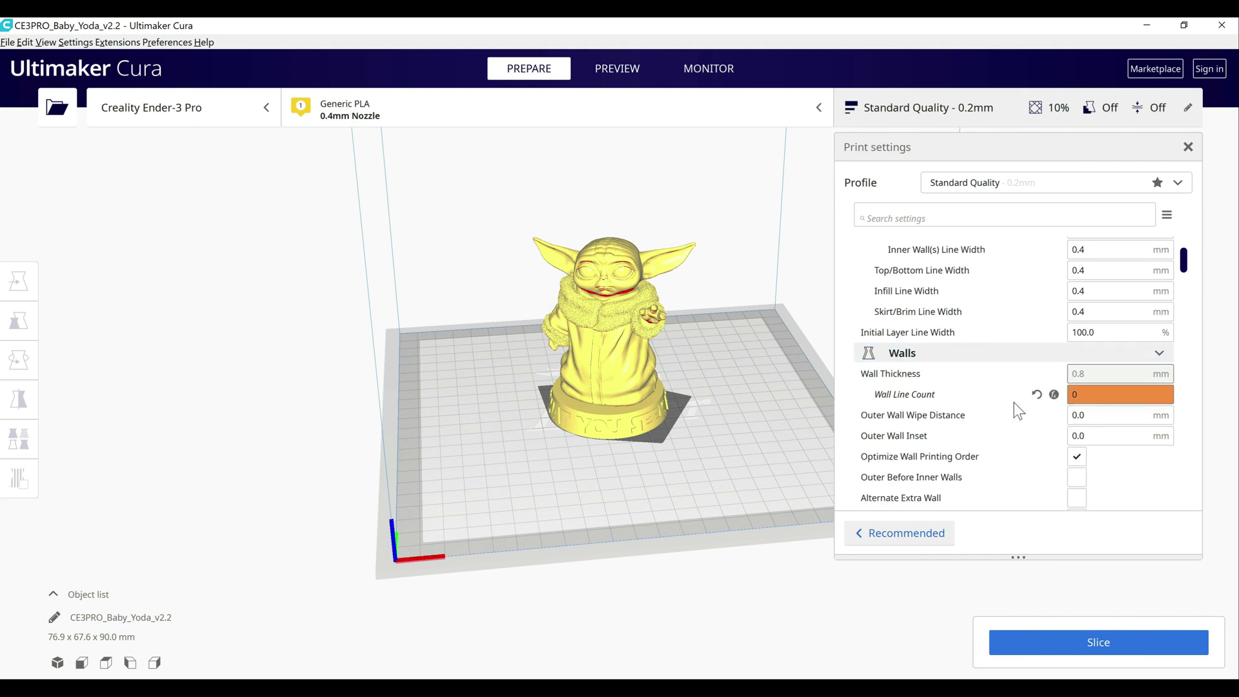
# Add a cube block and move it toward the base of the Baby Yoda model.
pyautogui.scroll(-3)
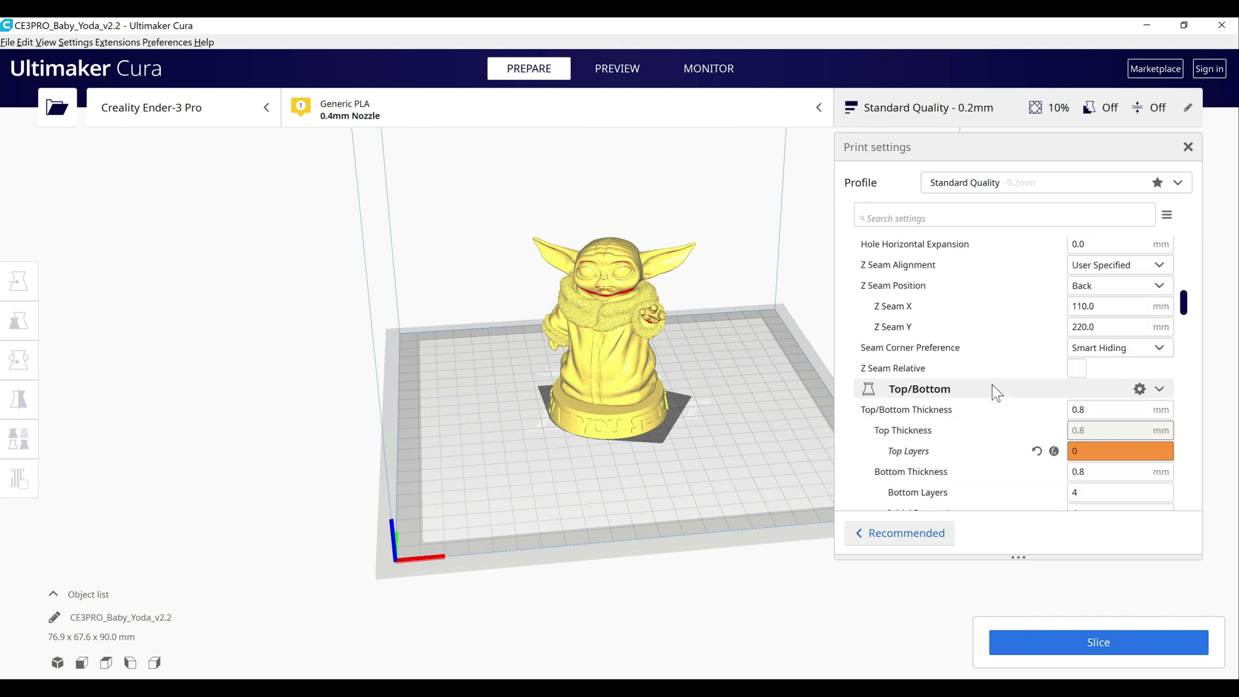
pyautogui.scroll(-3)
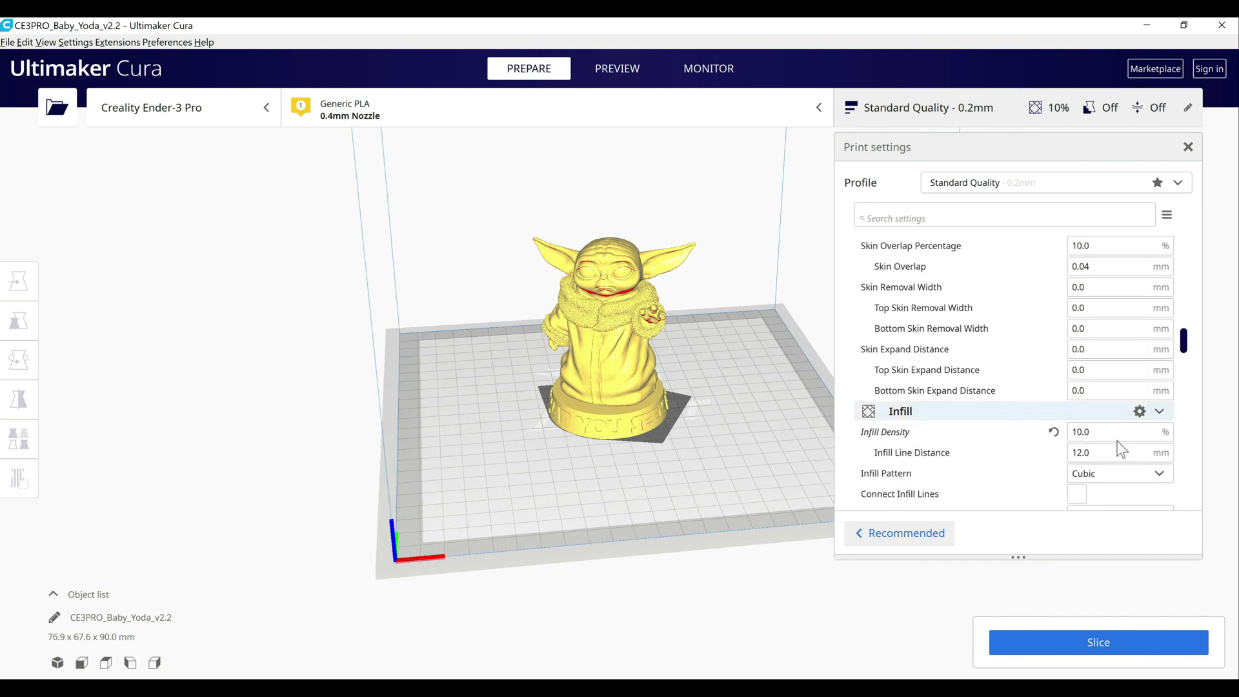
pyautogui.moveTo(566, 488)
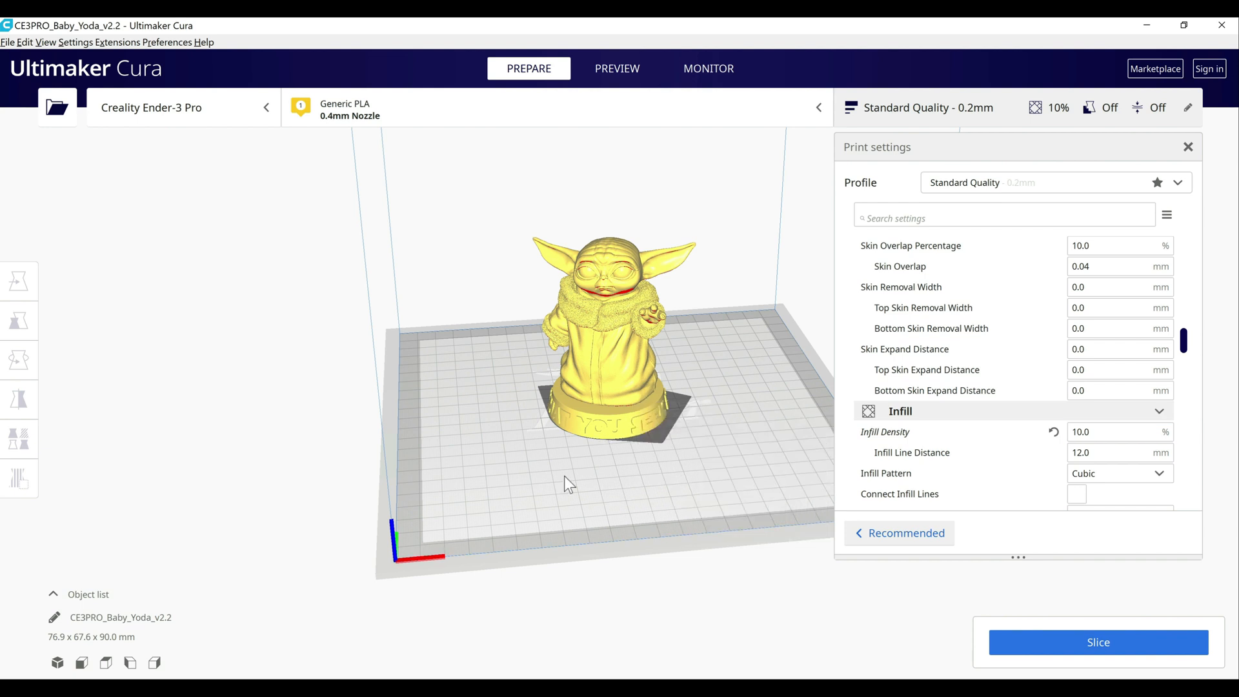
pyautogui.moveTo(613, 378)
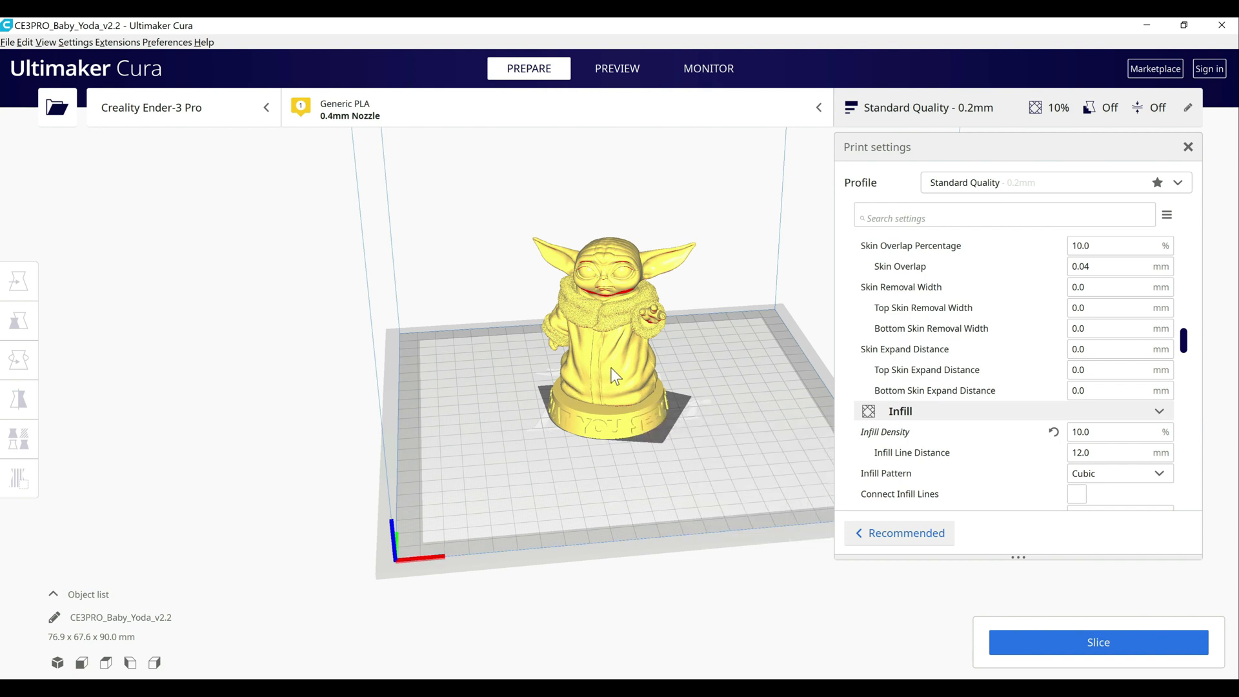
pyautogui.click(18, 282)
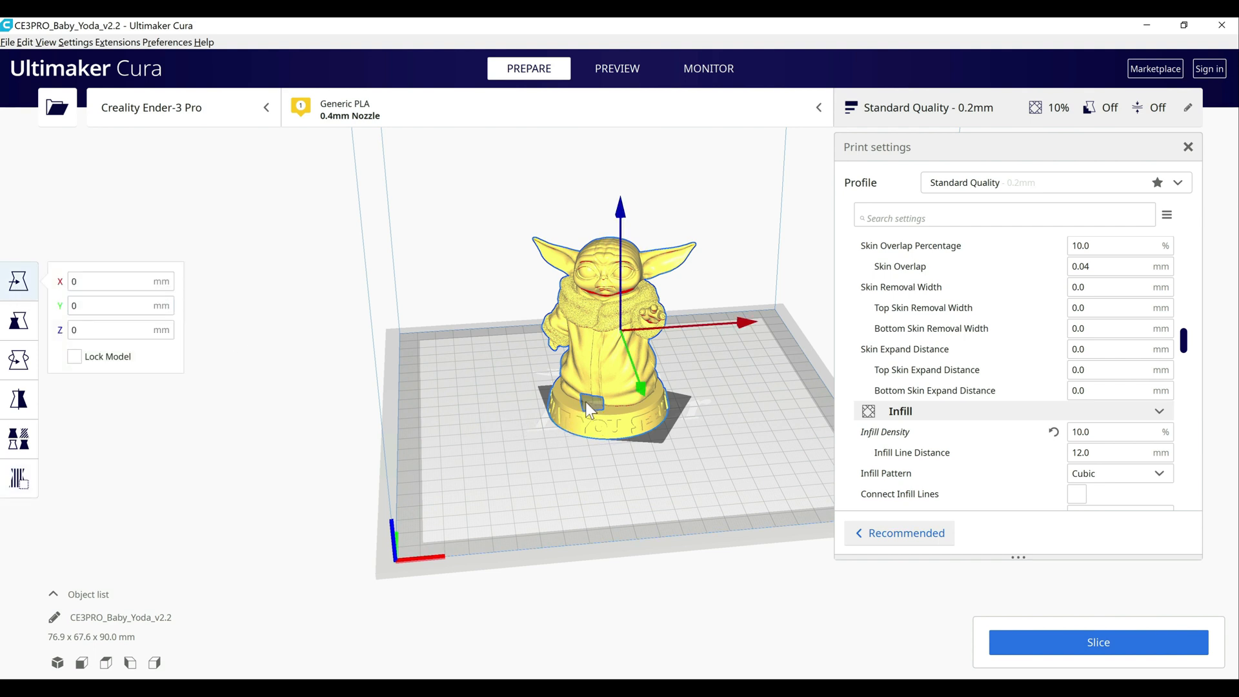
pyautogui.moveTo(589, 409); pyautogui.dragTo(557, 407)
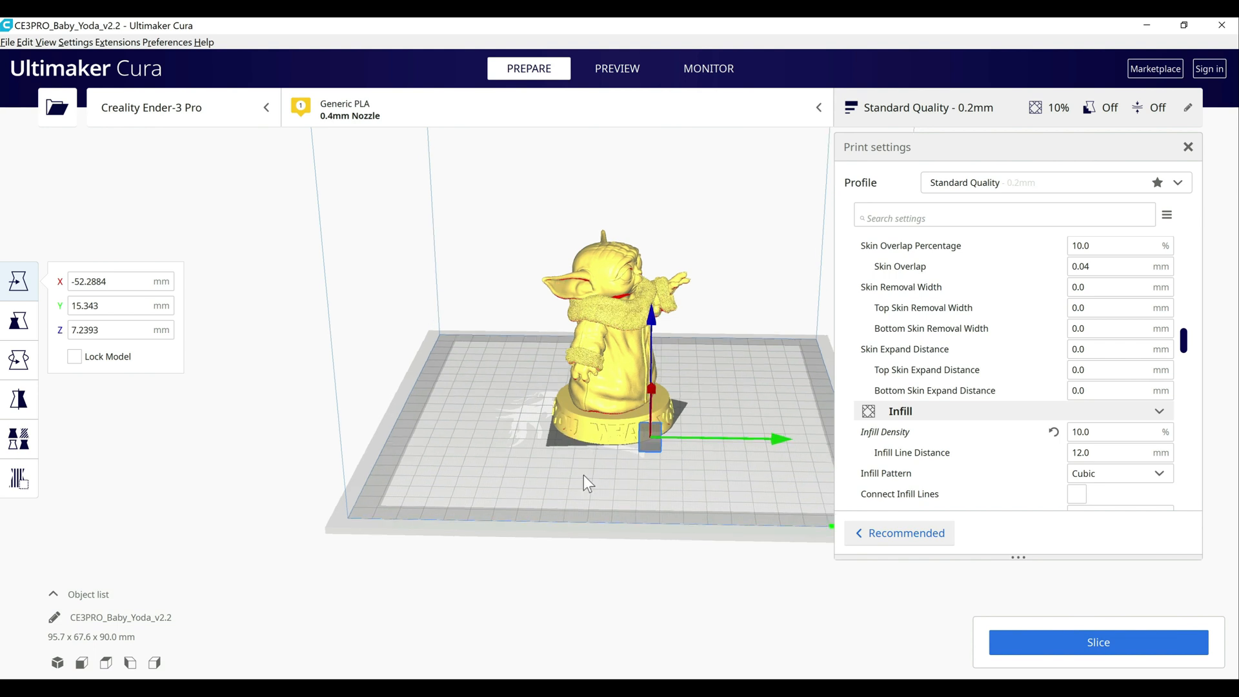
# Stretch the cube non-uniformly along X and Y into a wide slab around the base.
pyautogui.click(18, 320)
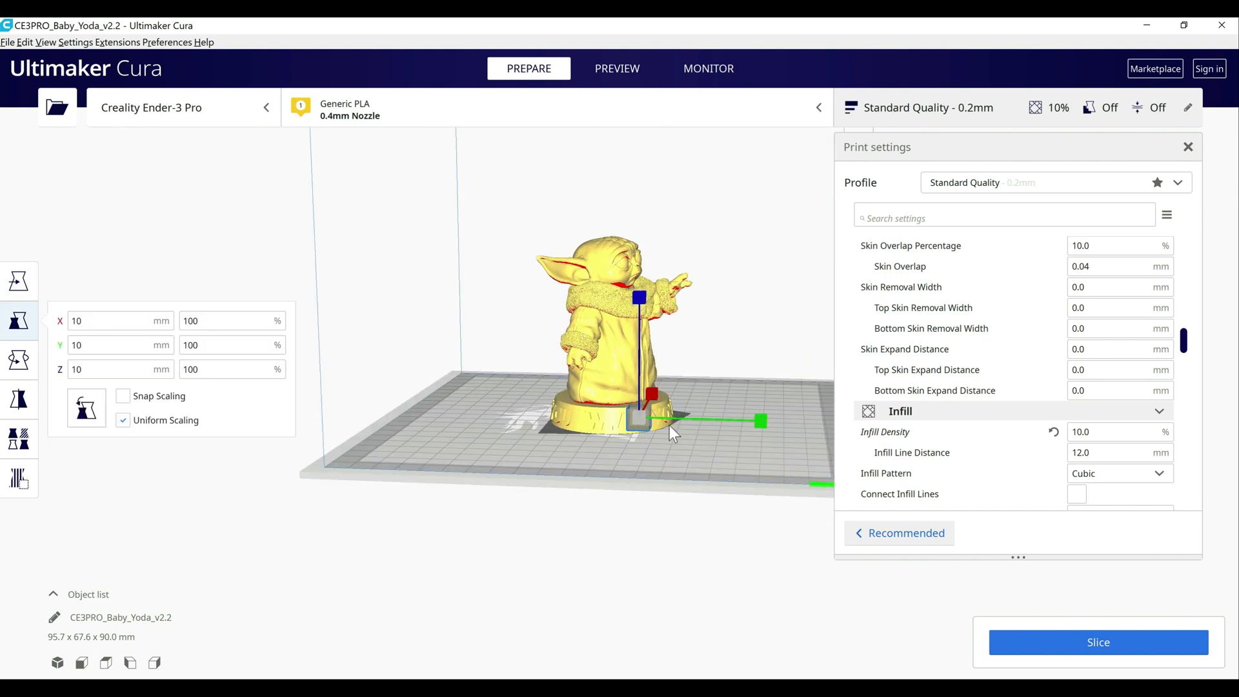
pyautogui.moveTo(564, 423)
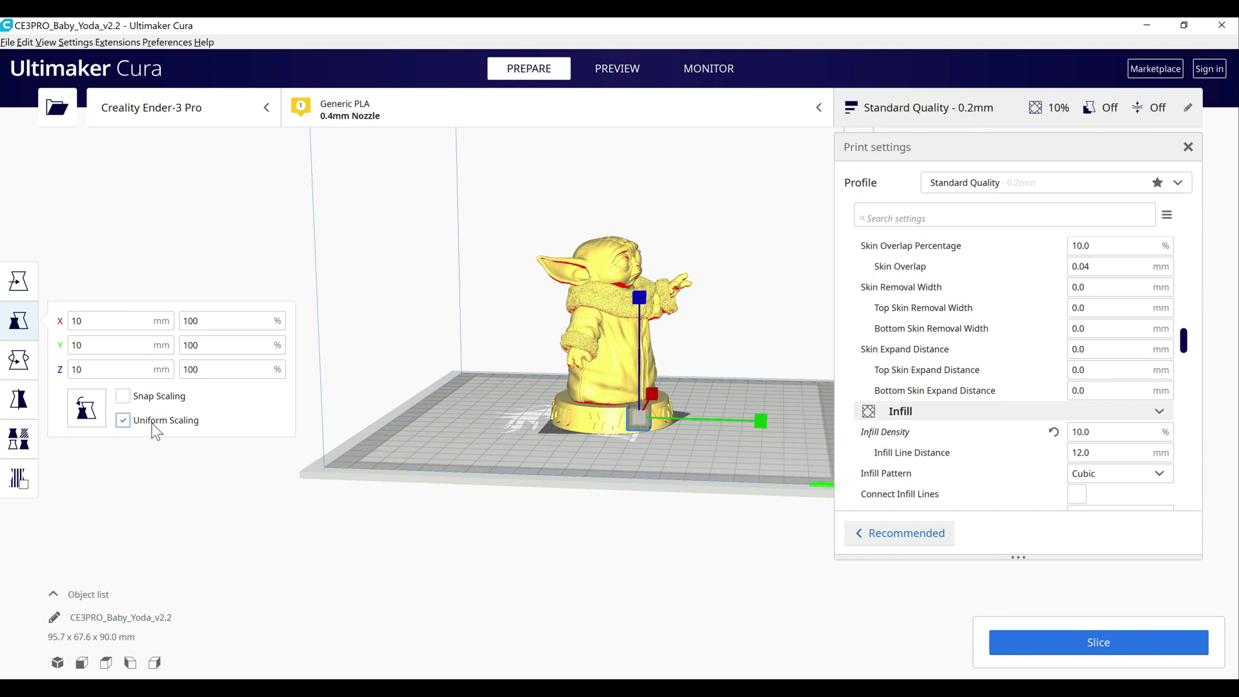
pyautogui.click(122, 421)
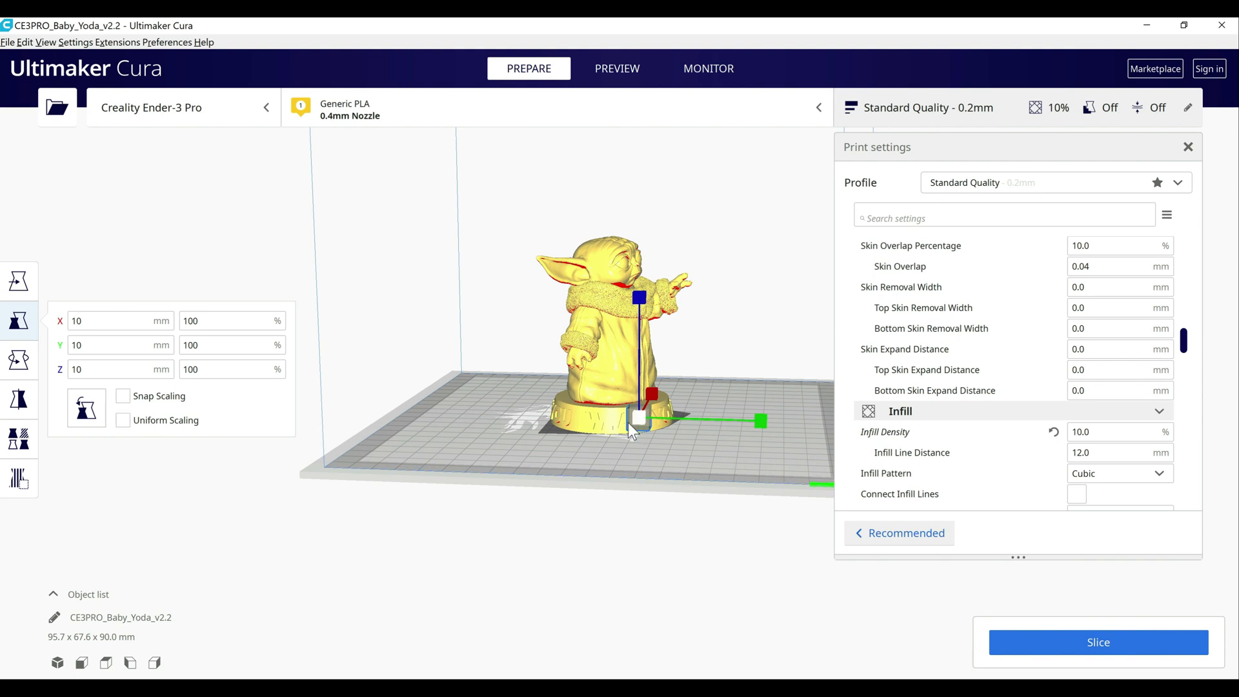
pyautogui.moveTo(643, 476)
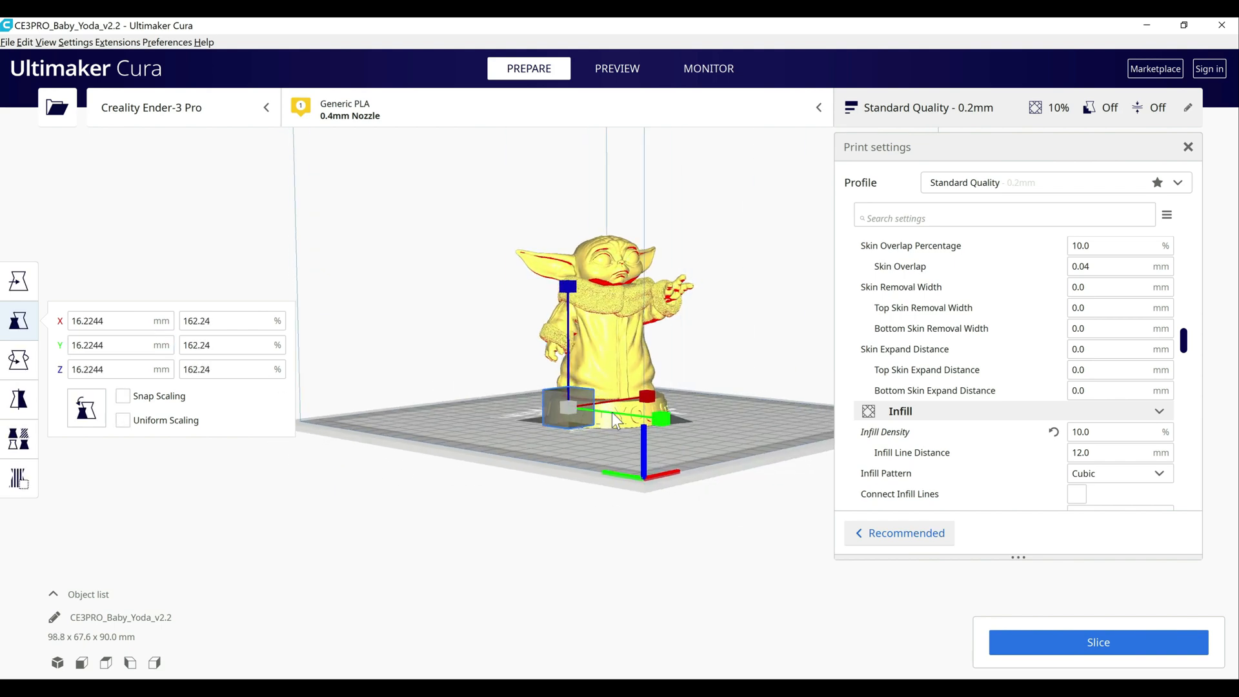
pyautogui.moveTo(296, 537)
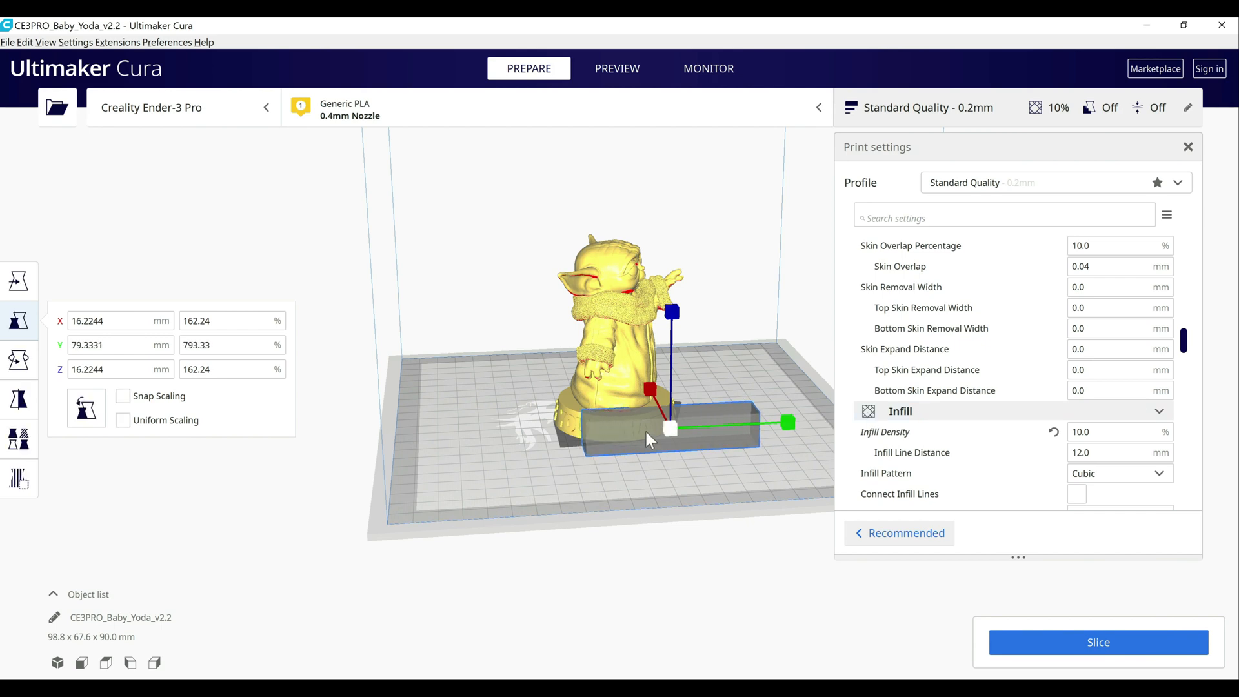
pyautogui.click(20, 279)
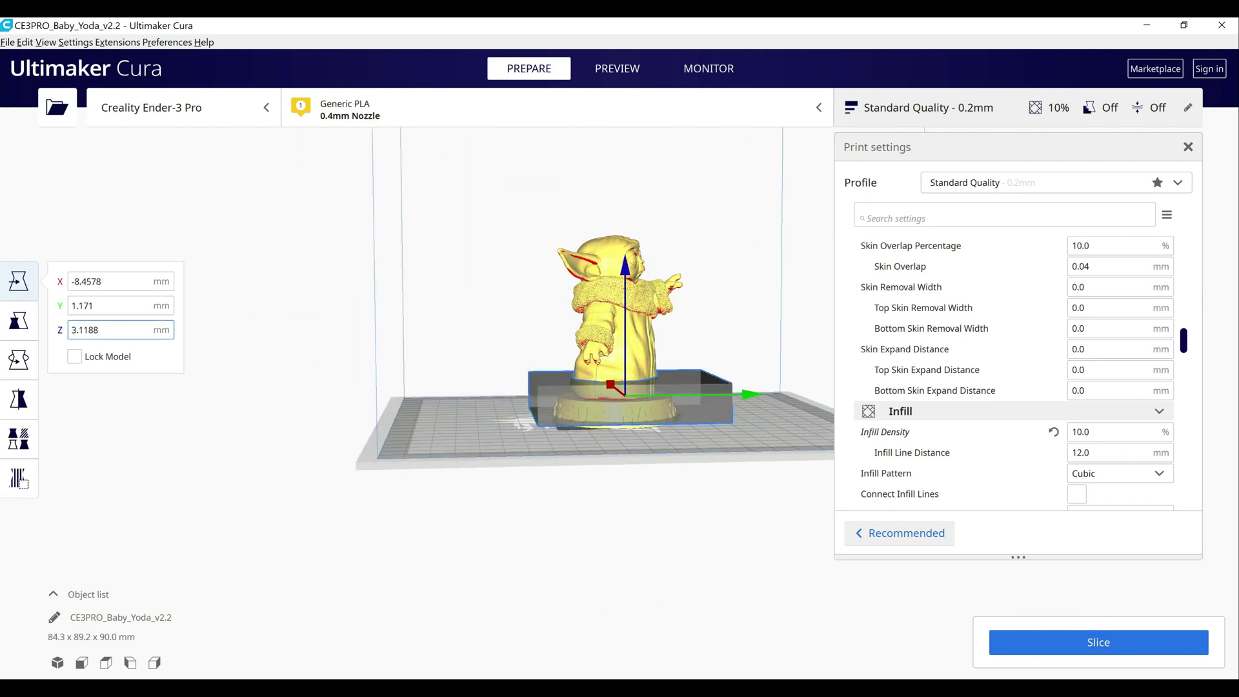
# Set the slab's Z position to 0, shrink its height to about 11.8 mm over the base, and slice.
pyautogui.click(118, 331)
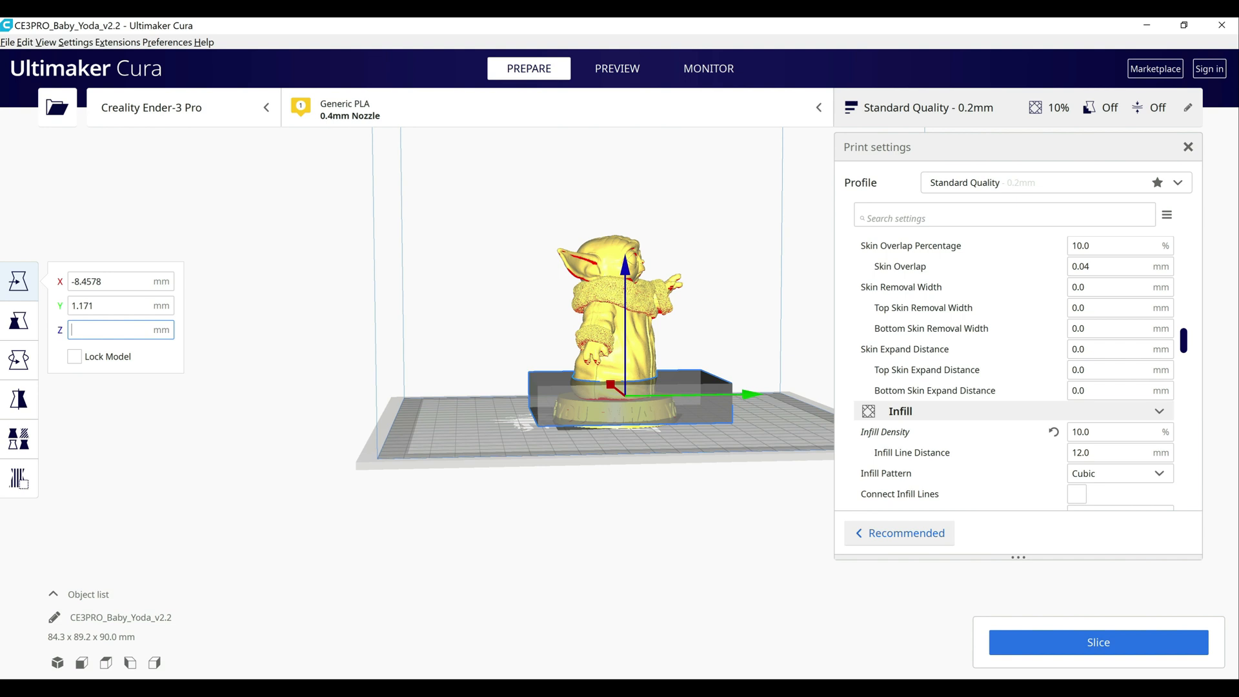
pyautogui.write('008')
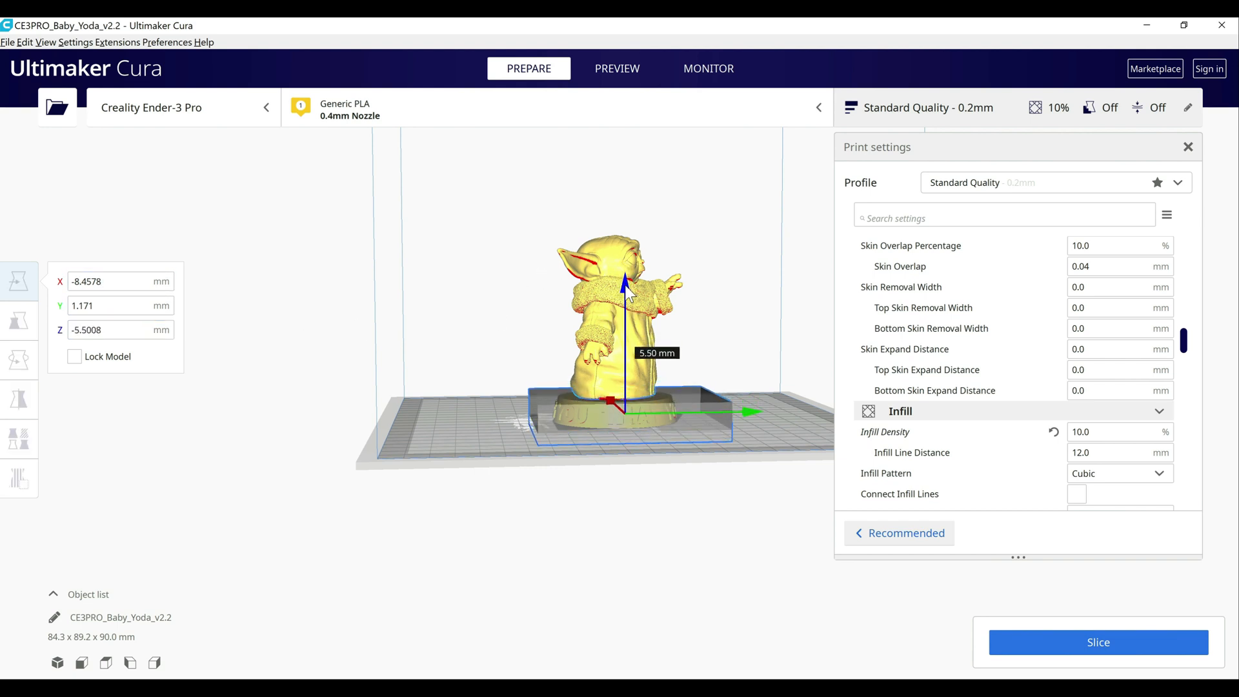
pyautogui.moveTo(622, 276); pyautogui.dragTo(622, 388)
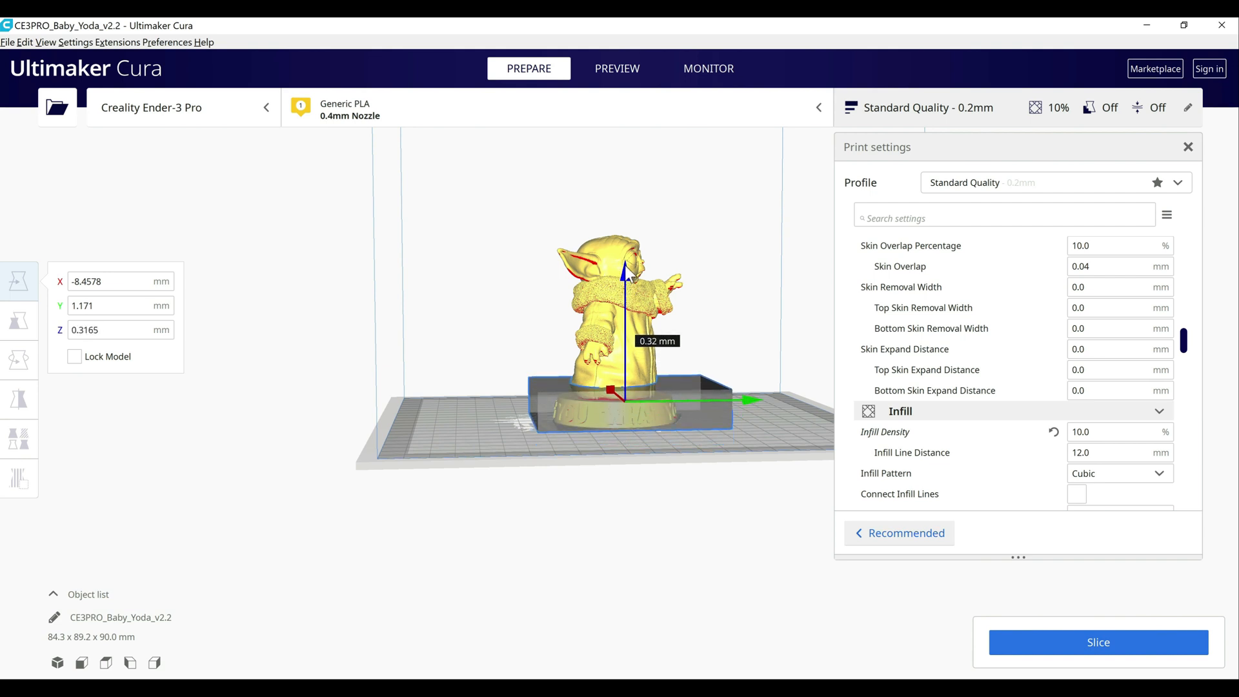
pyautogui.click(18, 320)
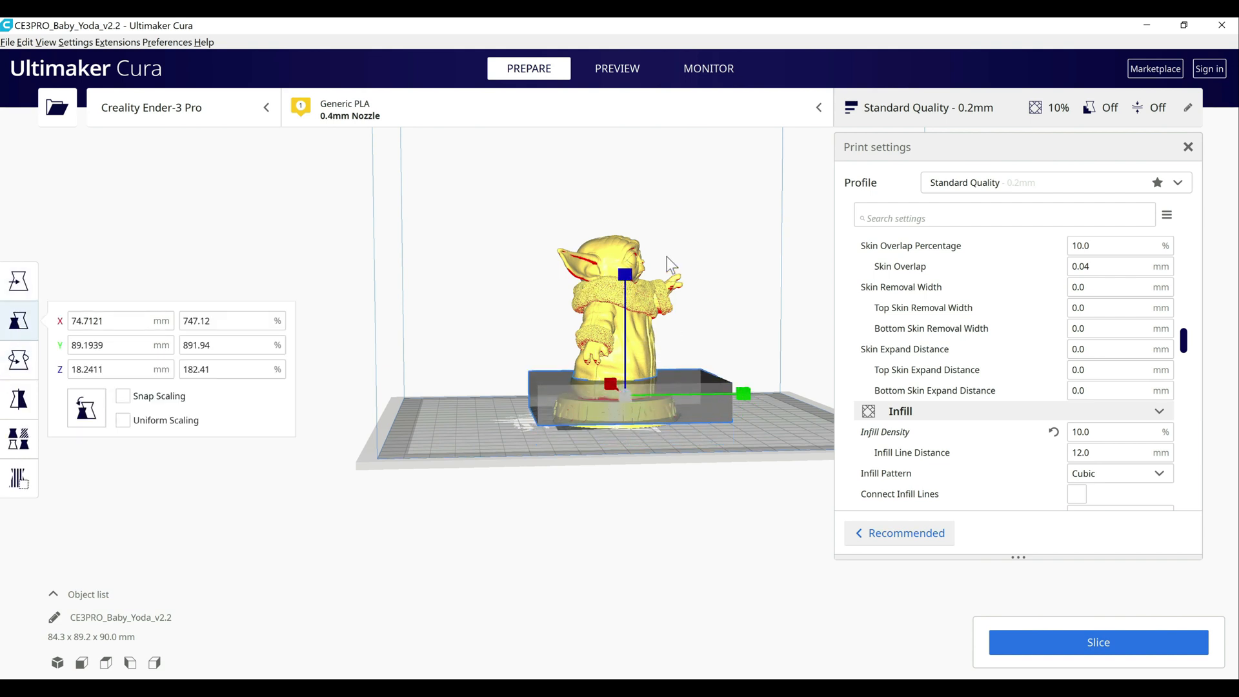
pyautogui.moveTo(625, 273); pyautogui.dragTo(625, 316)
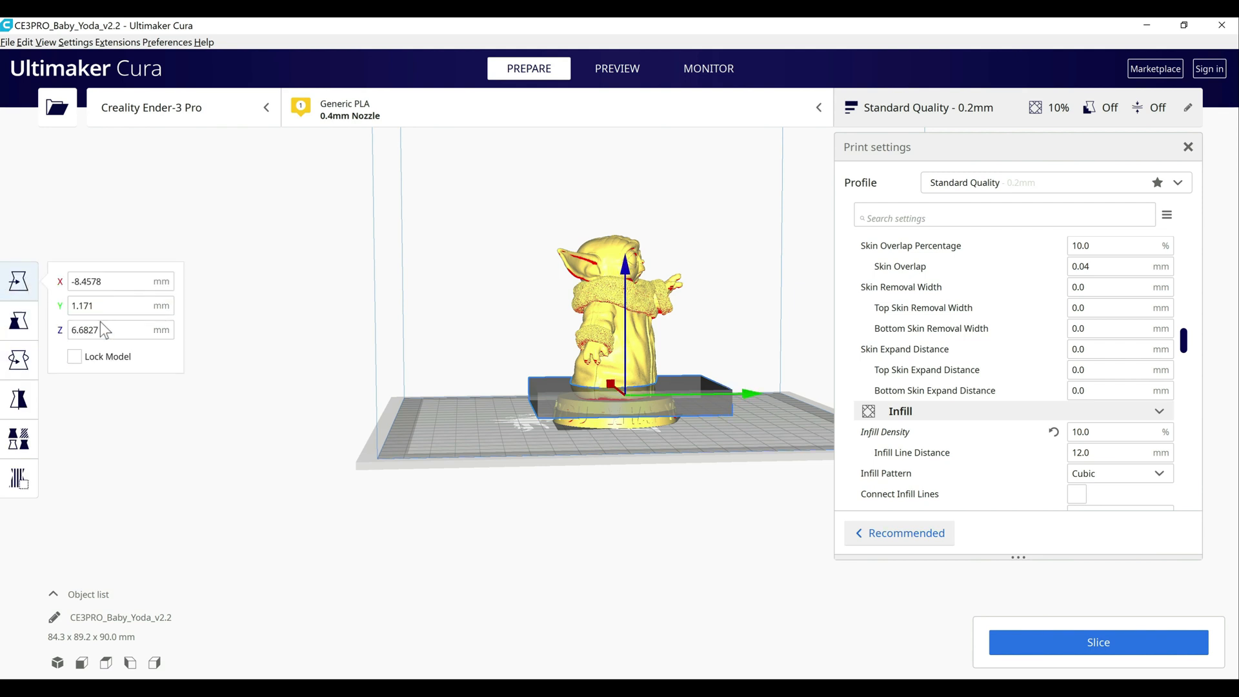
pyautogui.write('0')
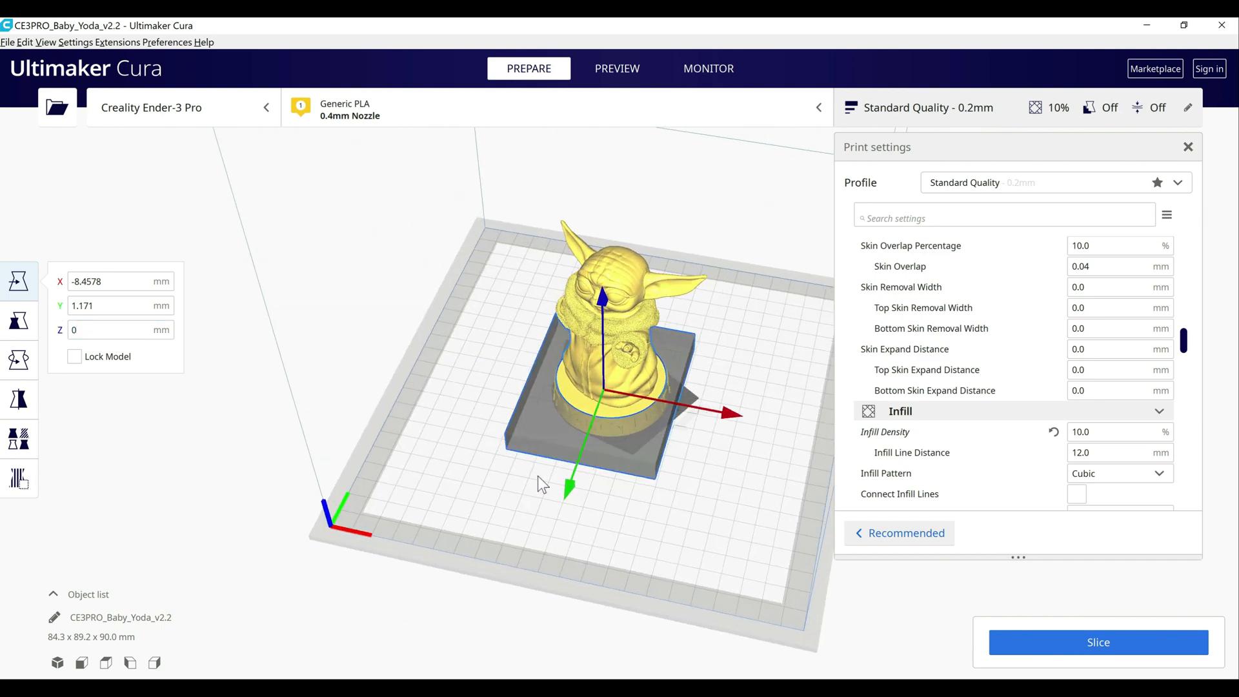
pyautogui.click(18, 319)
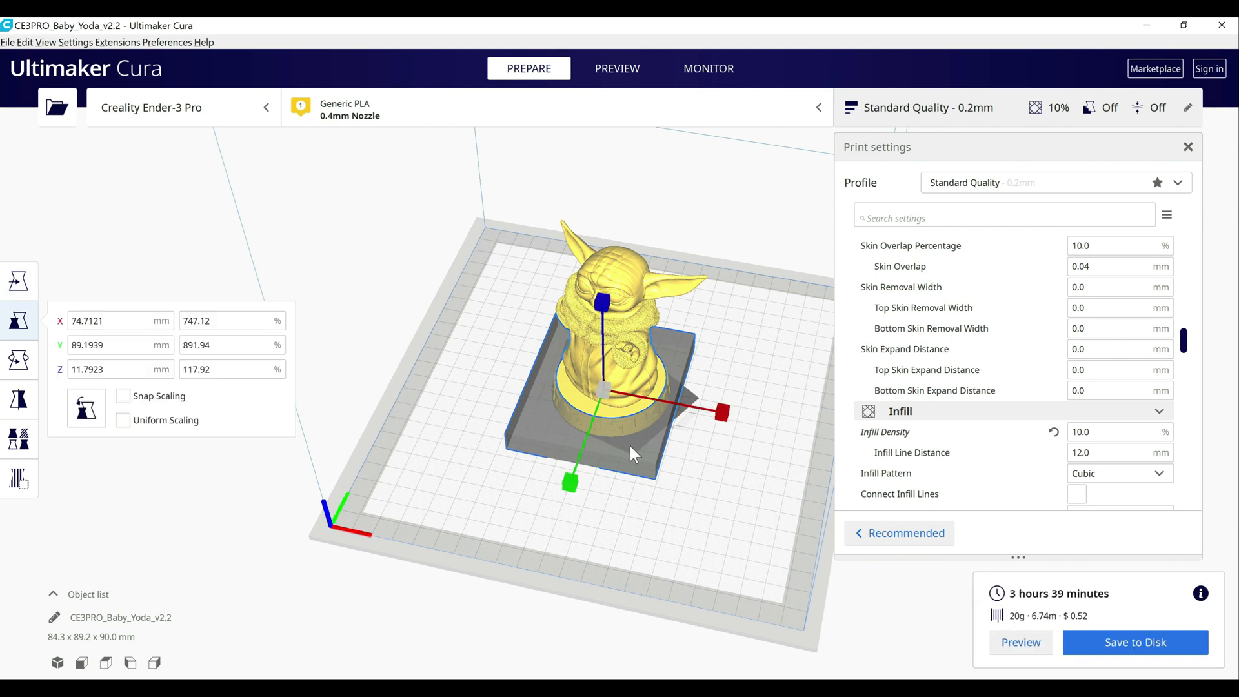
pyautogui.moveTo(20, 439)
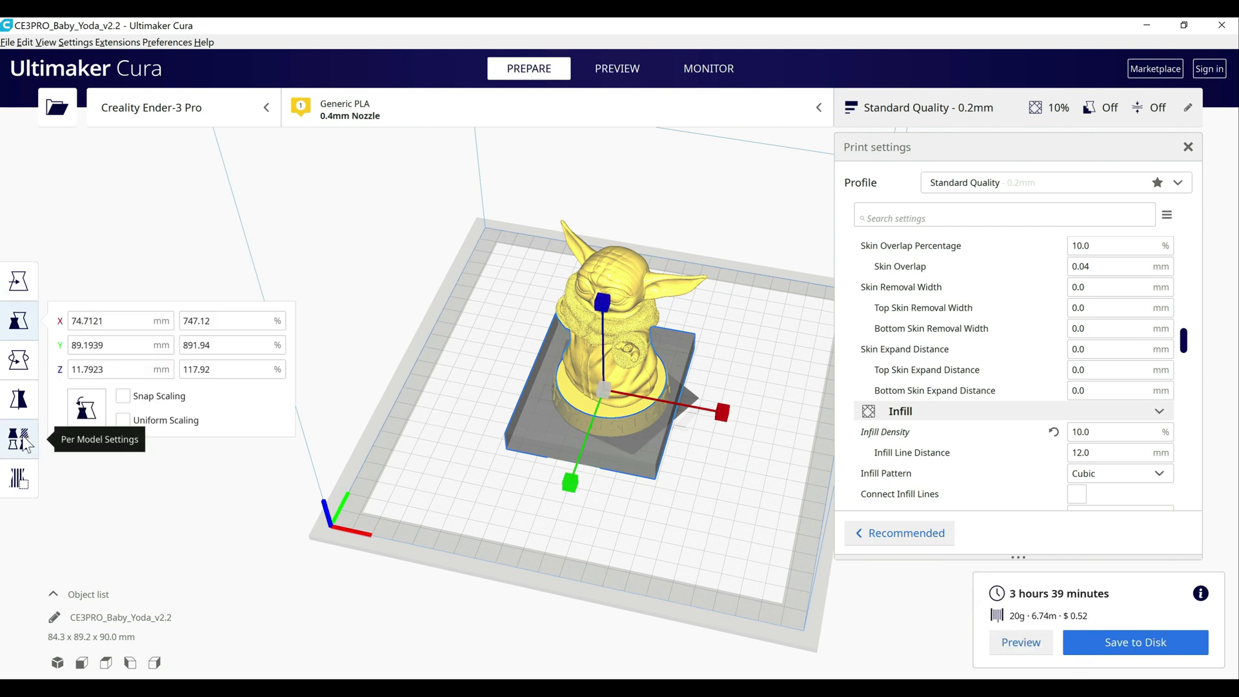
# Make the base block an infill-only mesh and search its per-model settings for infill.
pyautogui.click(18, 436)
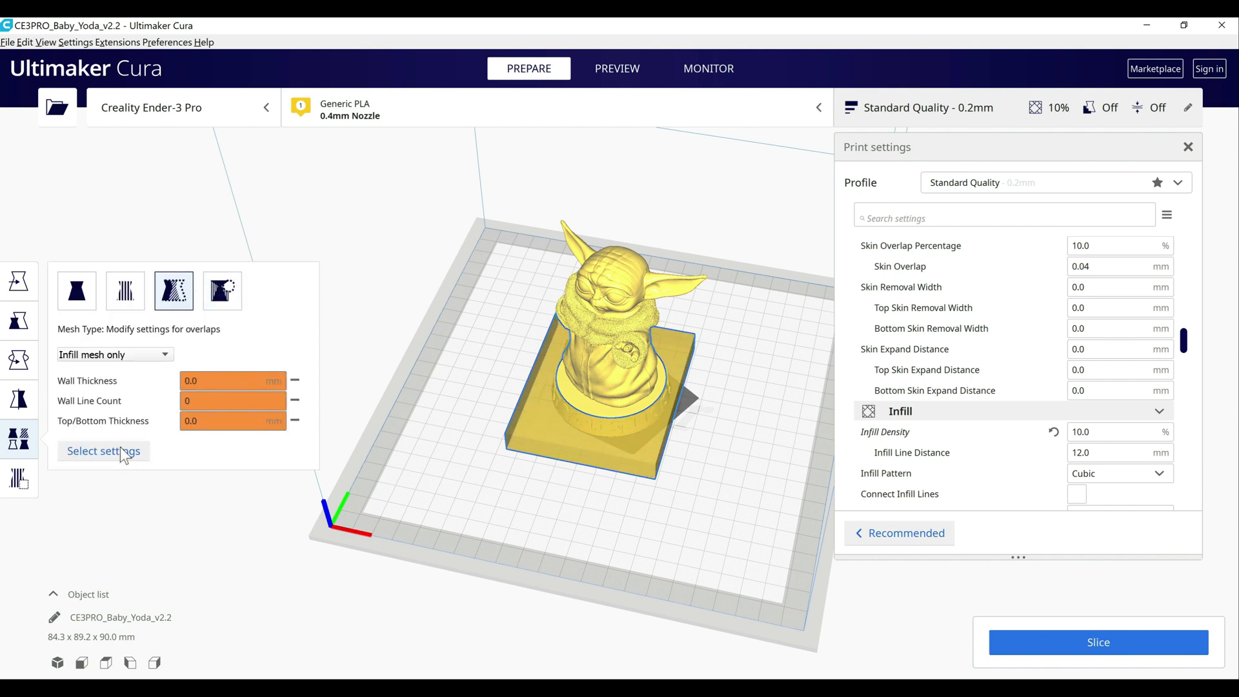
pyautogui.click(103, 451)
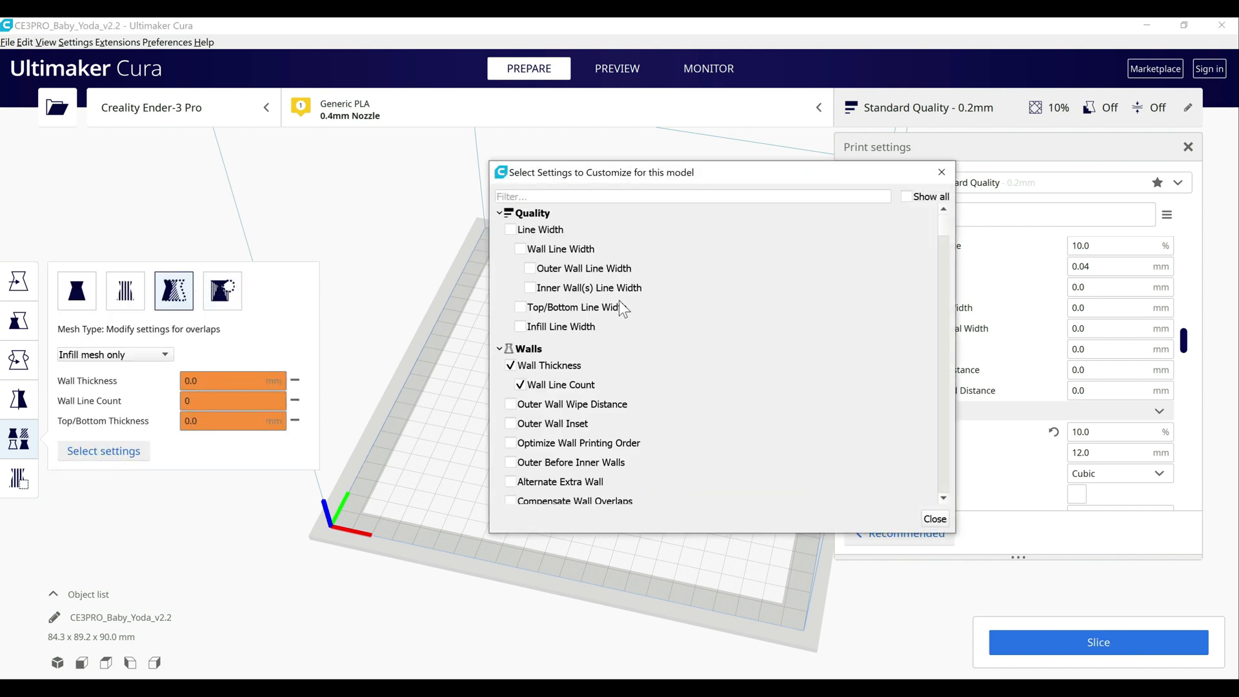
pyautogui.write('in')
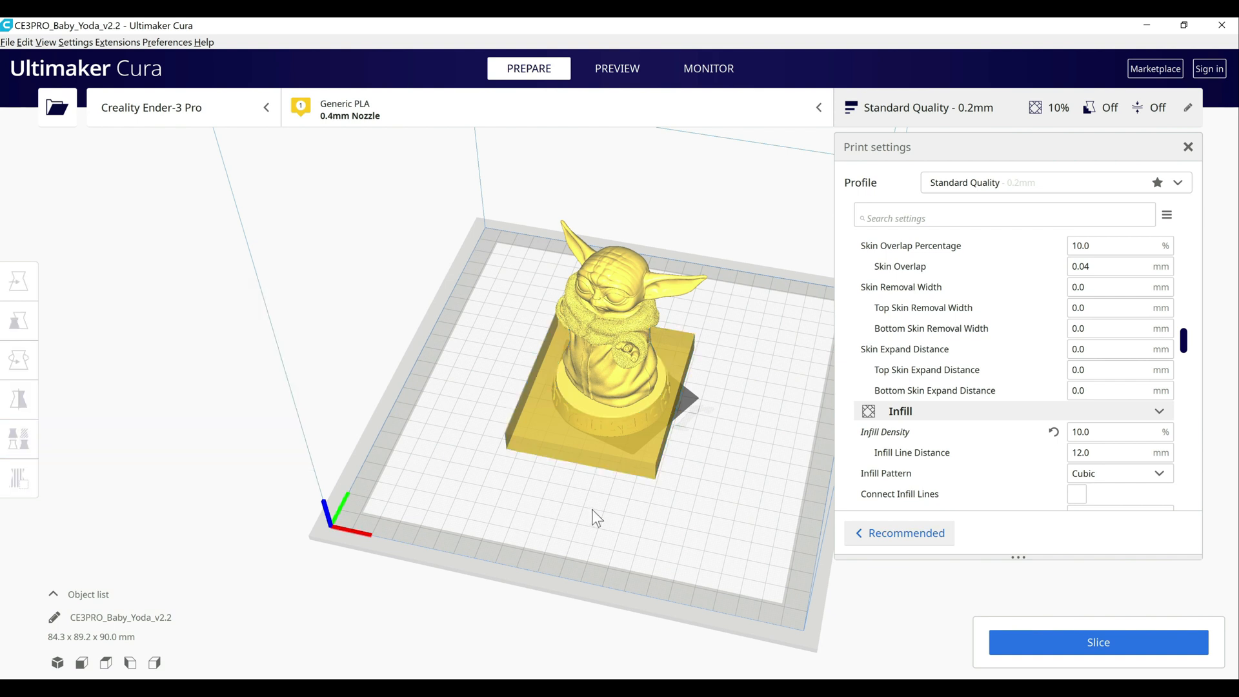
pyautogui.moveTo(906, 511)
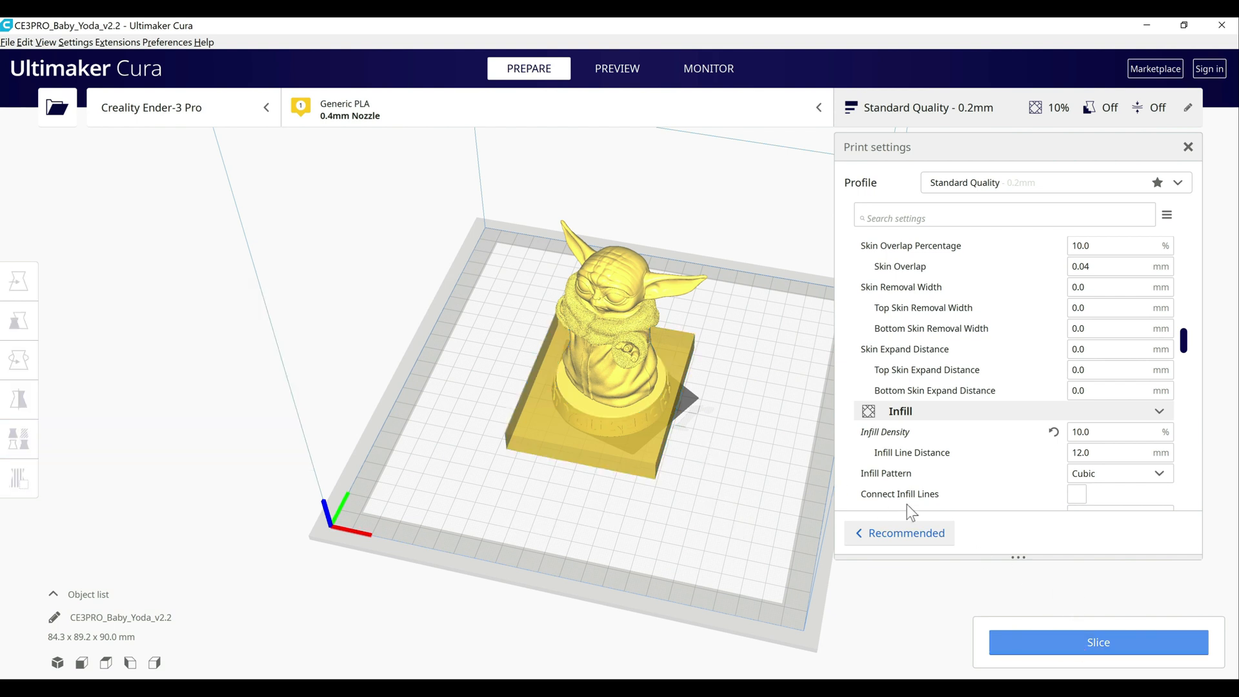
# Re-slice with the infill-only base block, getting 7 hours 45 minutes and 52g.
pyautogui.click(1099, 643)
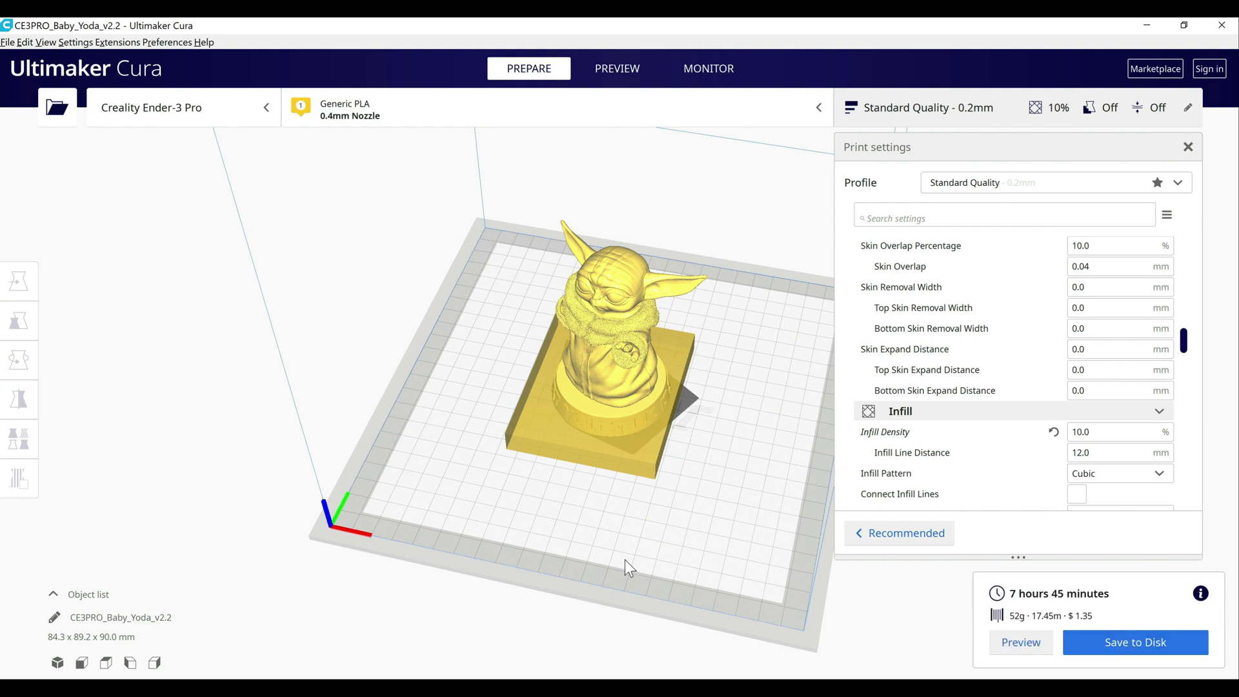
pyautogui.moveTo(660, 250)
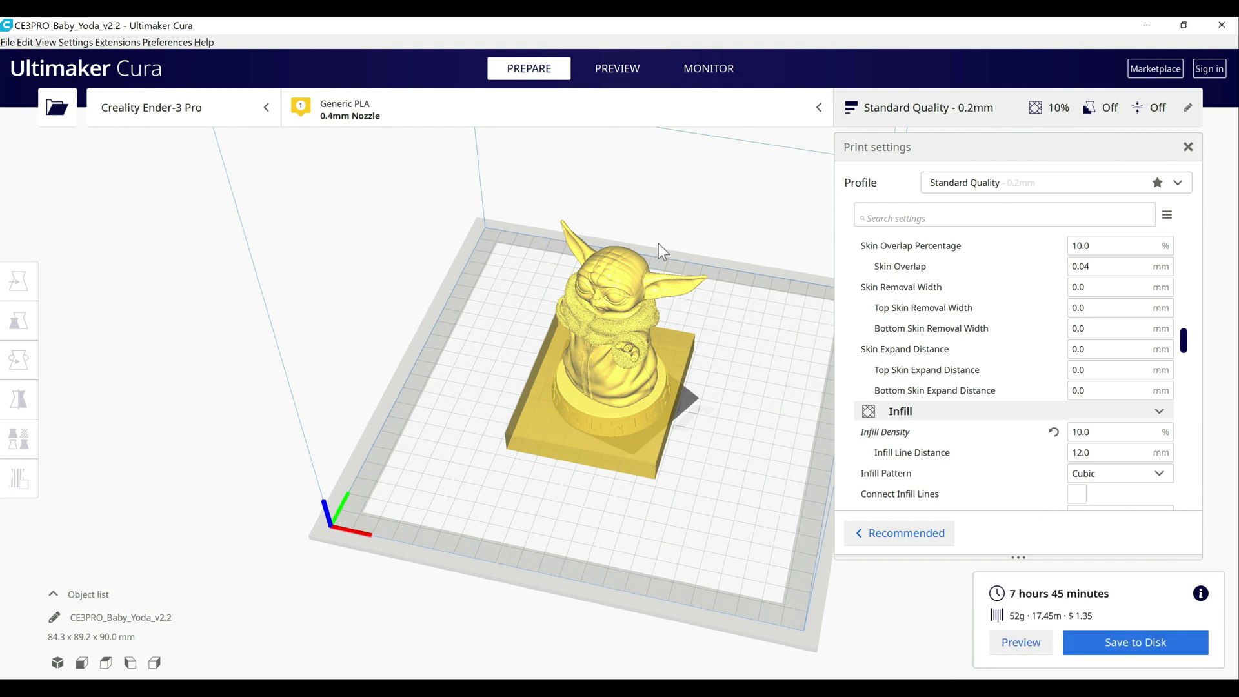
pyautogui.click(617, 68)
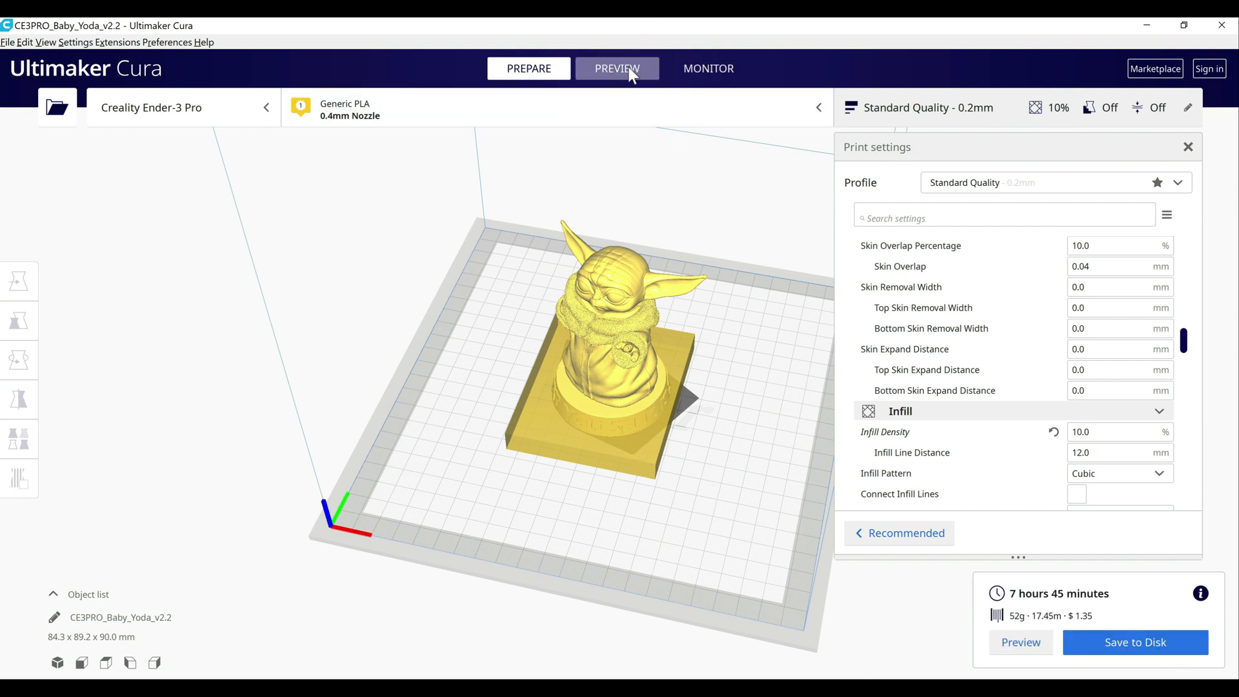
# Scrub the layer slider down to the base and back up to inspect the denser infill region.
pyautogui.click(617, 69)
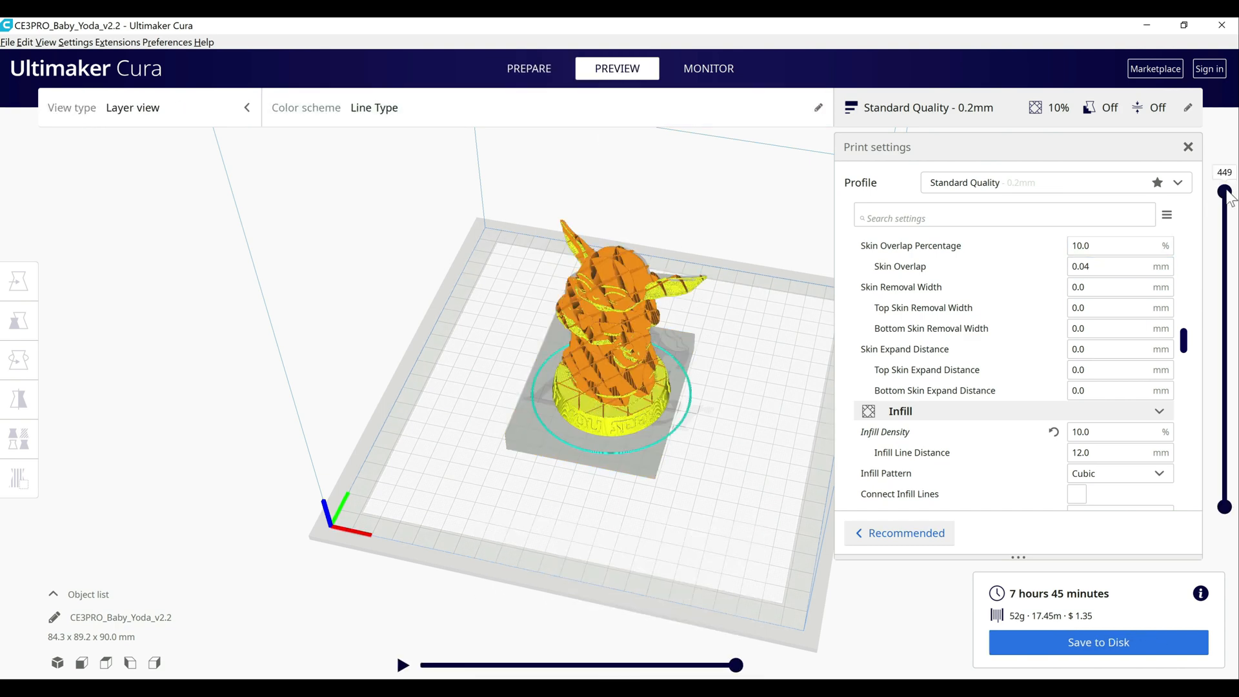
pyautogui.moveTo(1224, 194); pyautogui.dragTo(1224, 270)
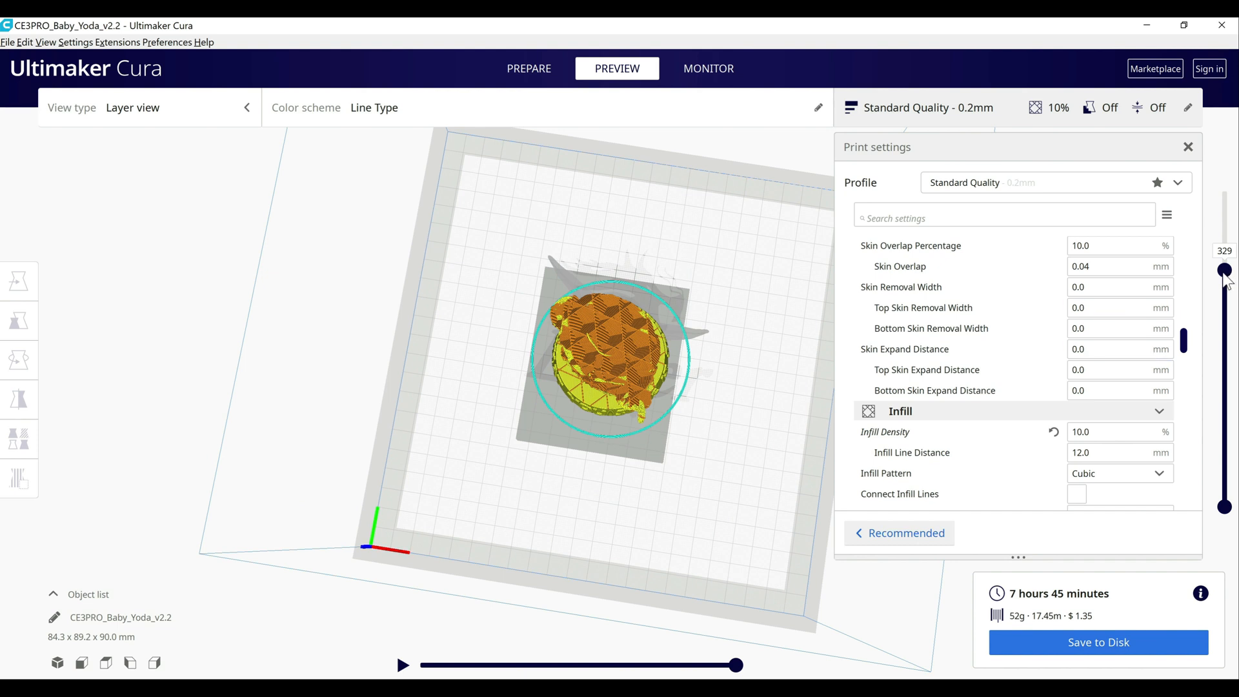
pyautogui.moveTo(1224, 270); pyautogui.dragTo(1224, 329)
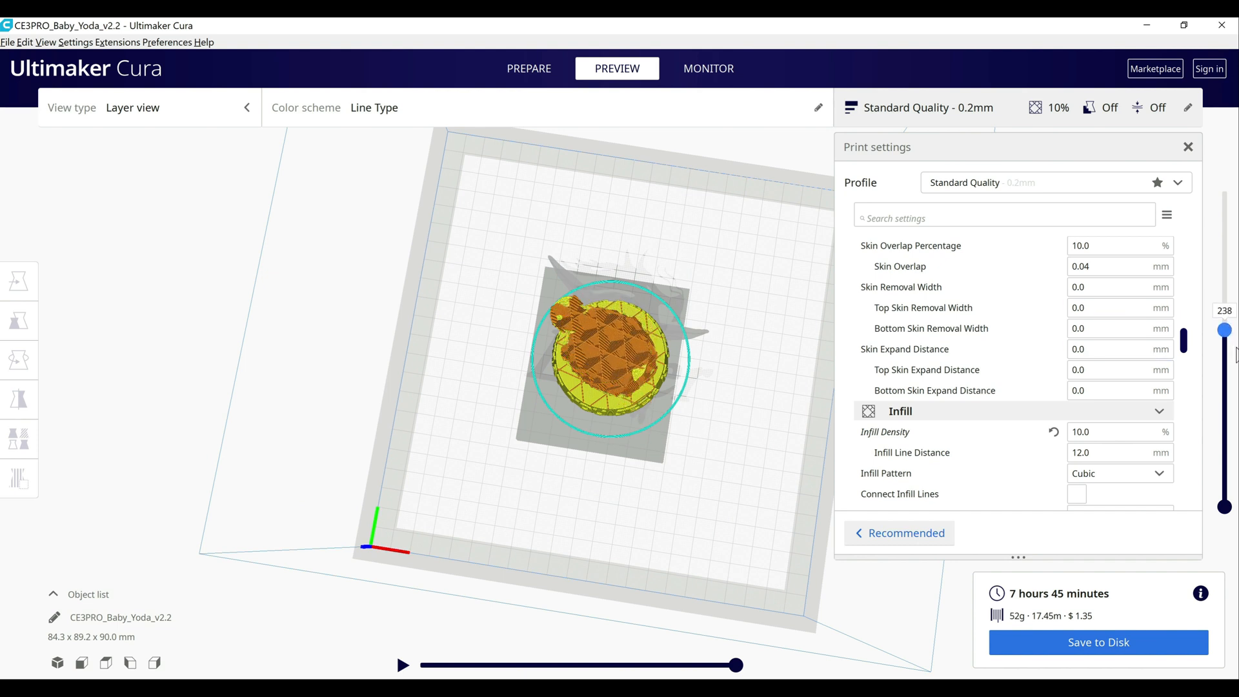
pyautogui.moveTo(1224, 330); pyautogui.dragTo(1223, 420)
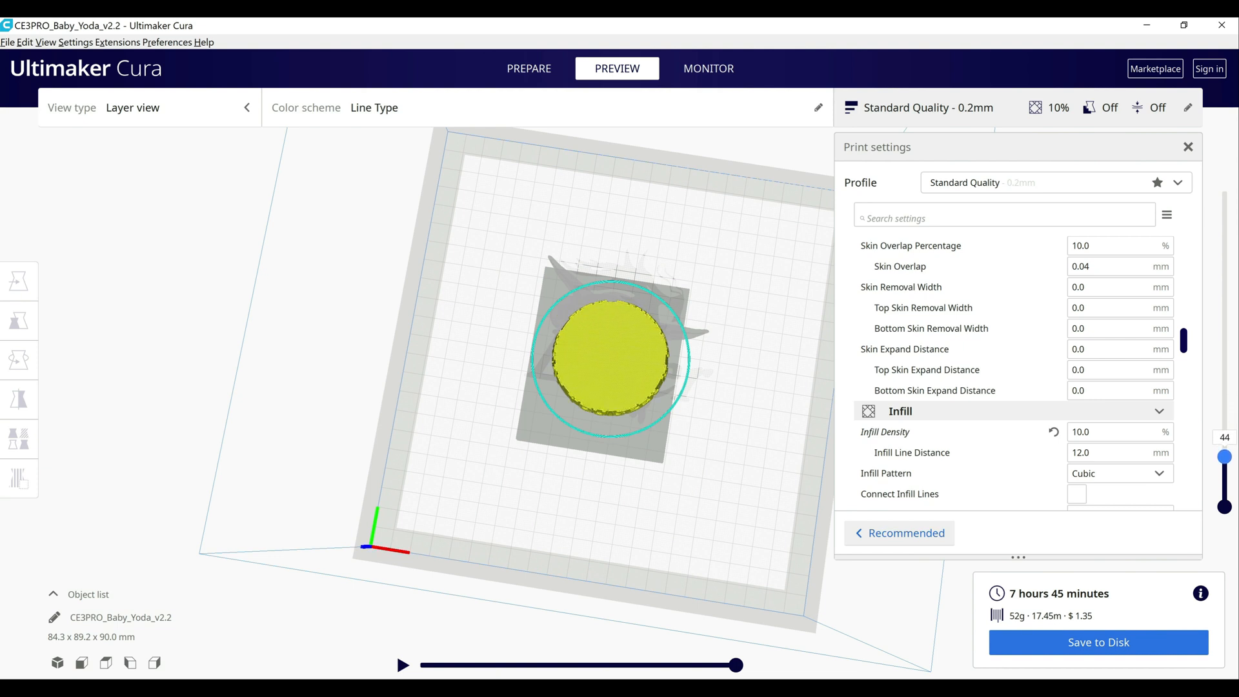
pyautogui.moveTo(1224, 456); pyautogui.dragTo(1223, 399)
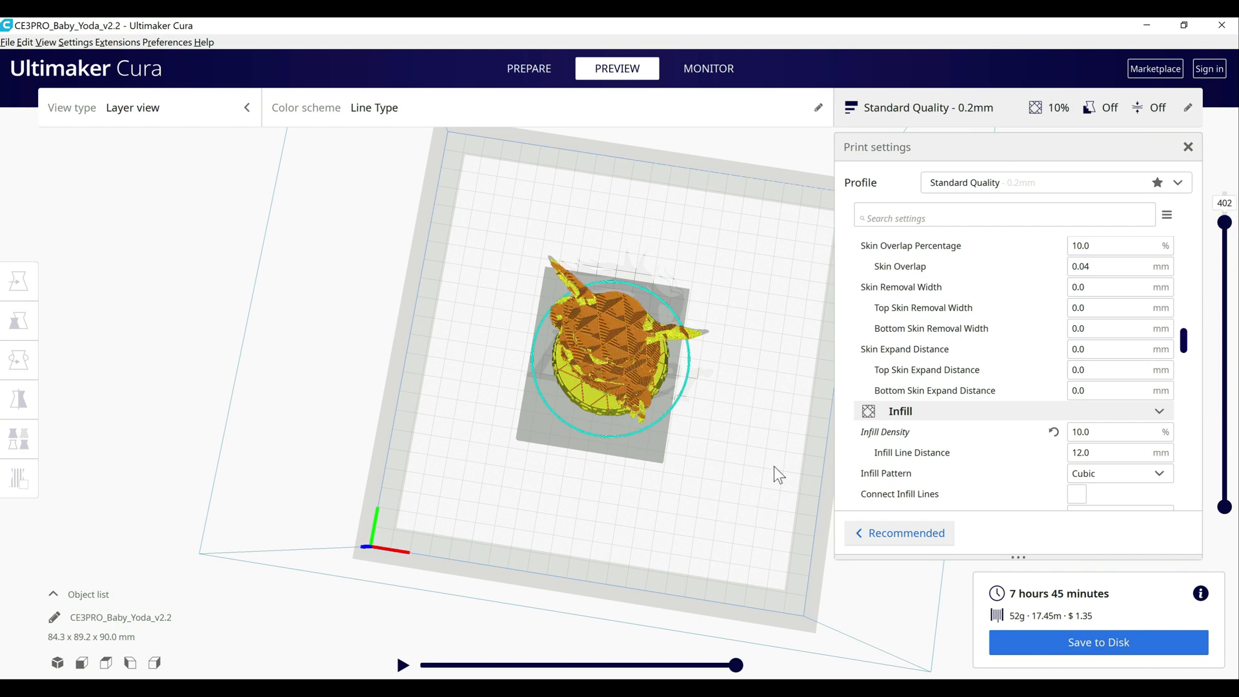
# Back in Prepare, stretch an ear block to about 23.7 by 52.3 mm and place it over one ear.
pyautogui.click(529, 67)
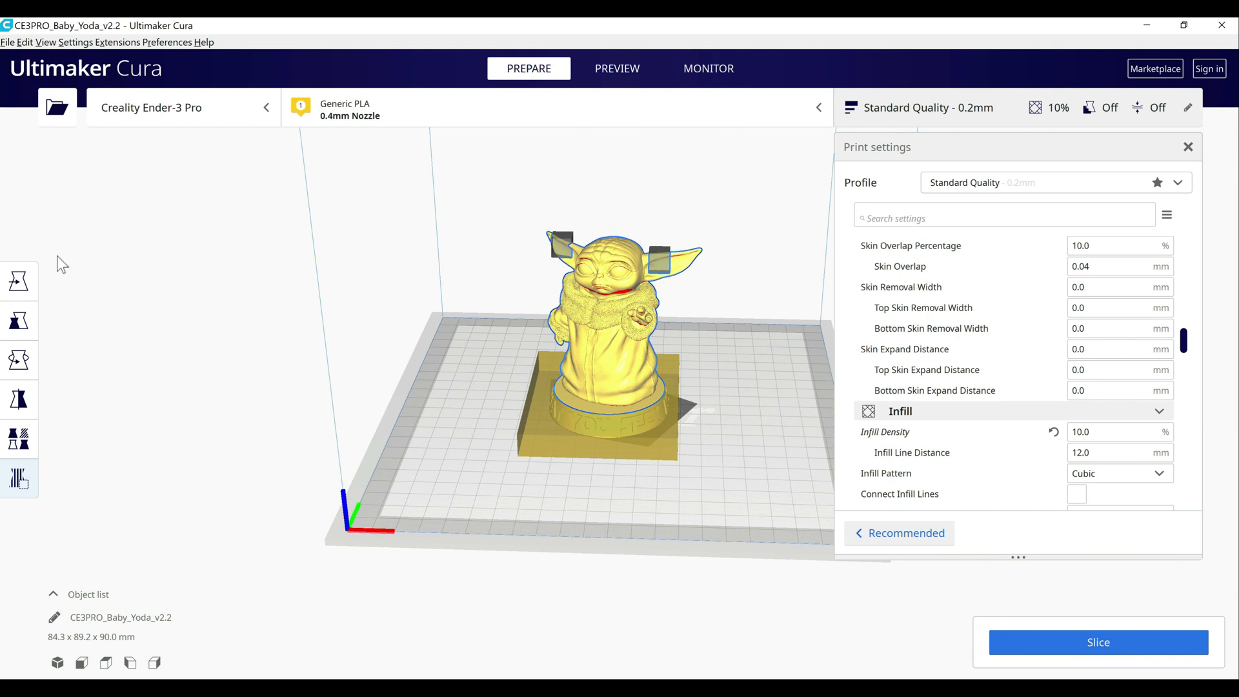
pyautogui.moveTo(652, 295)
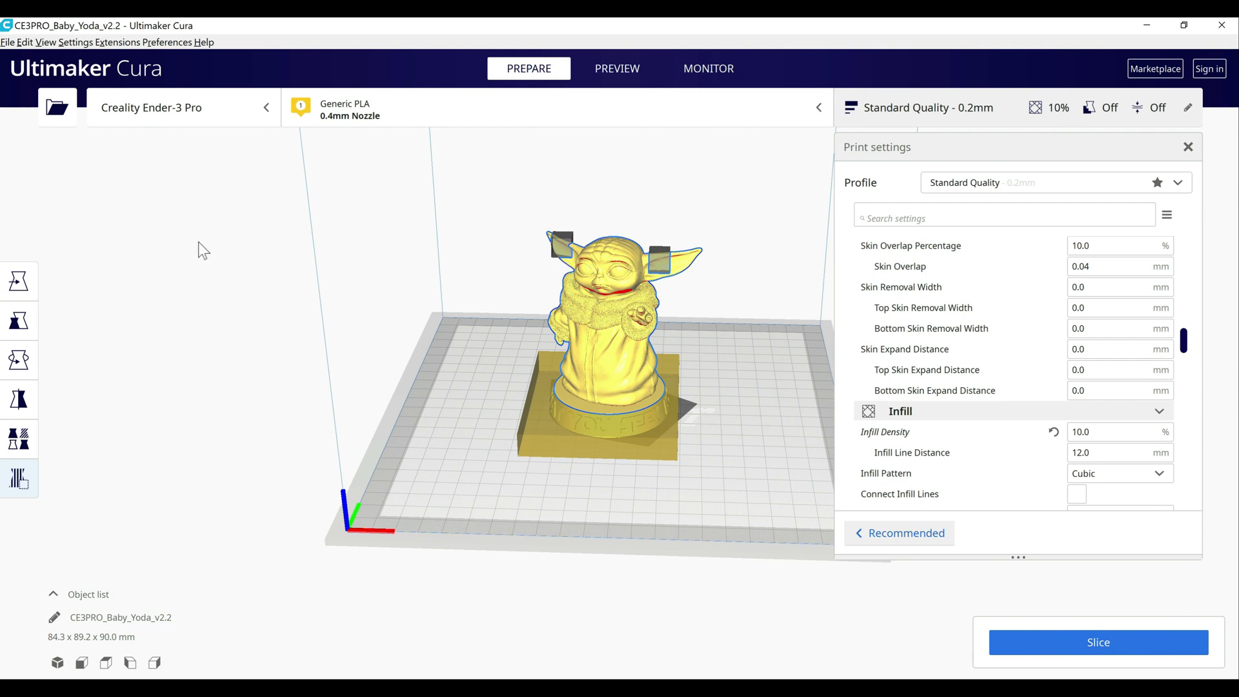
pyautogui.moveTo(18, 281)
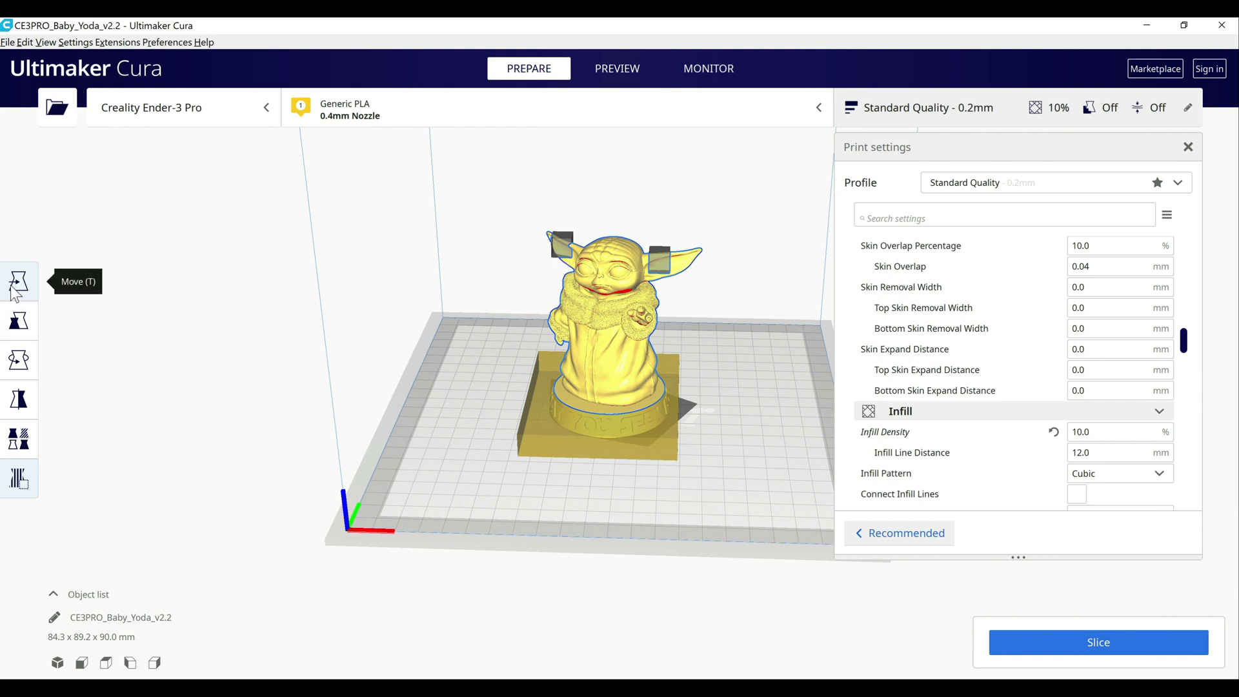
pyautogui.click(19, 281)
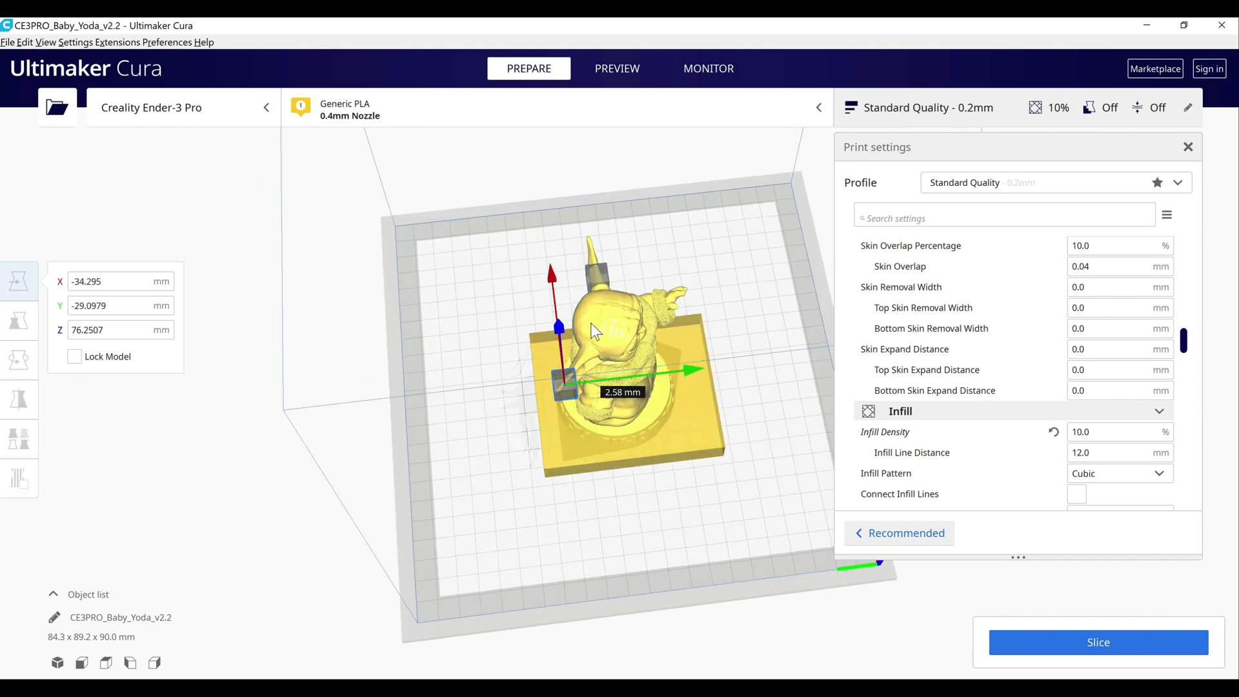
pyautogui.click(18, 320)
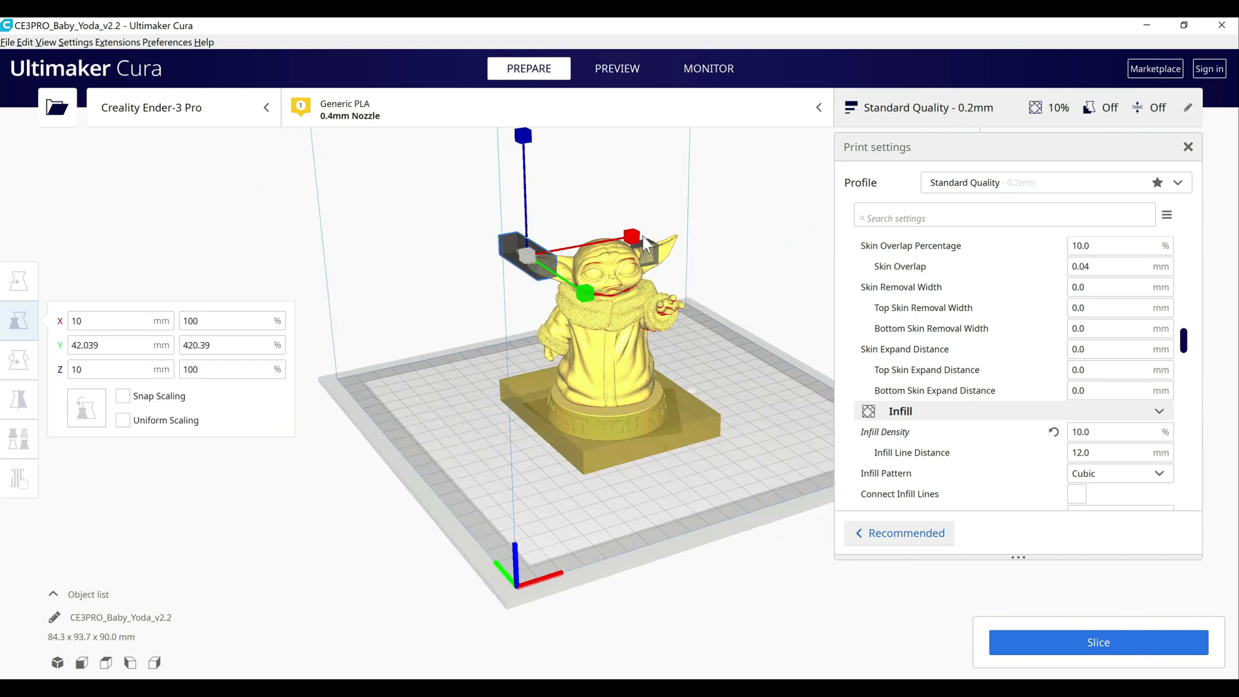
pyautogui.click(19, 282)
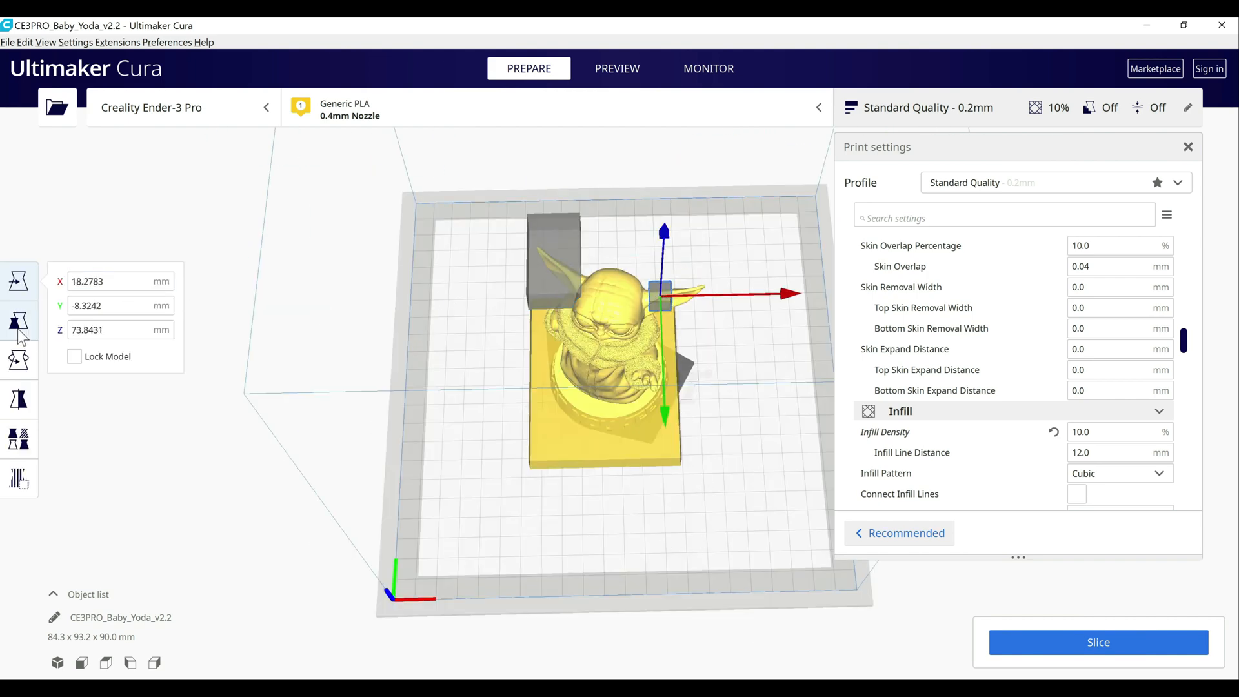
pyautogui.click(18, 320)
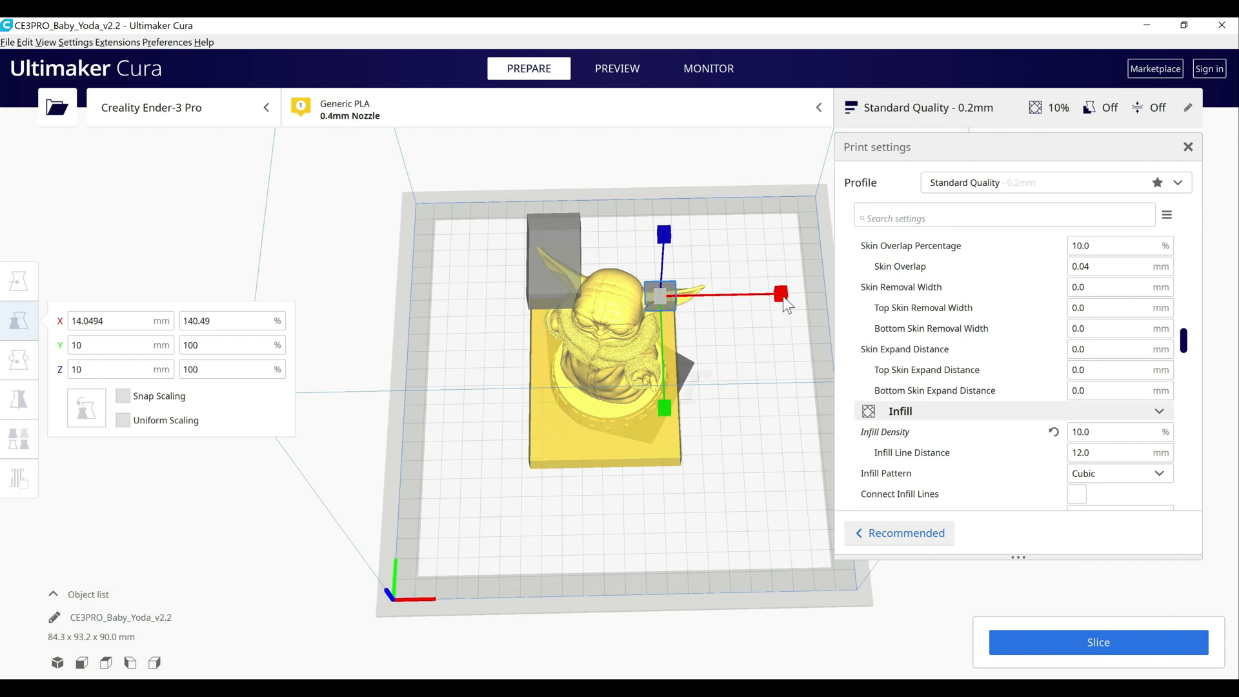
pyautogui.moveTo(781, 291); pyautogui.dragTo(778, 293)
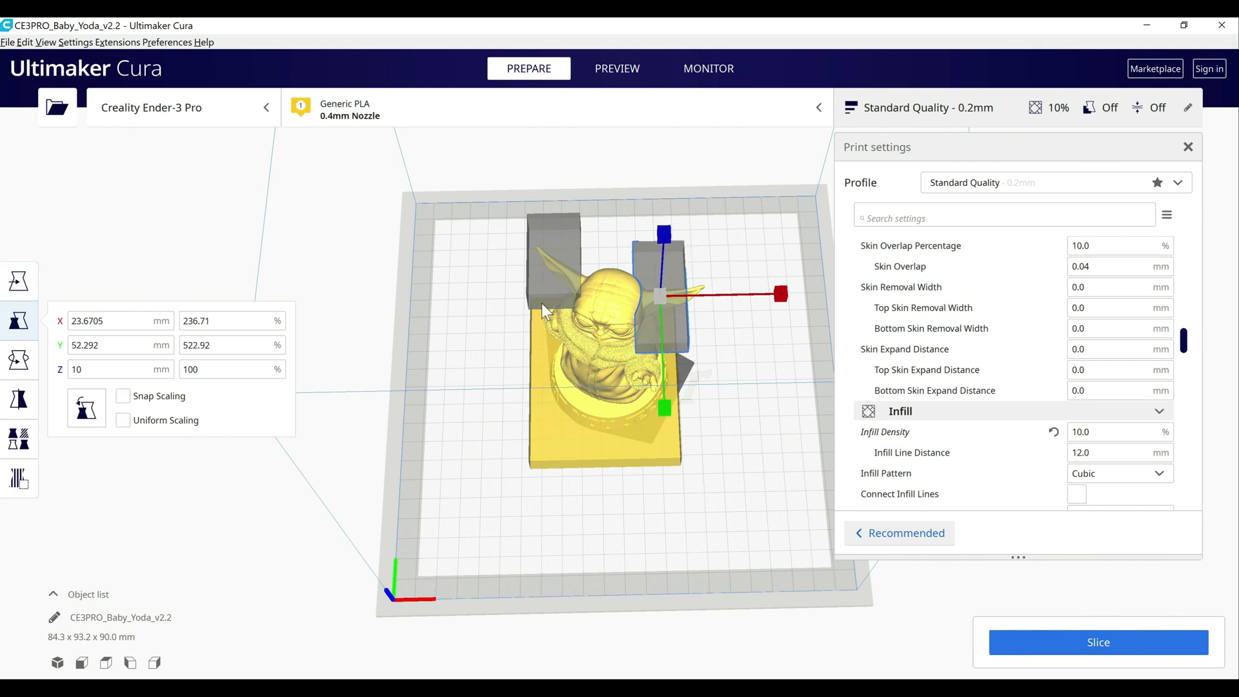
pyautogui.moveTo(735, 360)
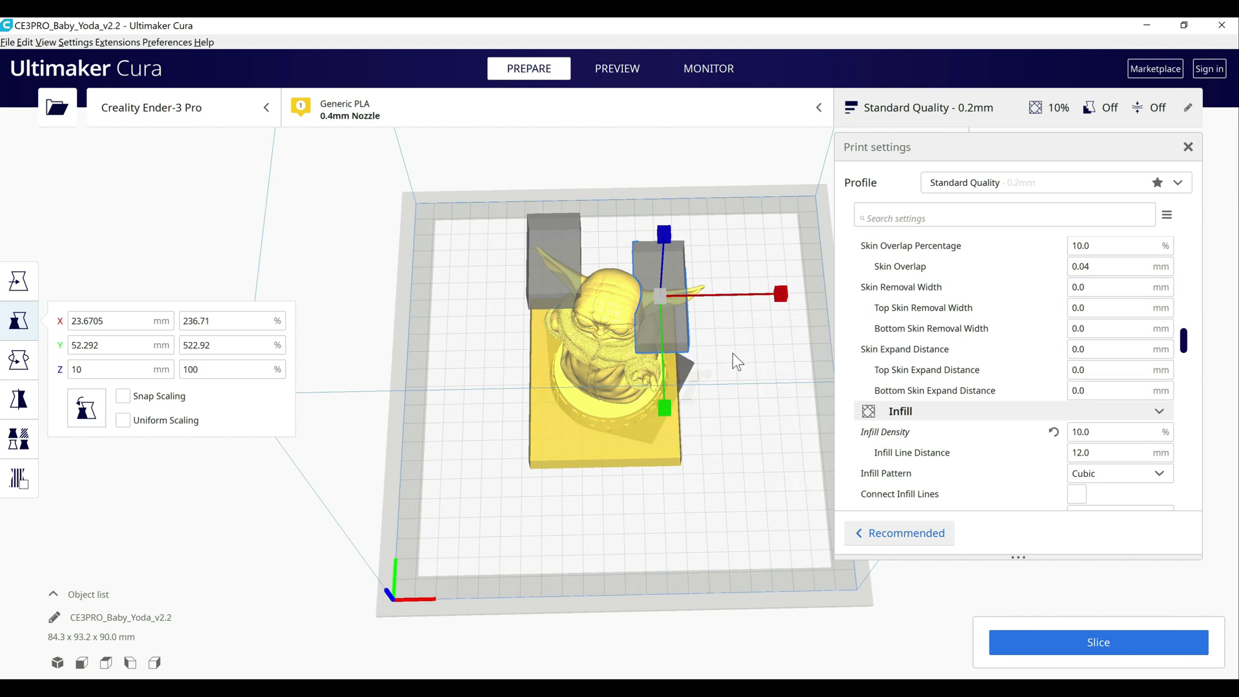
pyautogui.click(19, 279)
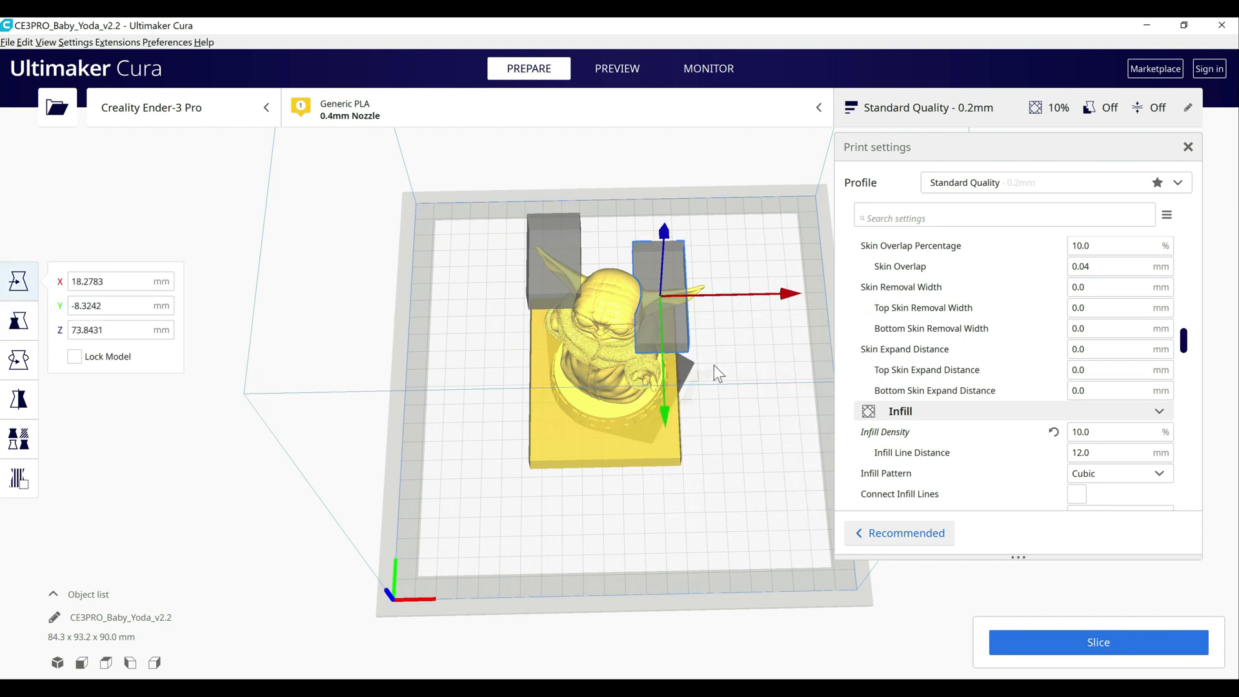
pyautogui.moveTo(764, 388)
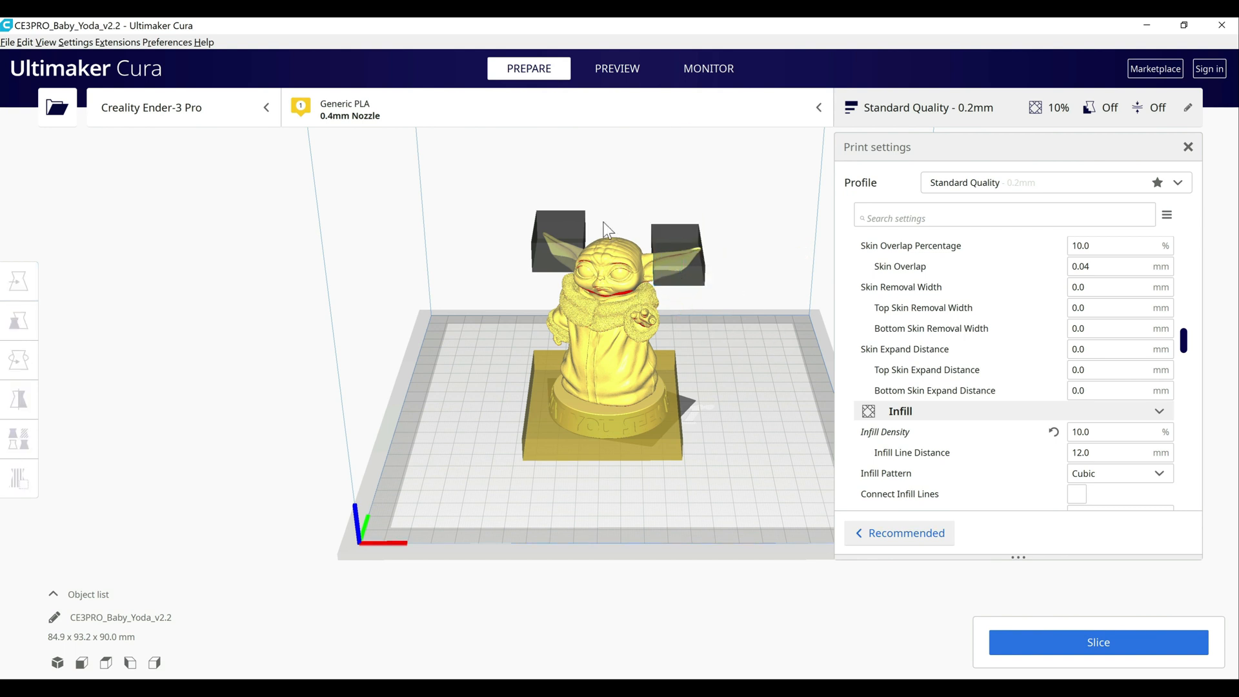
# Make the left ear block an infill-only mesh with its own Infill Density of 50%.
pyautogui.click(18, 279)
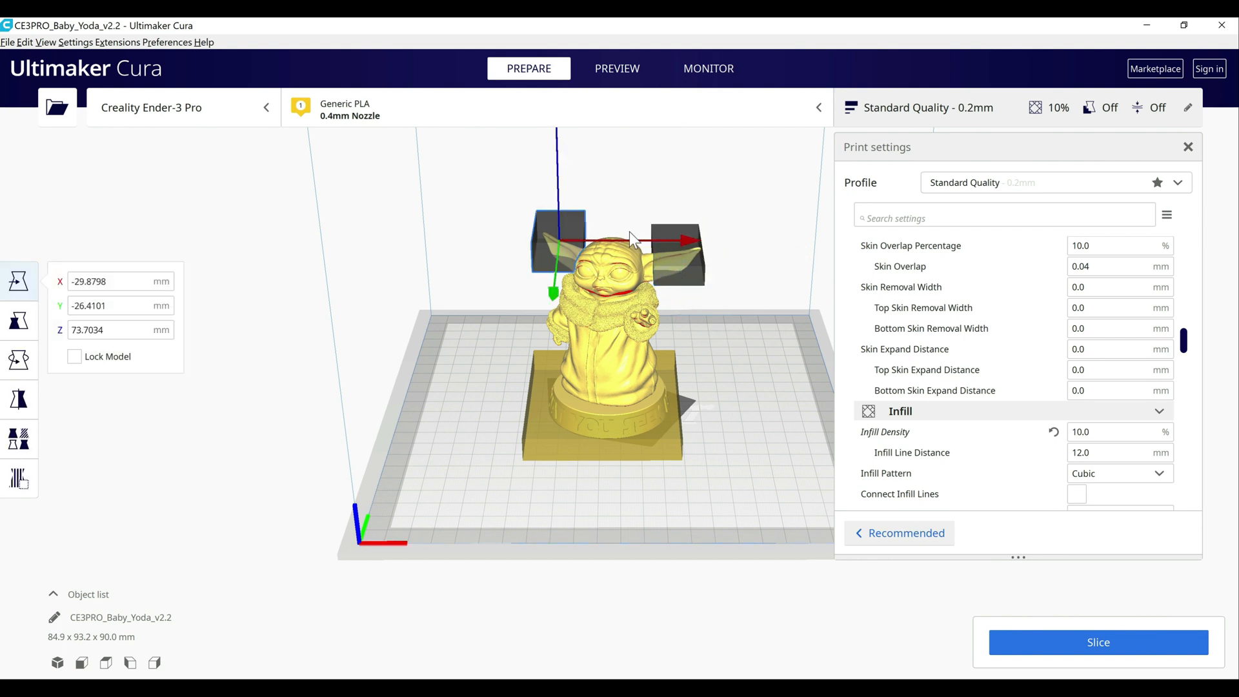
pyautogui.moveTo(339, 338)
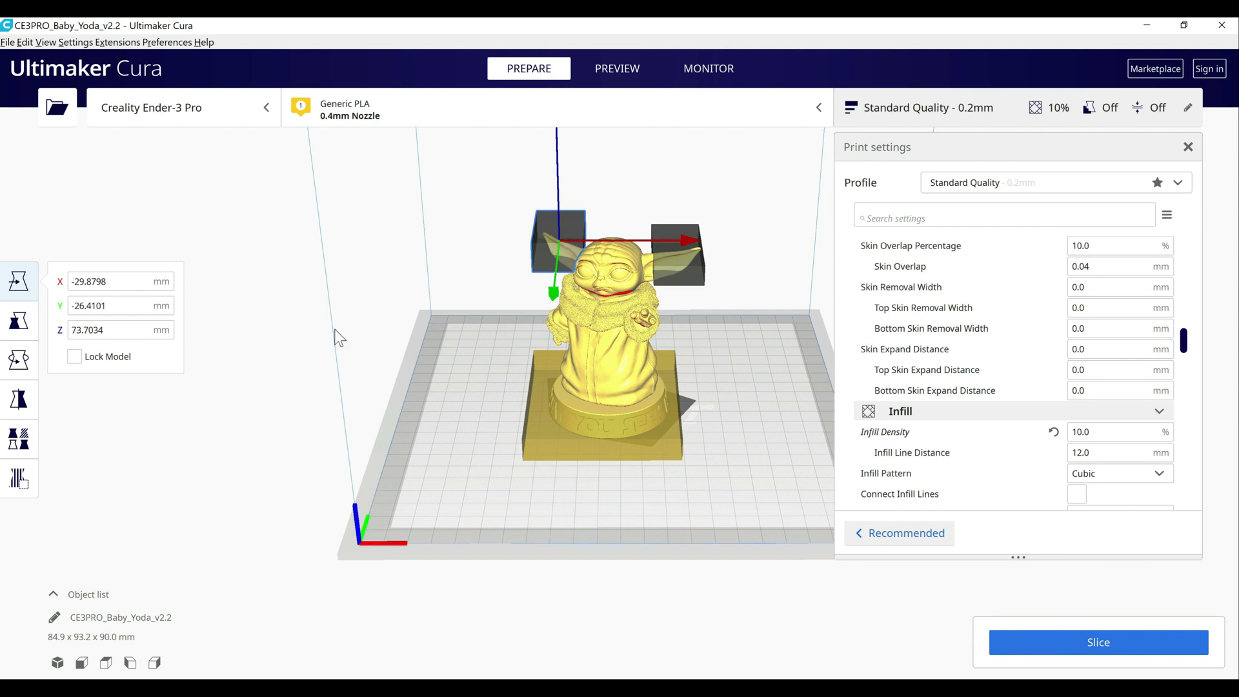
pyautogui.click(19, 439)
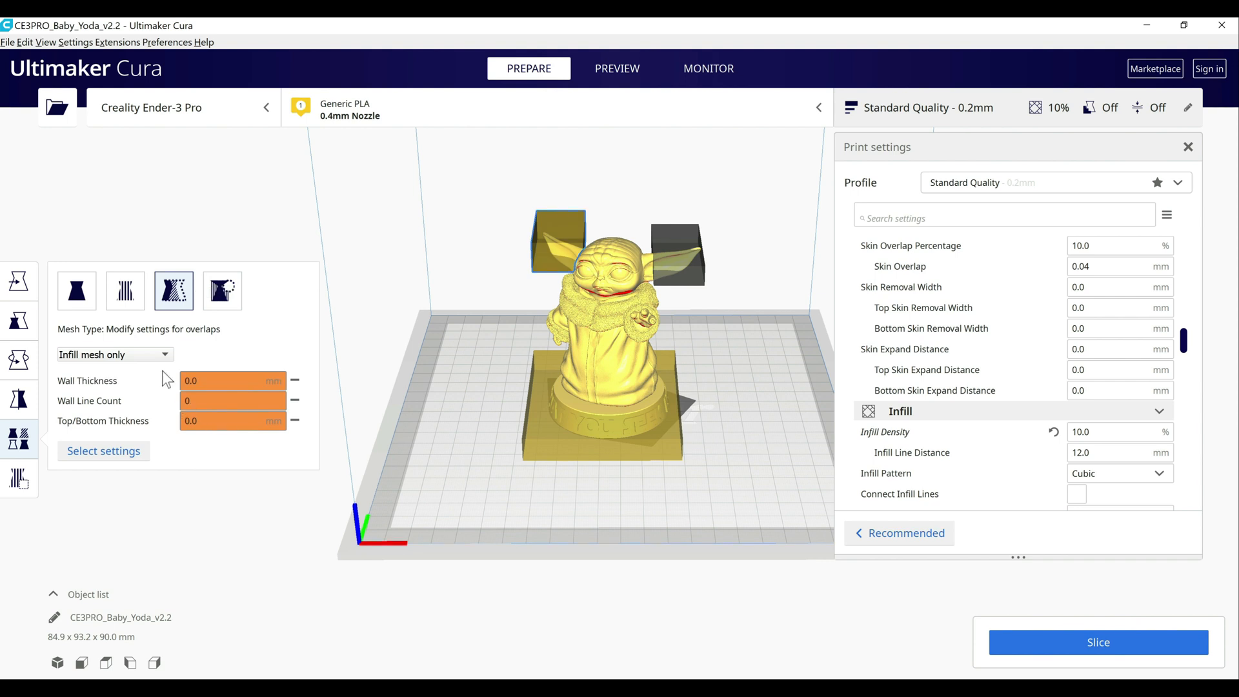
pyautogui.click(104, 452)
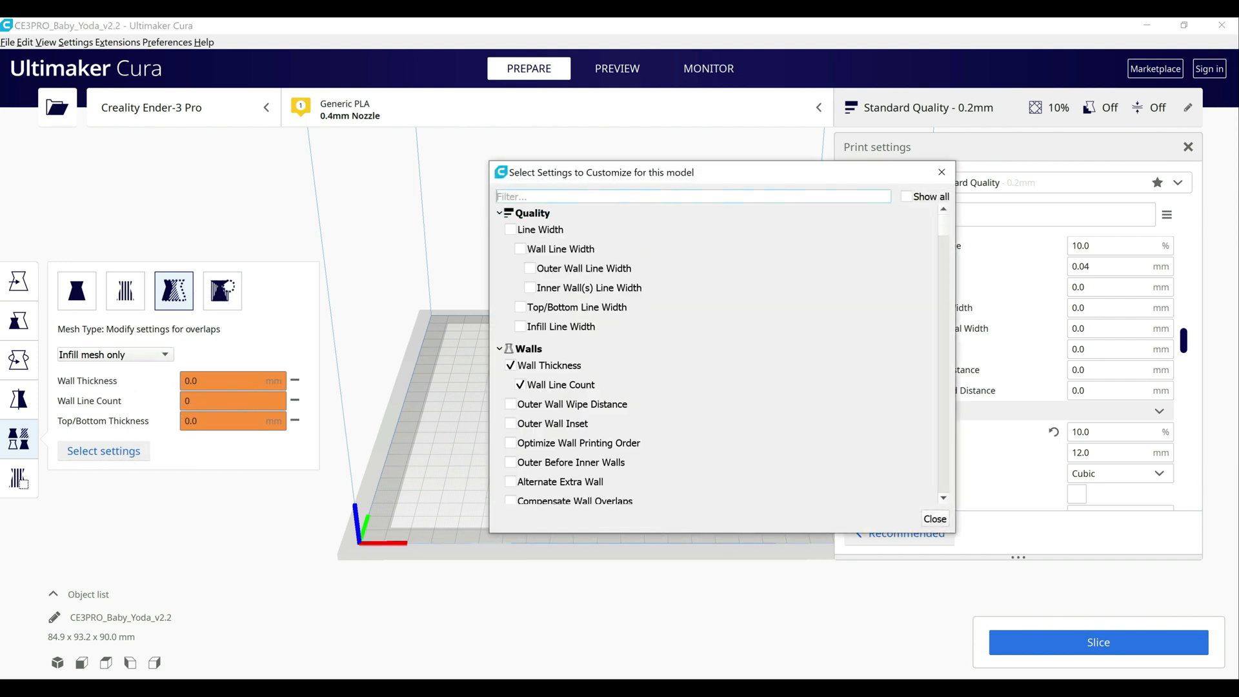
pyautogui.write('infi')
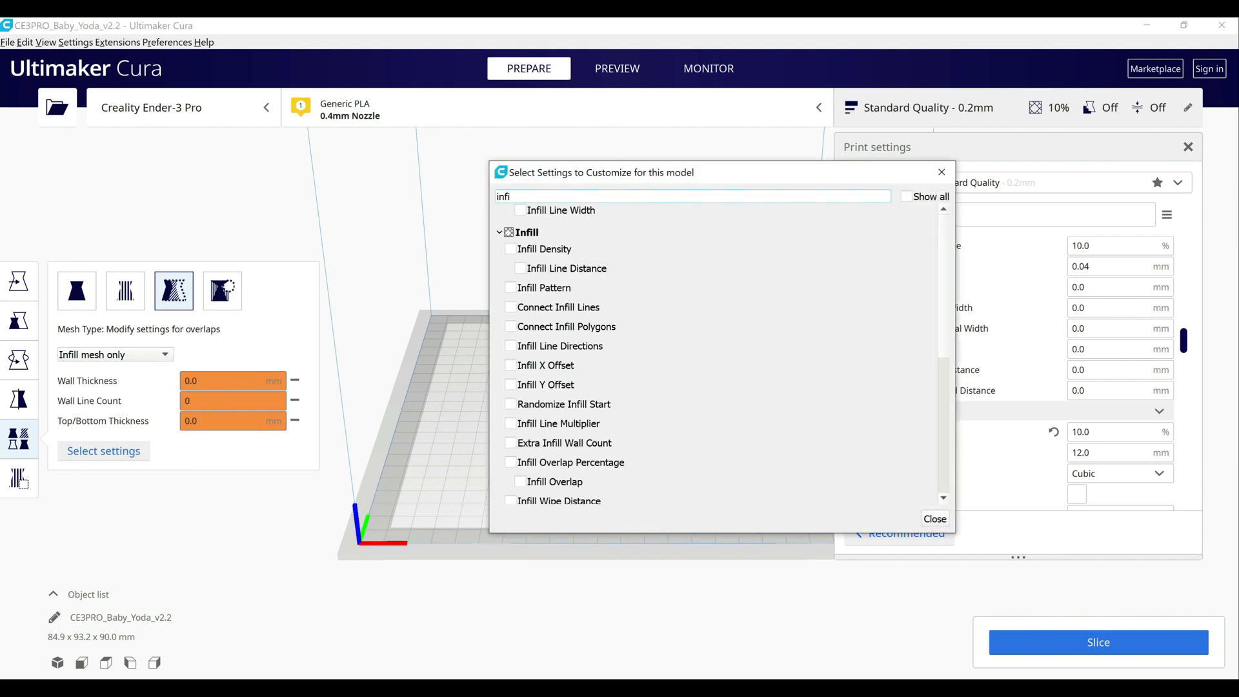
pyautogui.click(512, 249)
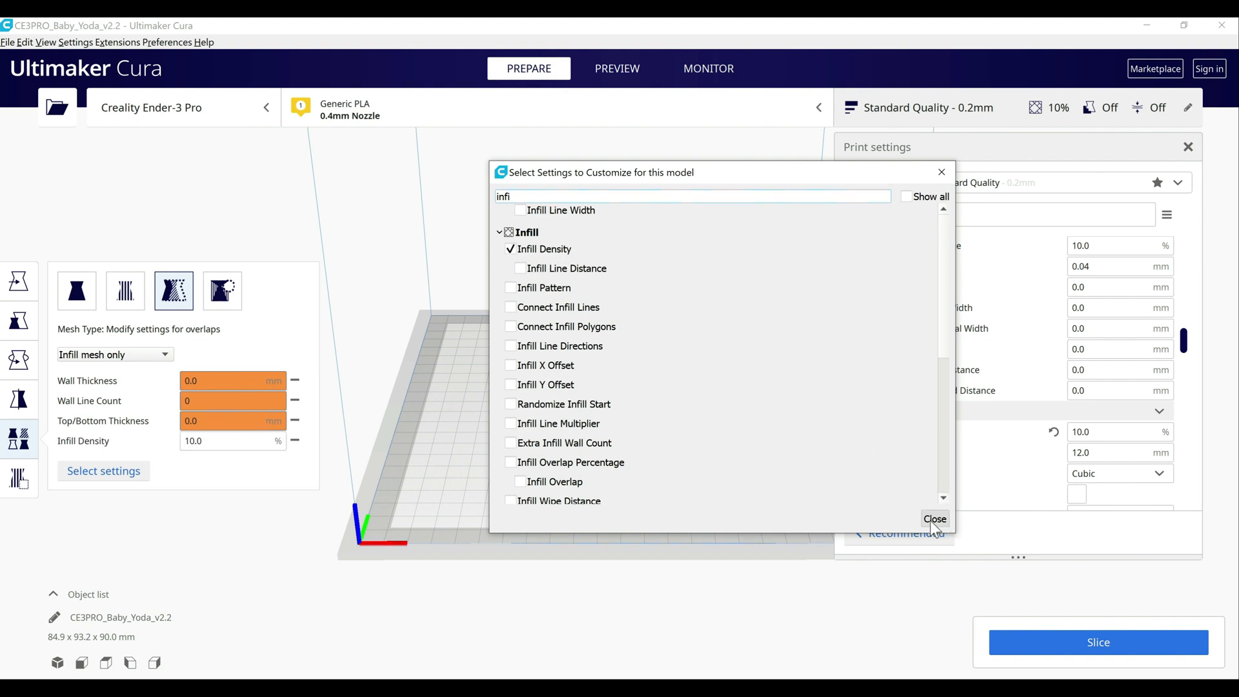
pyautogui.click(935, 519)
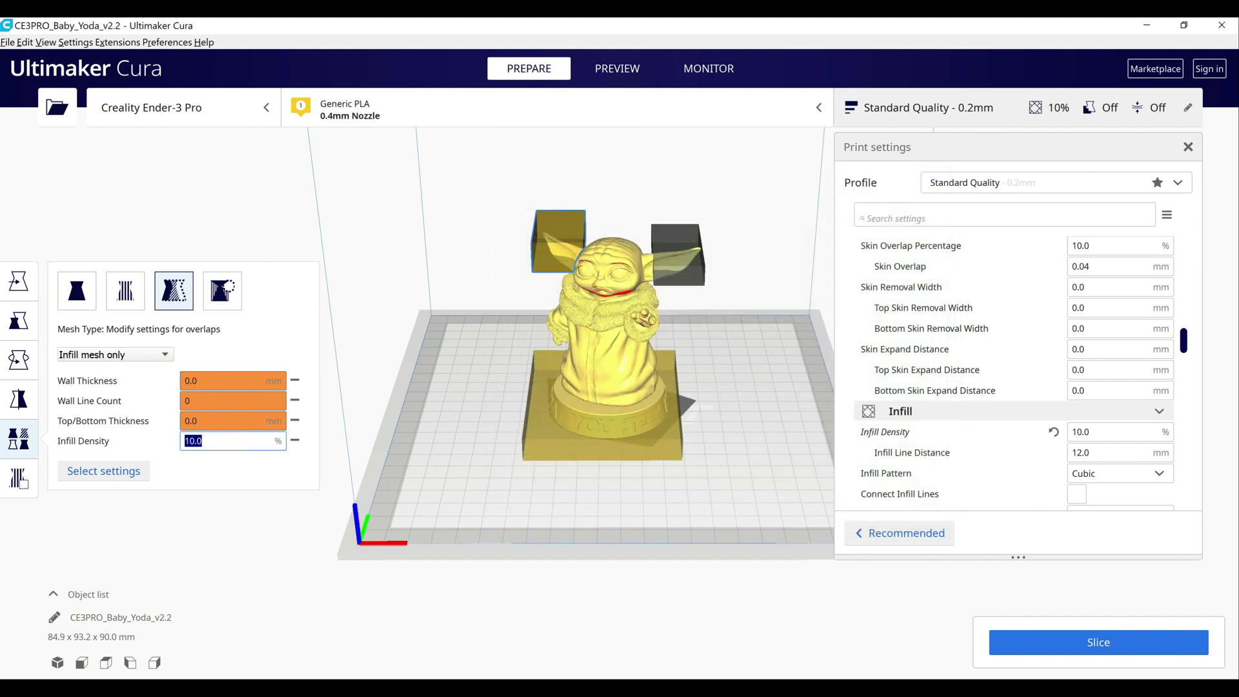
pyautogui.write('50')
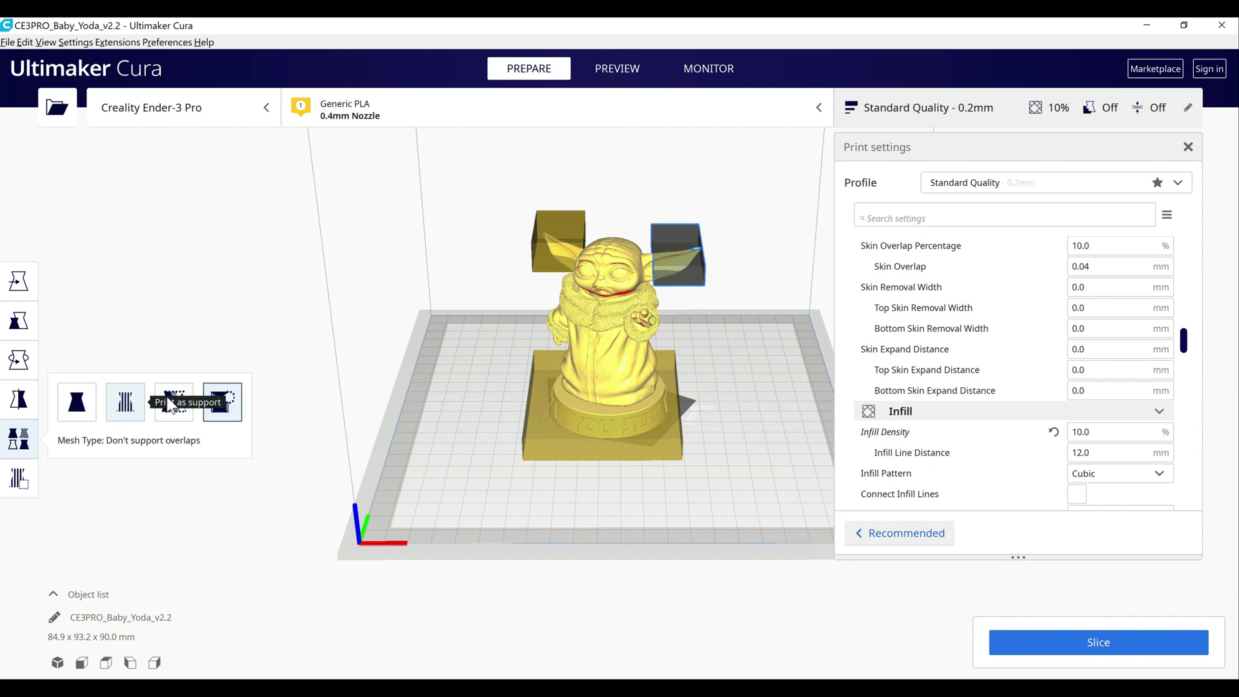
# Make the right ear block an infill mesh and add an Infill Density setting to it.
pyautogui.click(103, 450)
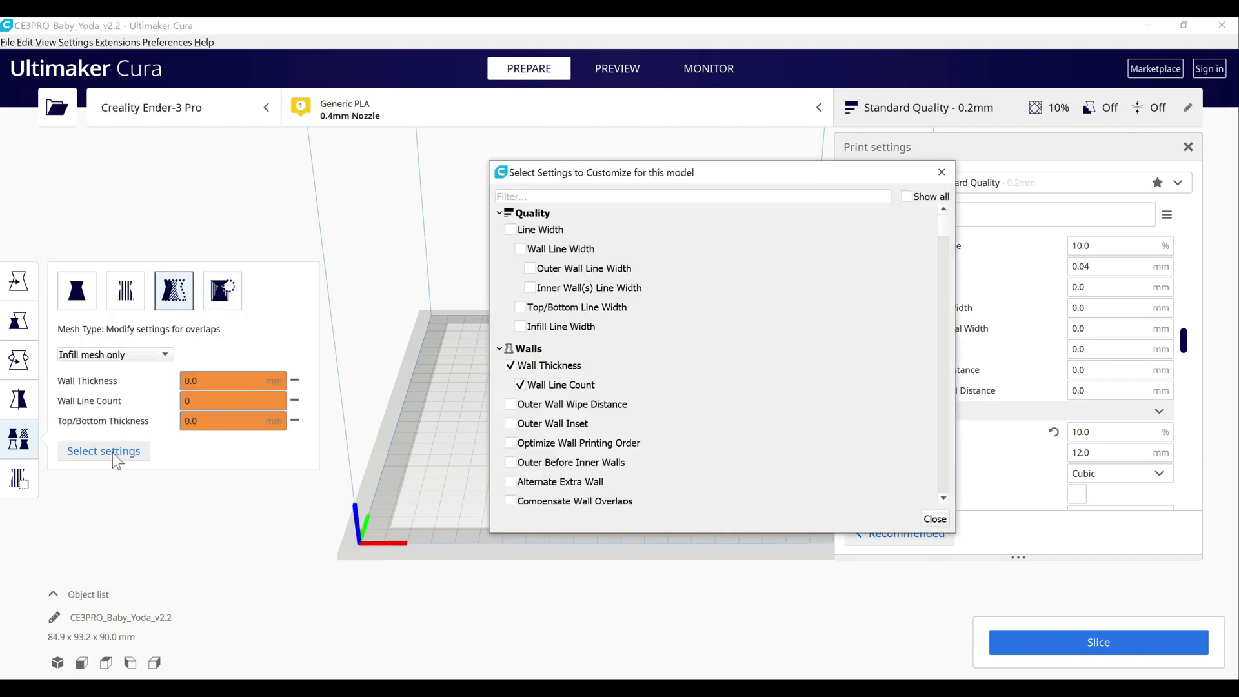
pyautogui.write('infi')
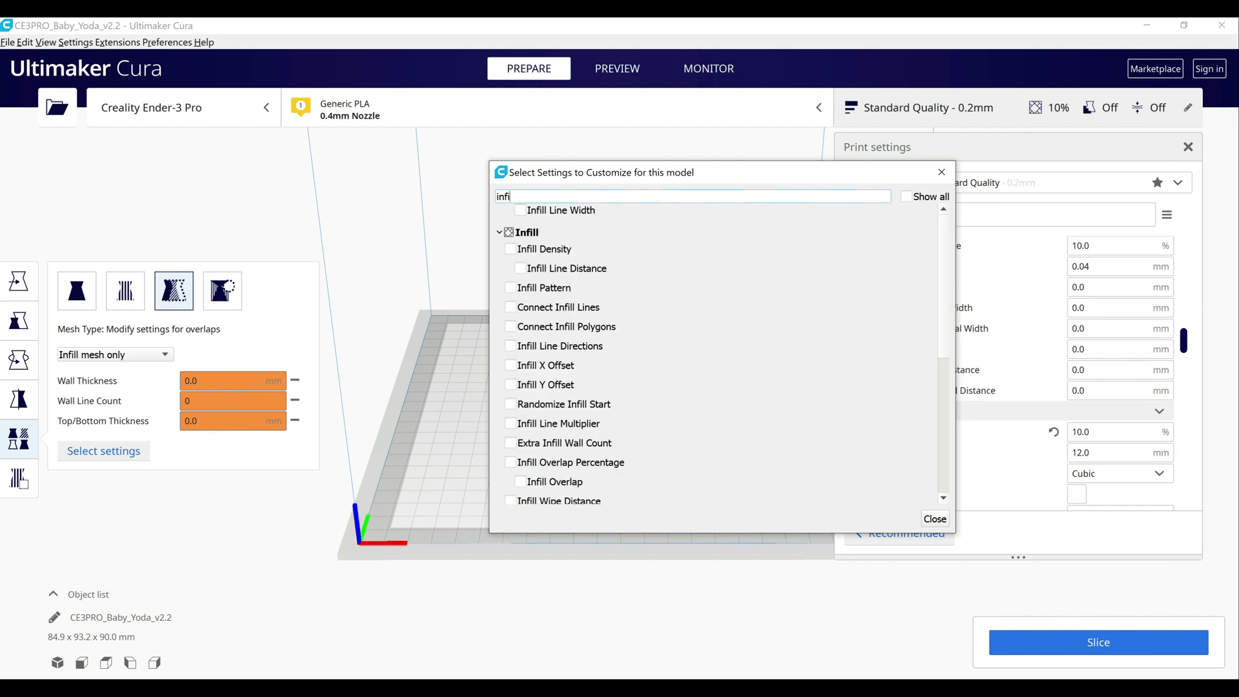
pyautogui.click(498, 233)
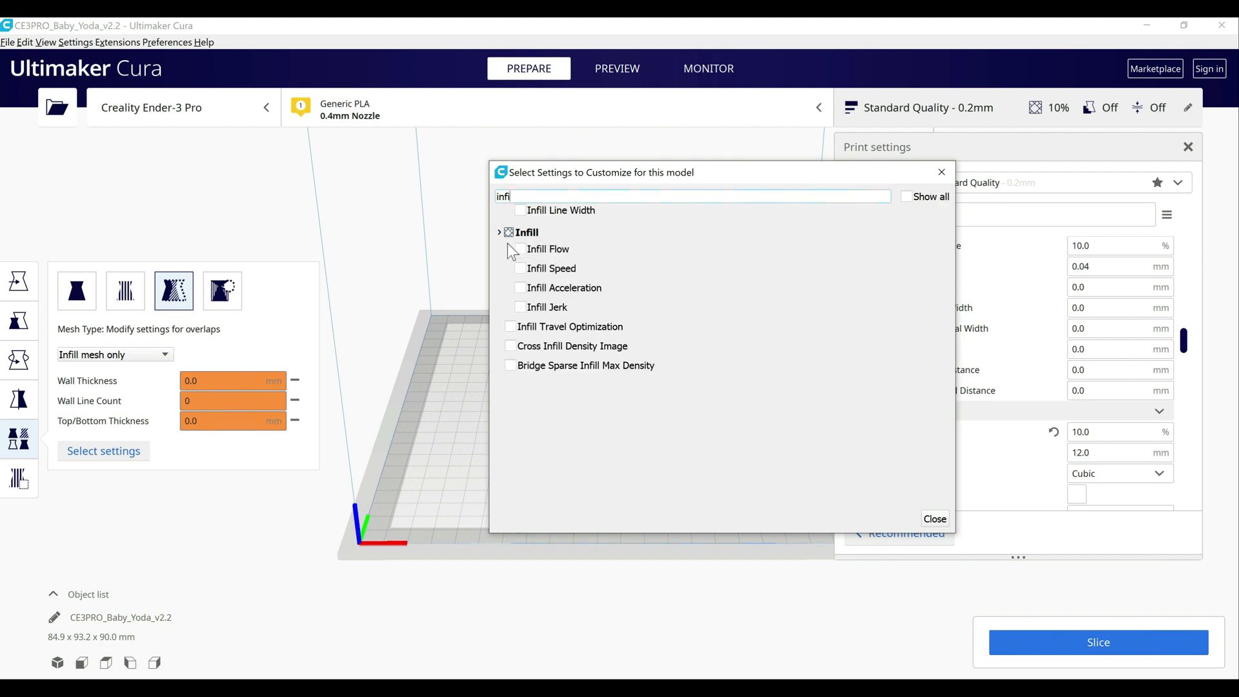
pyautogui.click(499, 233)
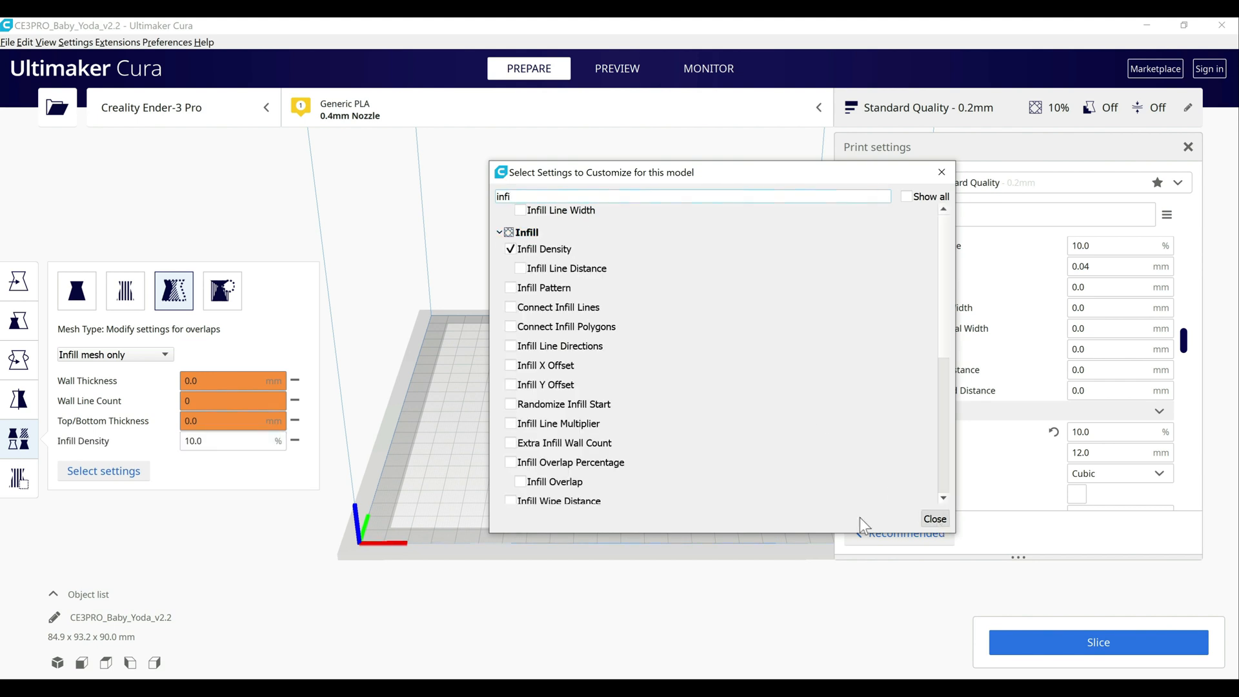
pyautogui.click(935, 519)
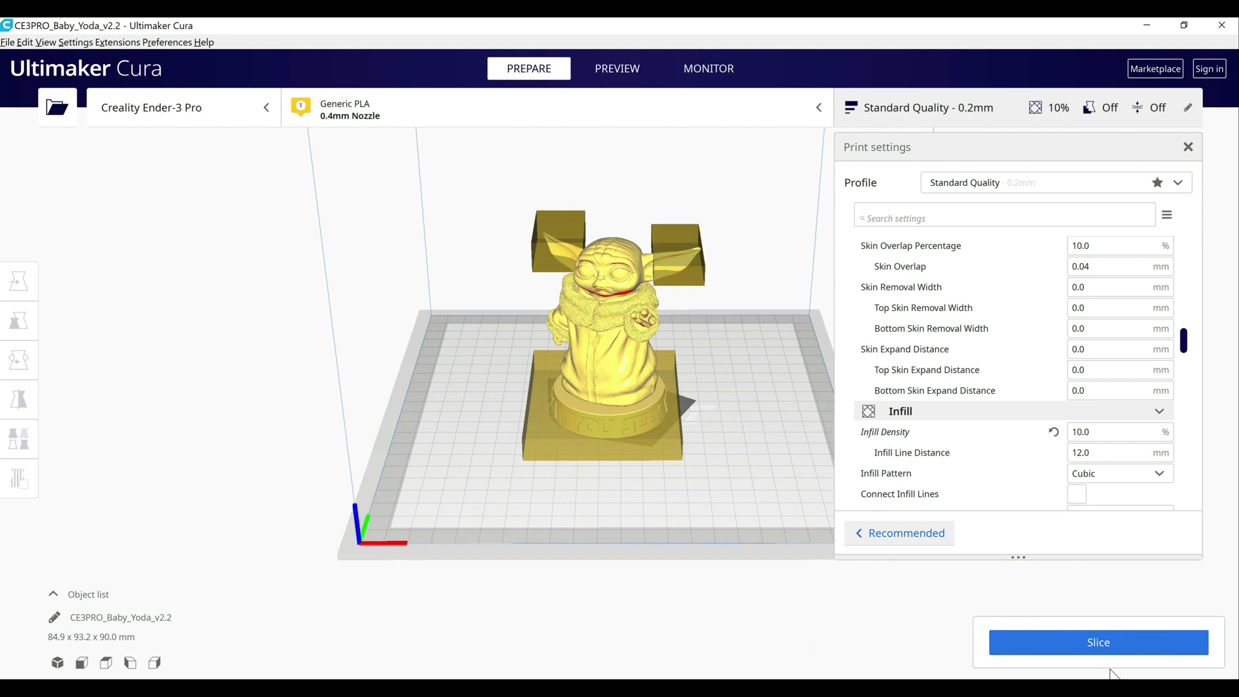
# Re-slice with both ear blocks, getting 7 hours 52 minutes and 53g, and show the layer preview.
pyautogui.click(1097, 643)
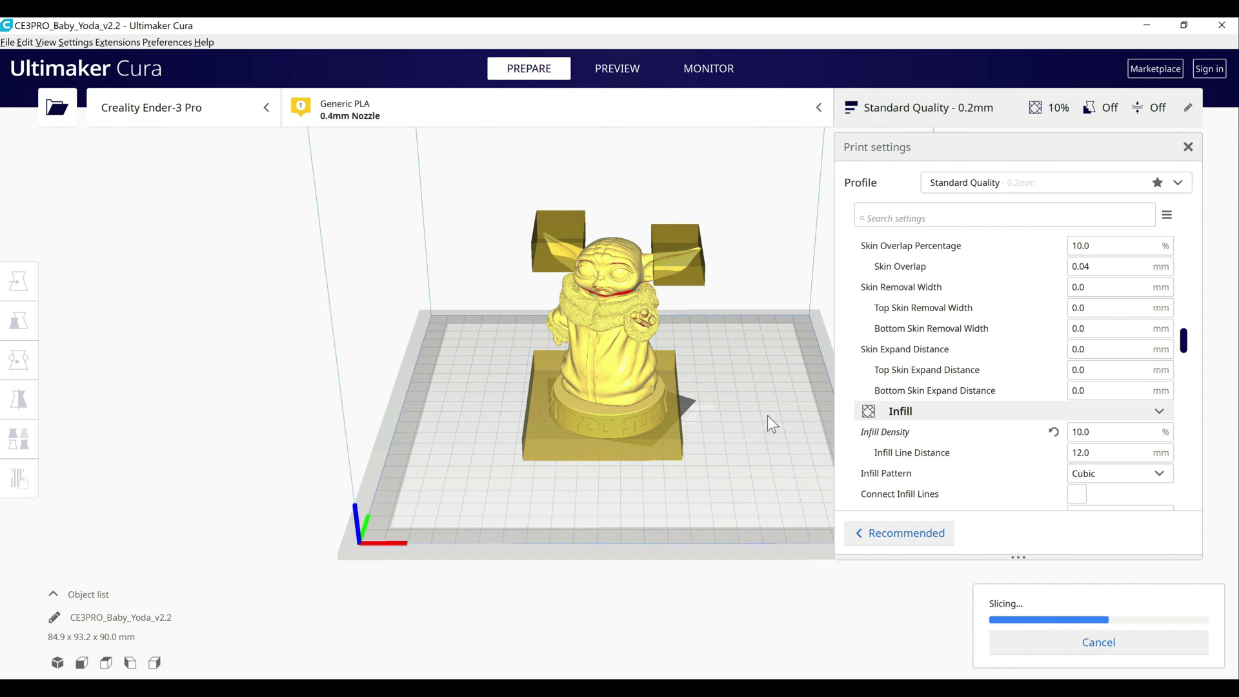
pyautogui.moveTo(716, 109)
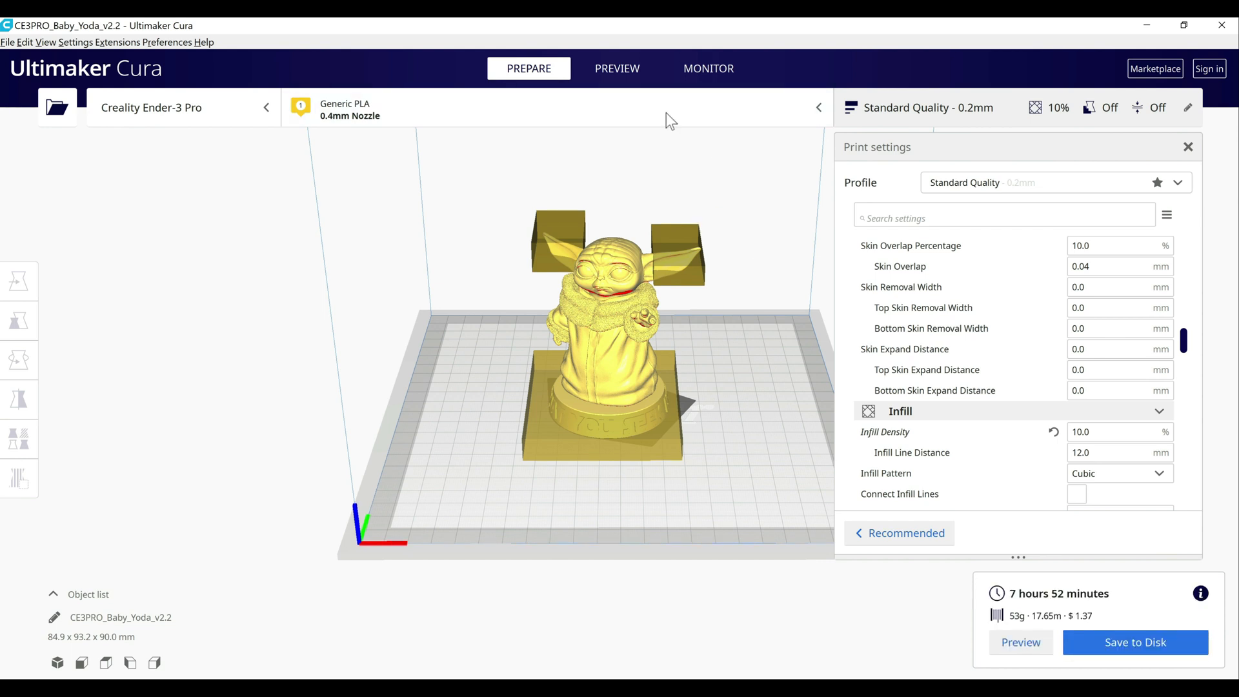
pyautogui.click(617, 69)
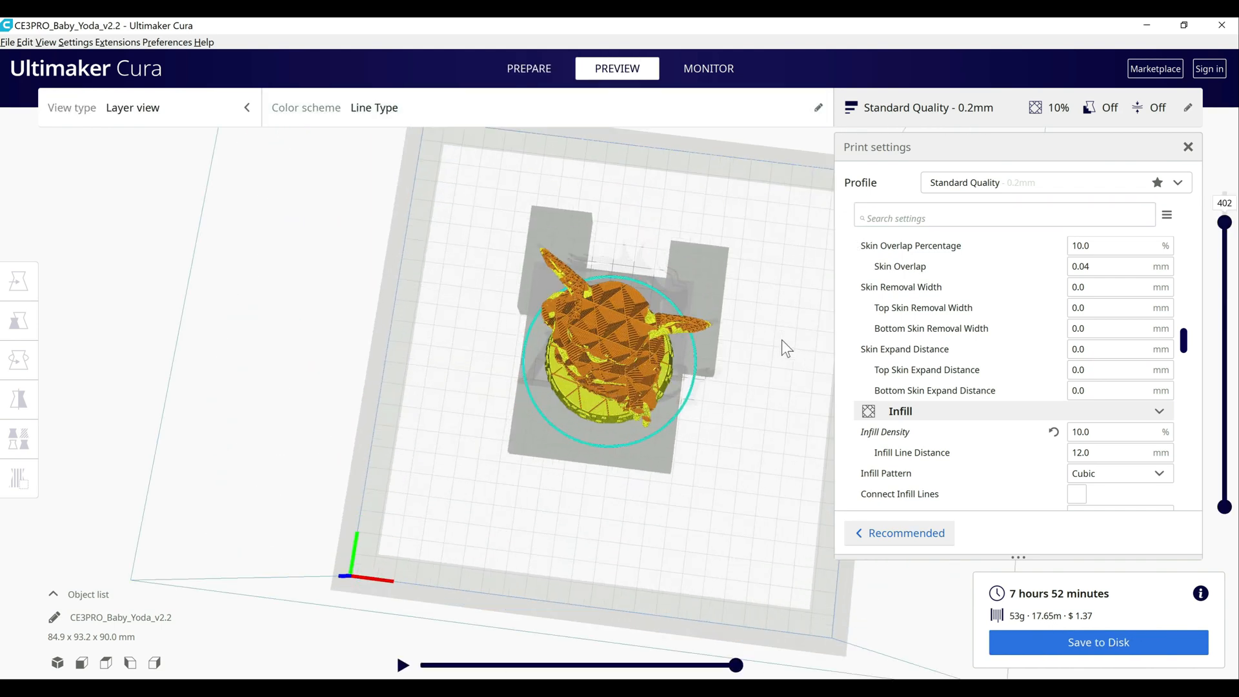
pyautogui.moveTo(785, 347); pyautogui.dragTo(703, 256)
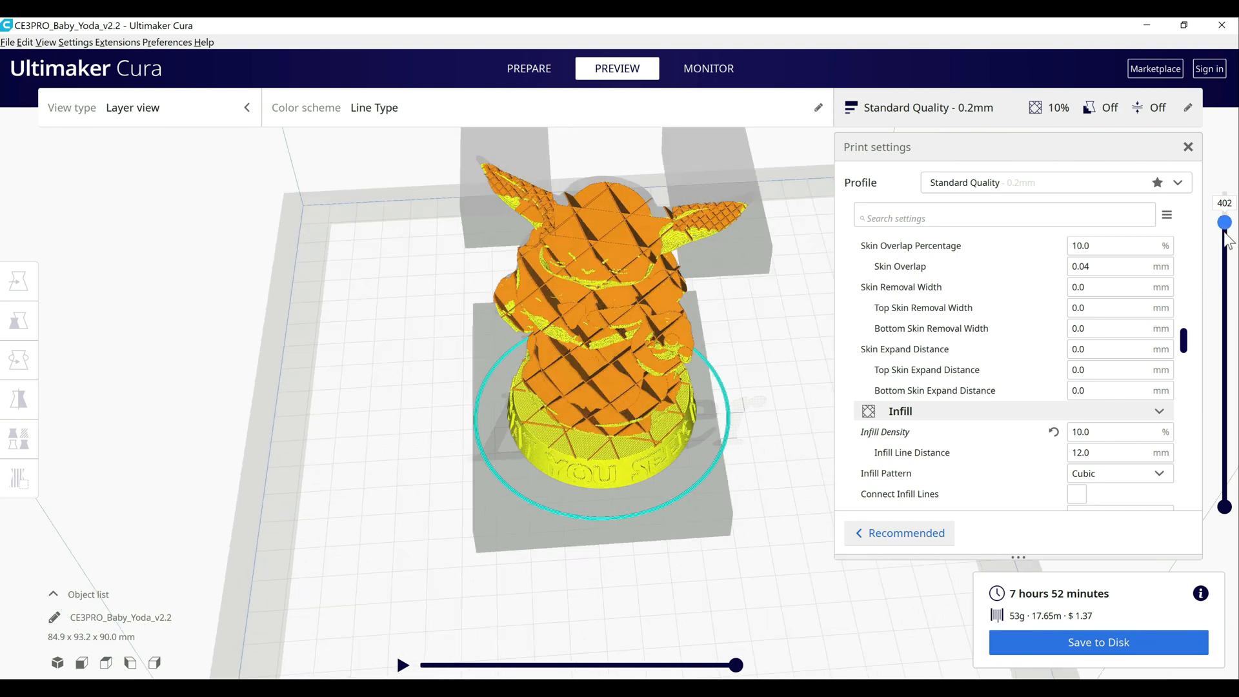
pyautogui.moveTo(1224, 222); pyautogui.dragTo(1223, 232)
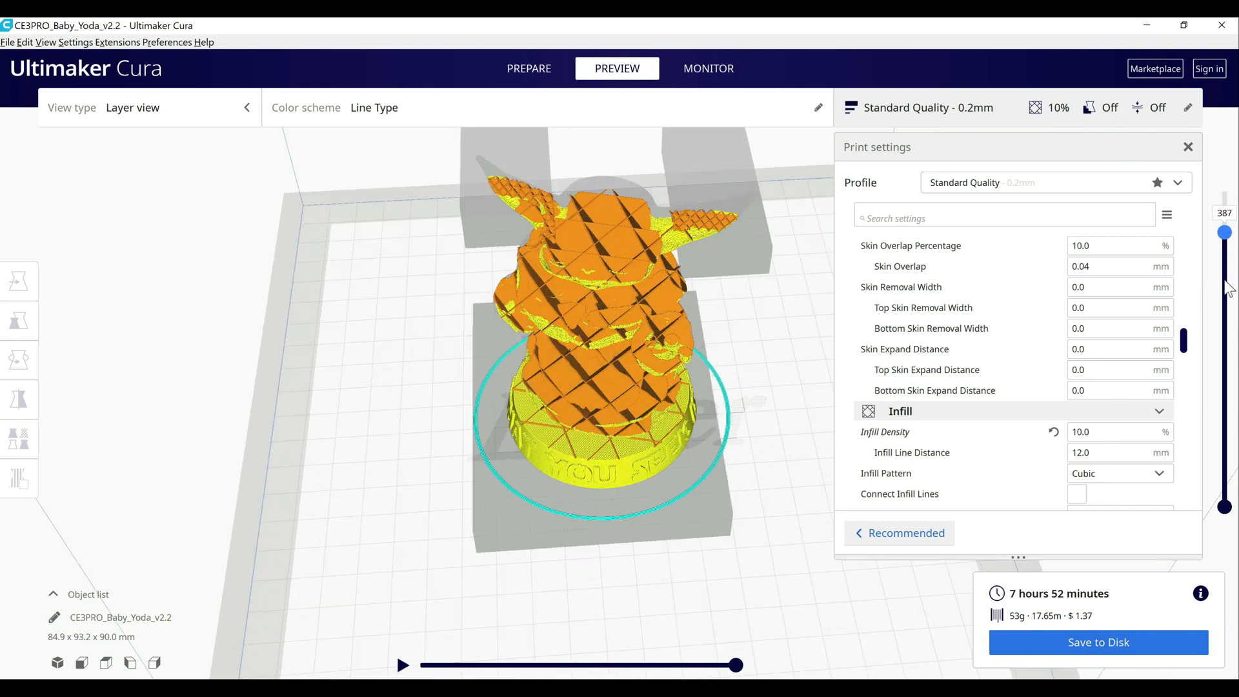
pyautogui.moveTo(1224, 231); pyautogui.dragTo(1224, 442)
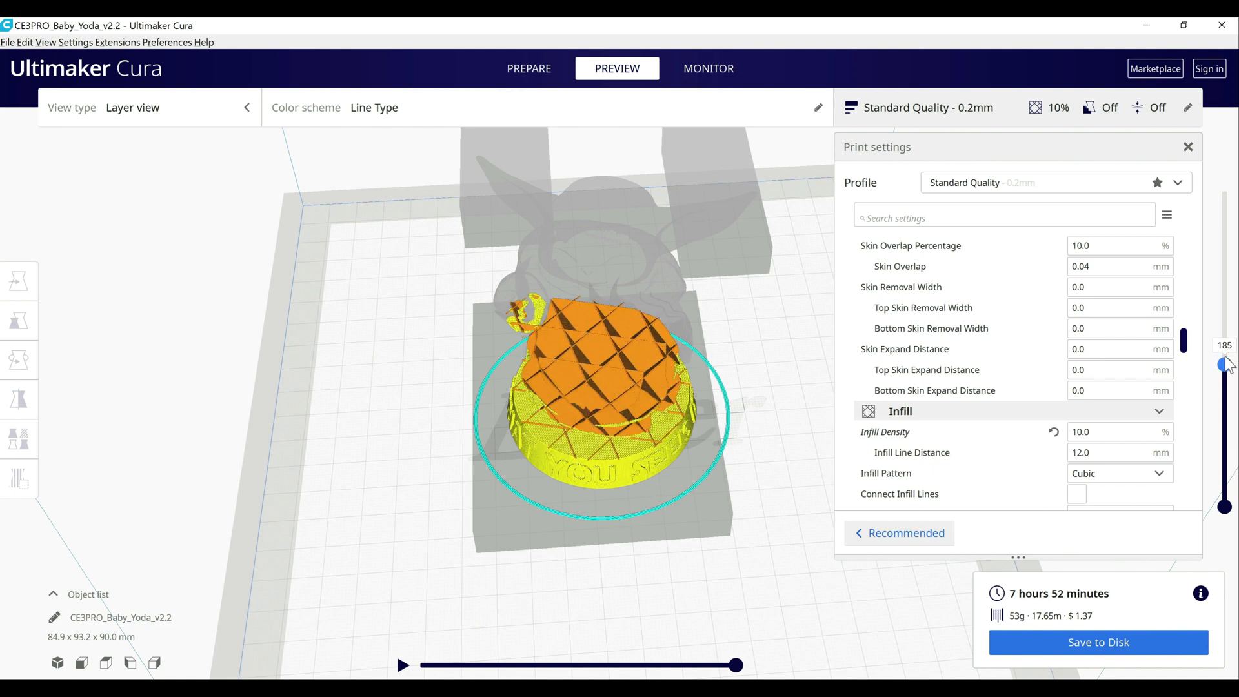
pyautogui.moveTo(1224, 364); pyautogui.dragTo(1223, 308)
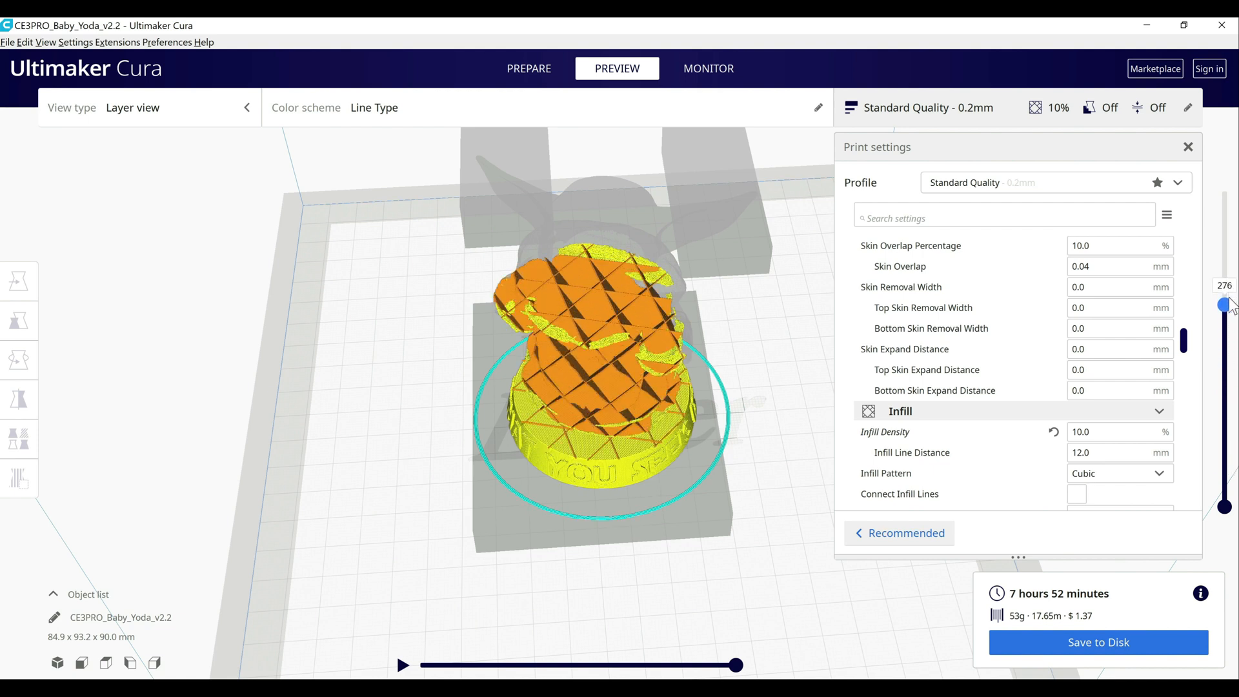
pyautogui.moveTo(1224, 305); pyautogui.dragTo(1224, 230)
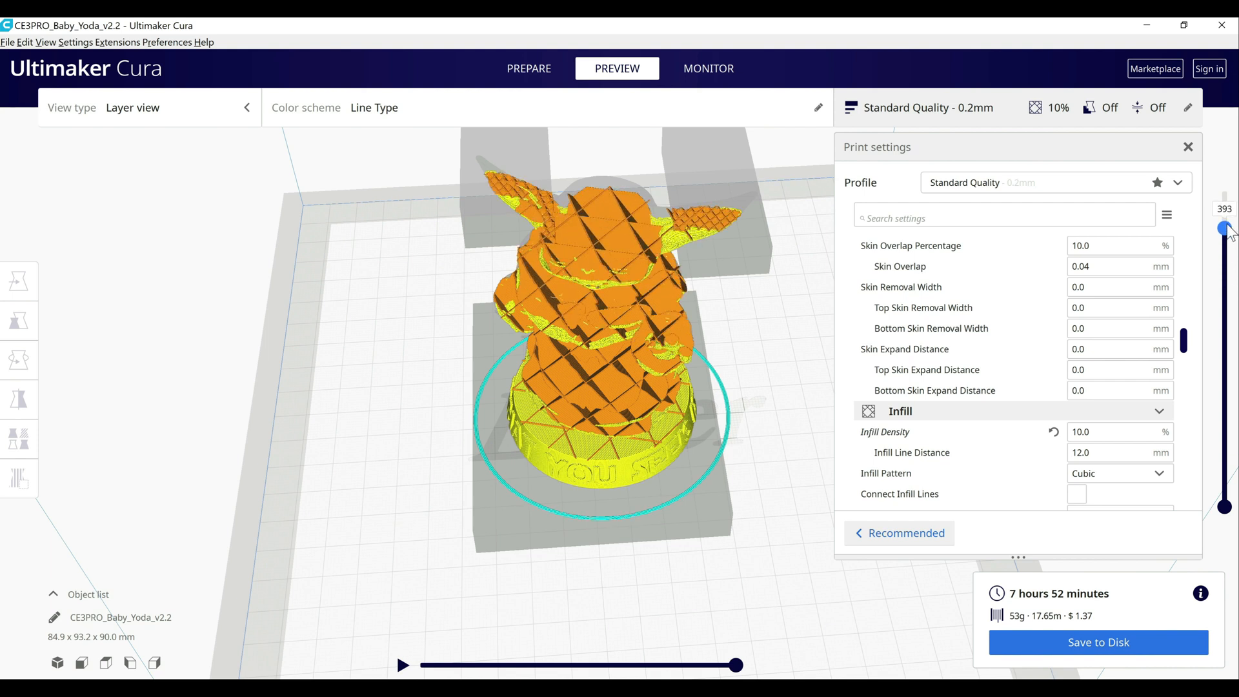
pyautogui.moveTo(1224, 229); pyautogui.dragTo(1224, 192)
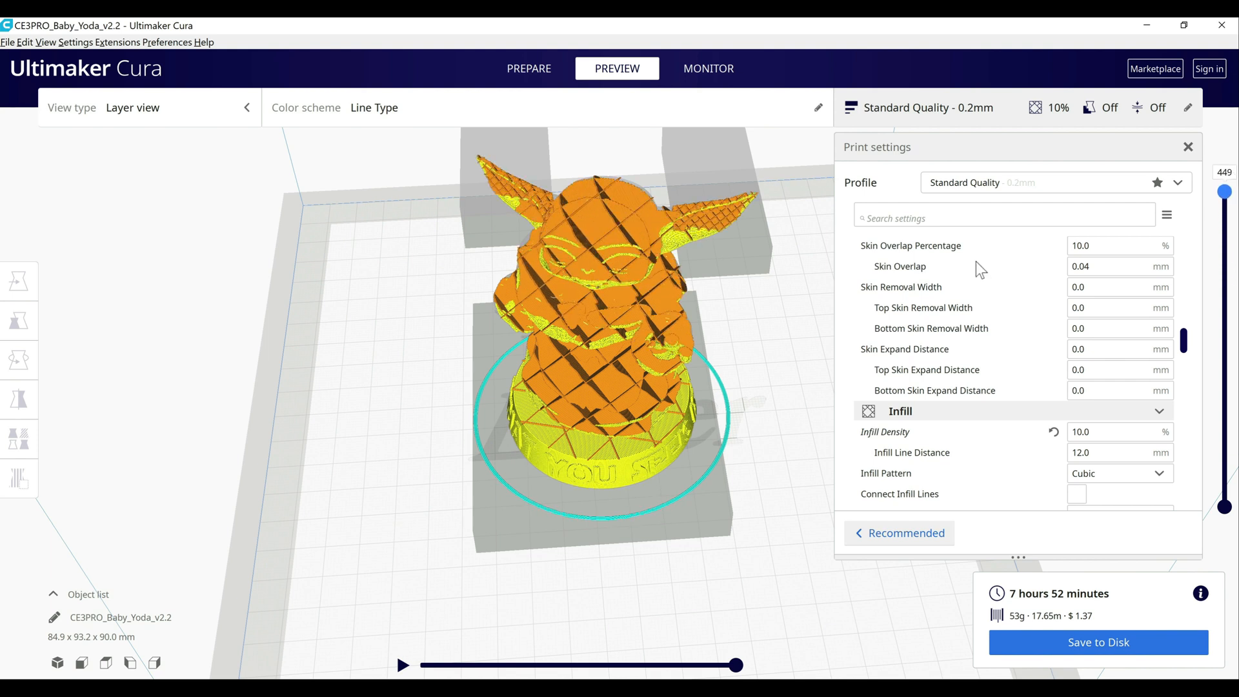
pyautogui.moveTo(612, 425)
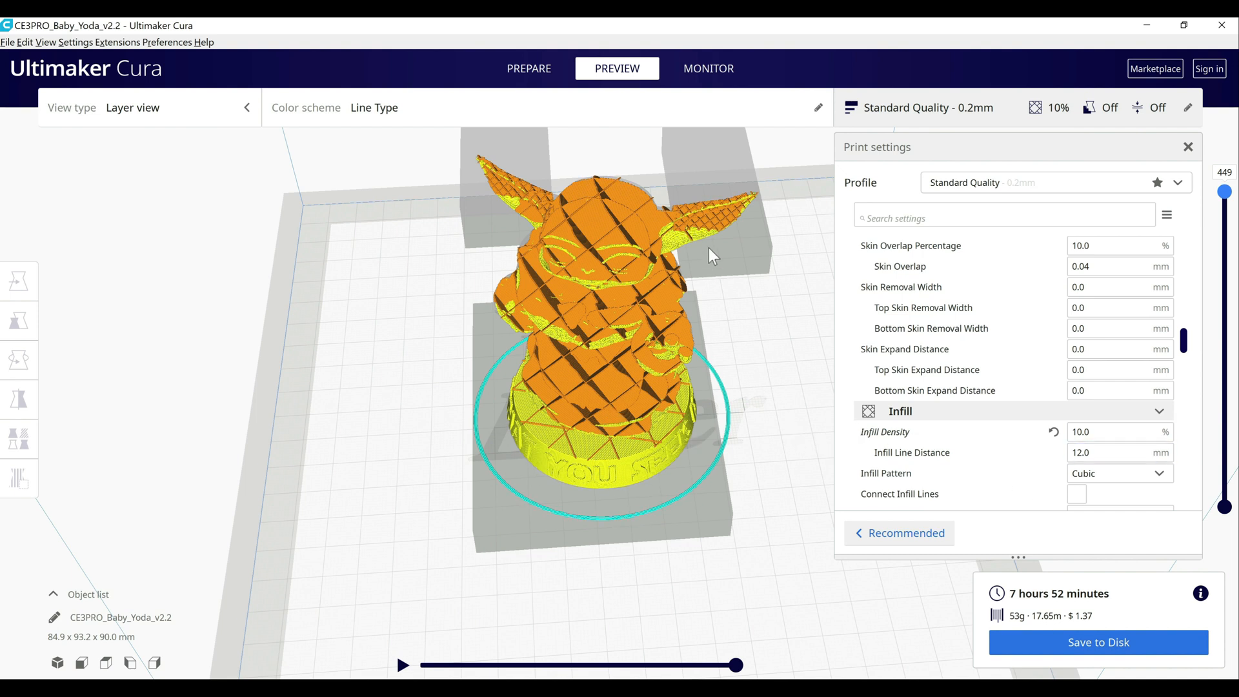
pyautogui.moveTo(408, 341)
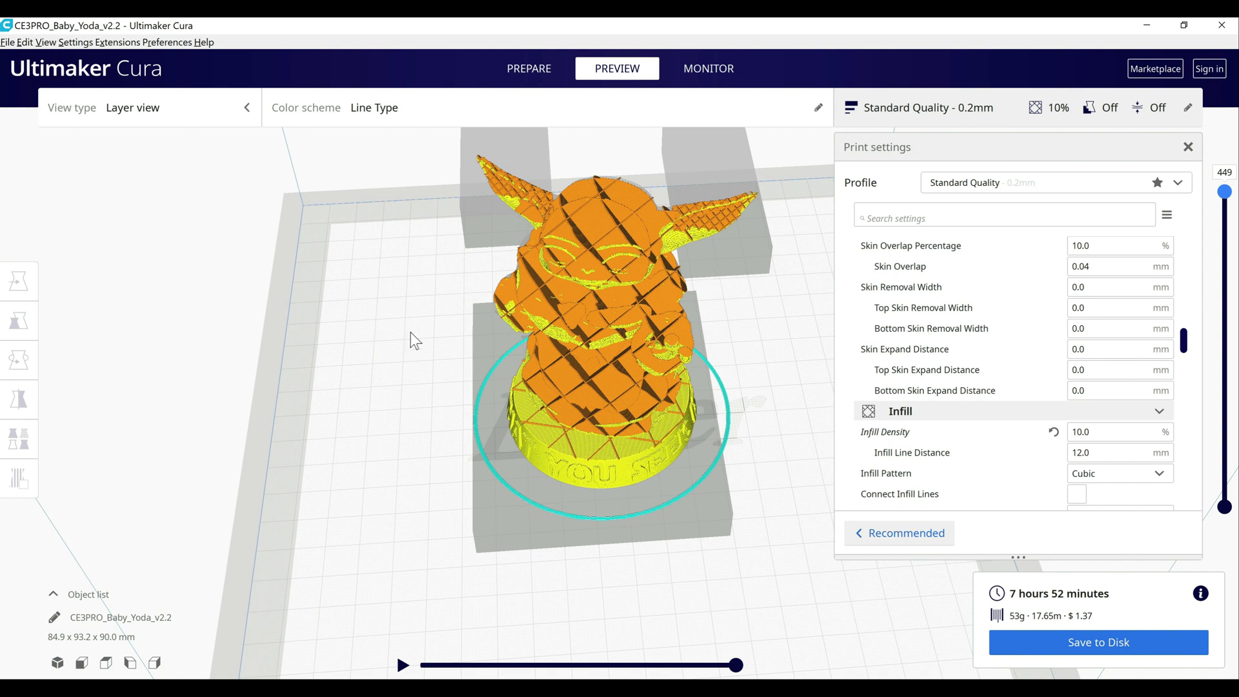
pyautogui.moveTo(651, 254)
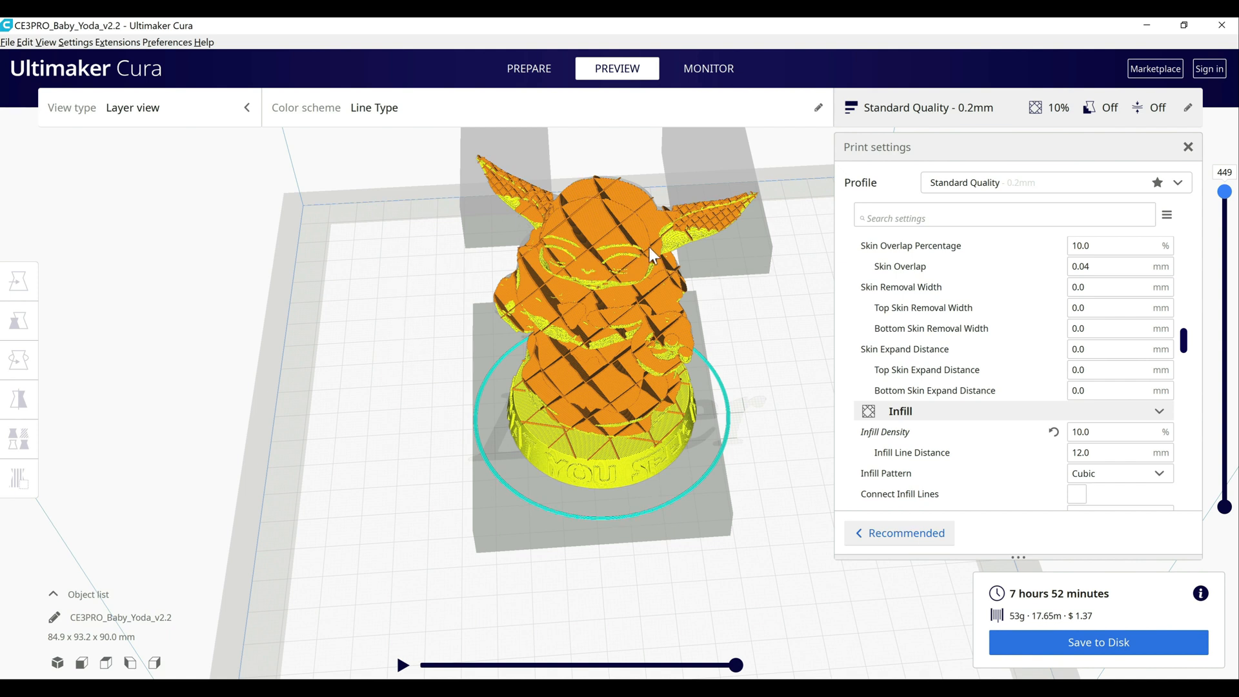
pyautogui.moveTo(655, 271)
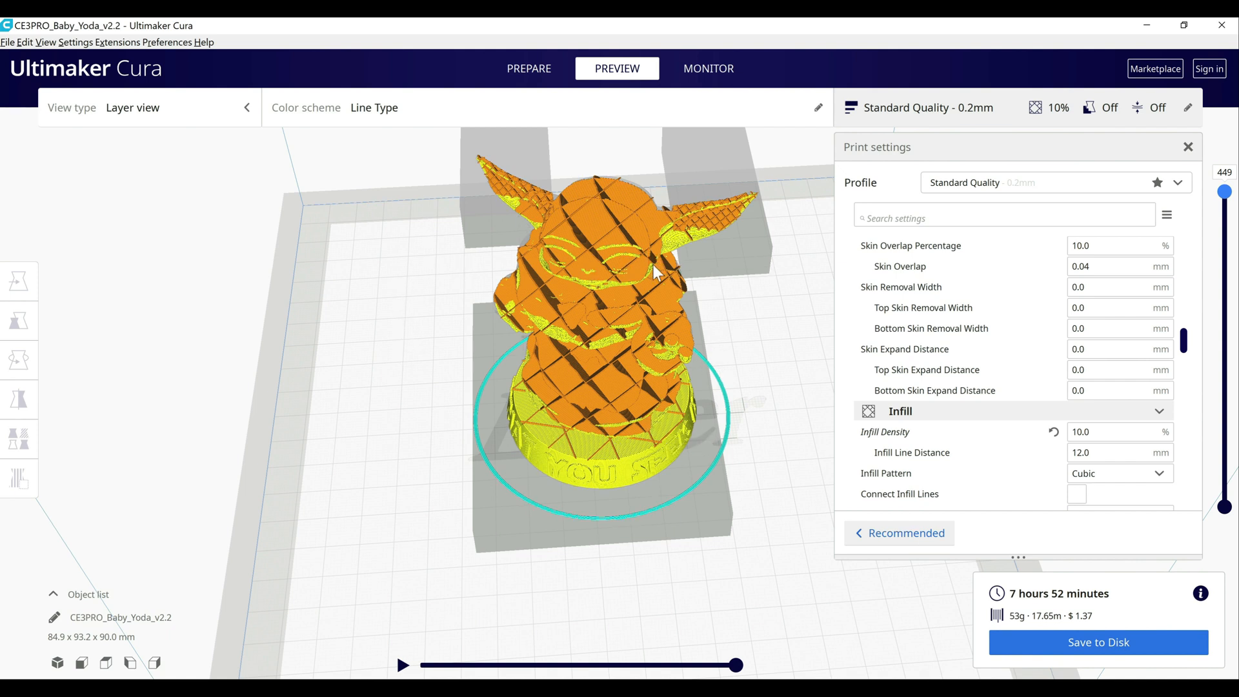
pyautogui.moveTo(452, 276)
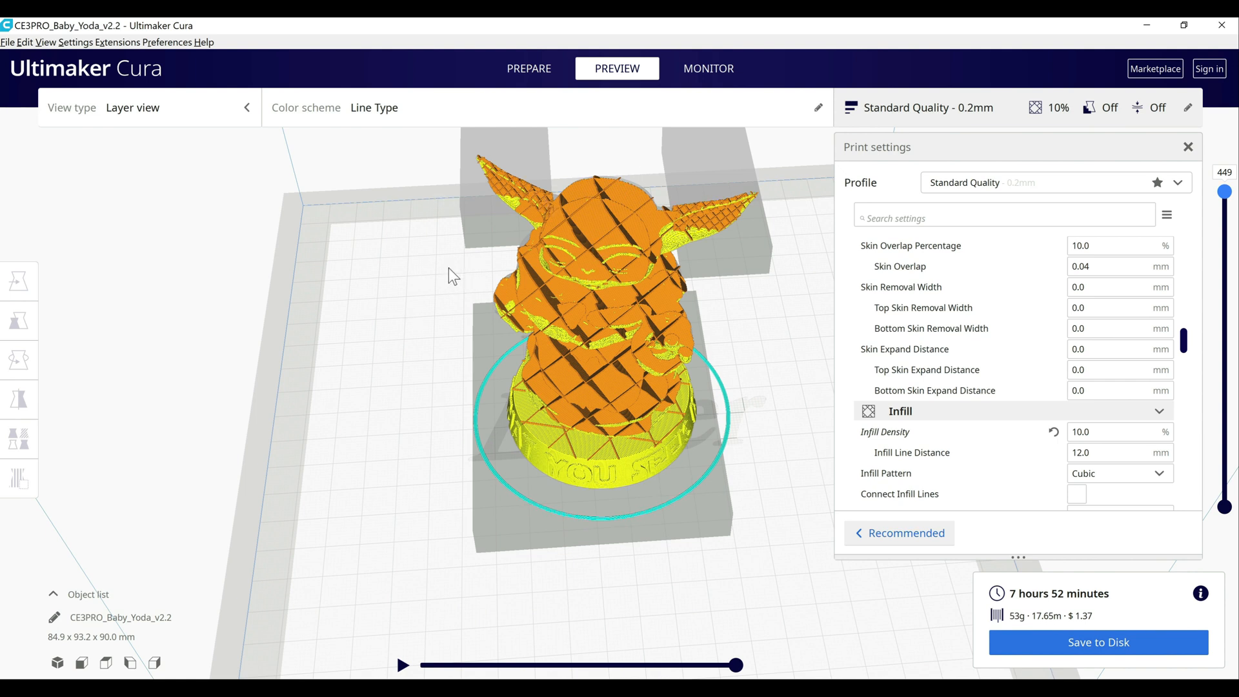
pyautogui.moveTo(459, 257)
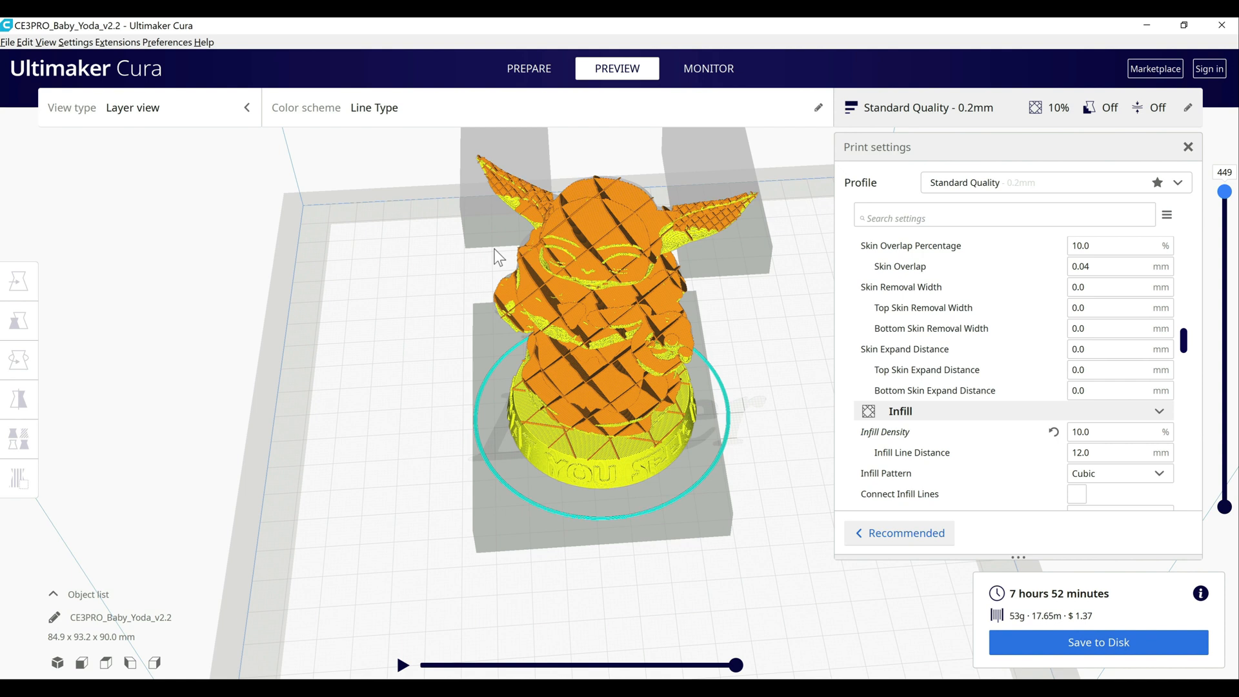
pyautogui.moveTo(469, 257)
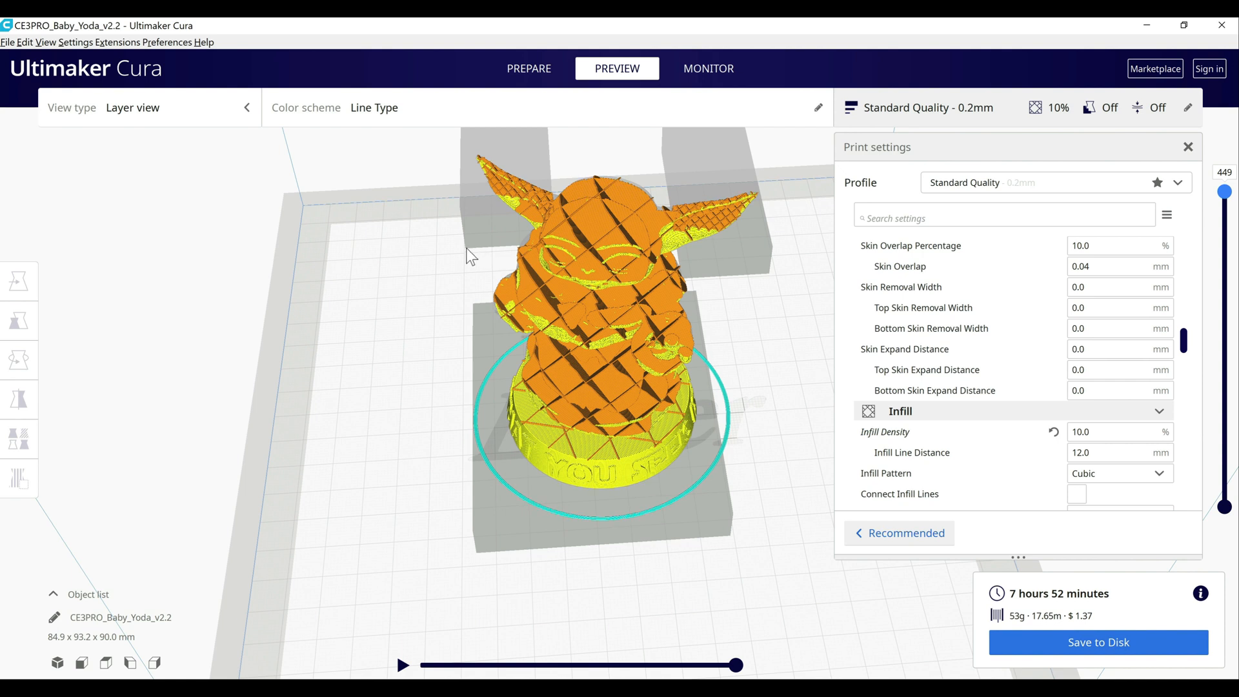
pyautogui.moveTo(431, 263)
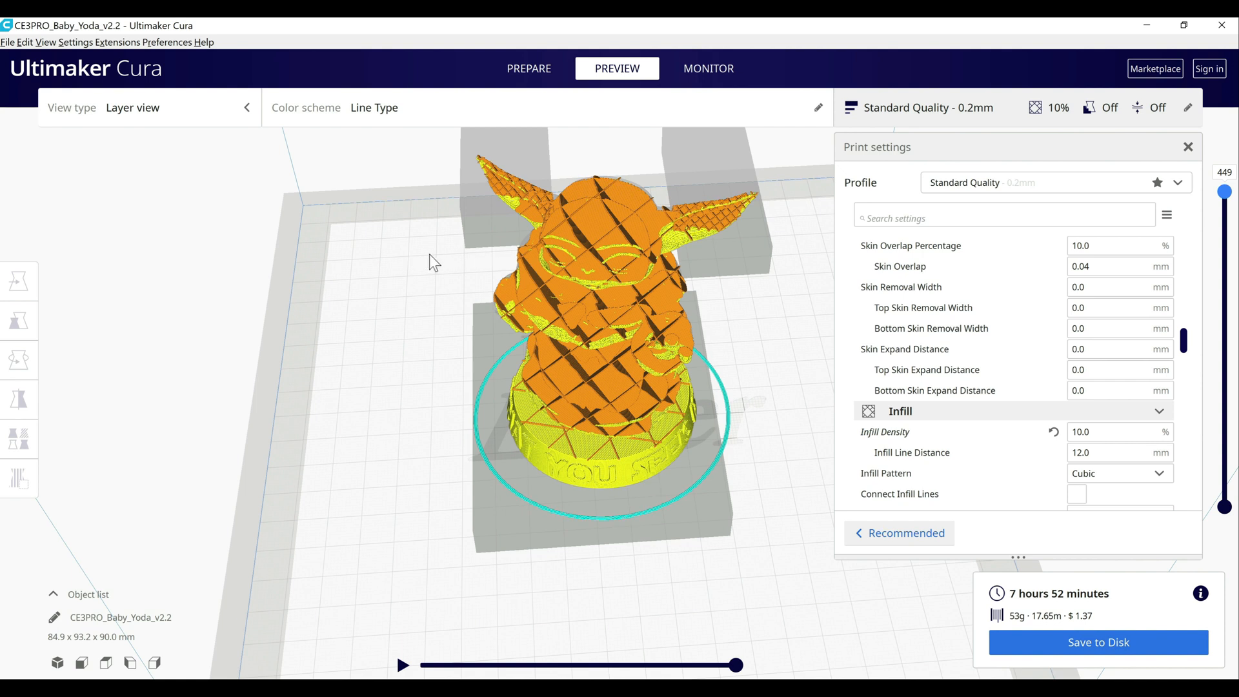
pyautogui.moveTo(452, 251)
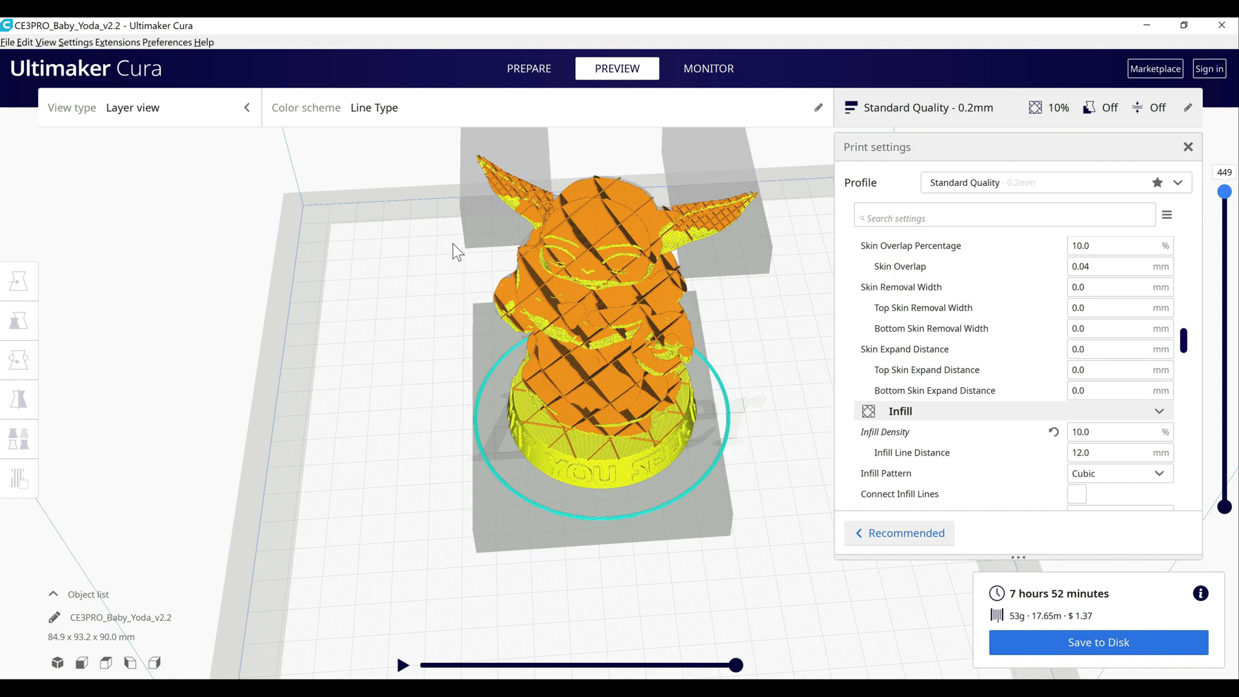
pyautogui.moveTo(448, 261)
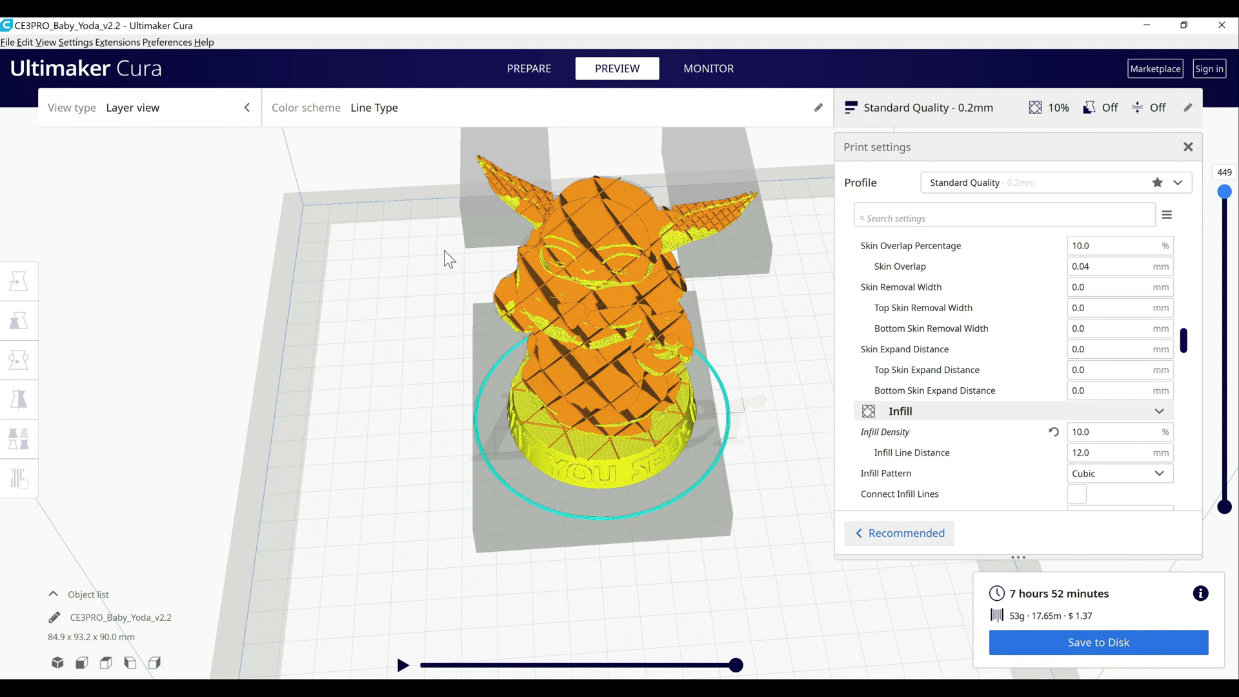
pyautogui.moveTo(447, 277)
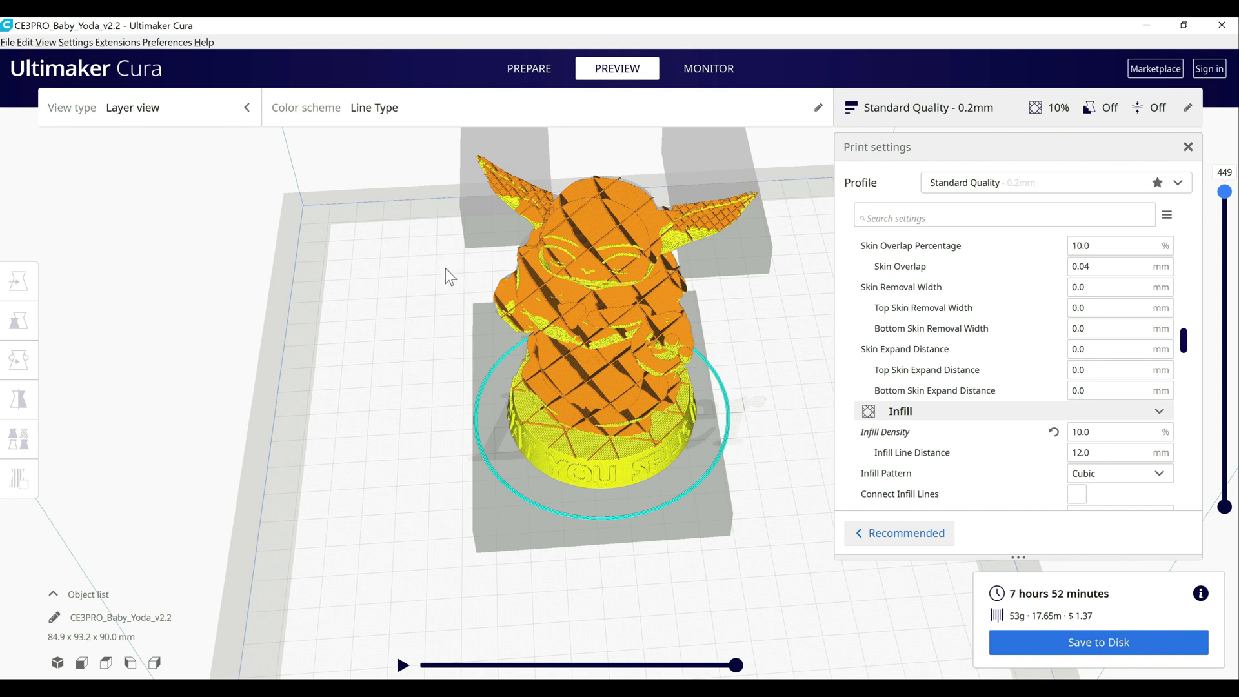
pyautogui.moveTo(589, 308)
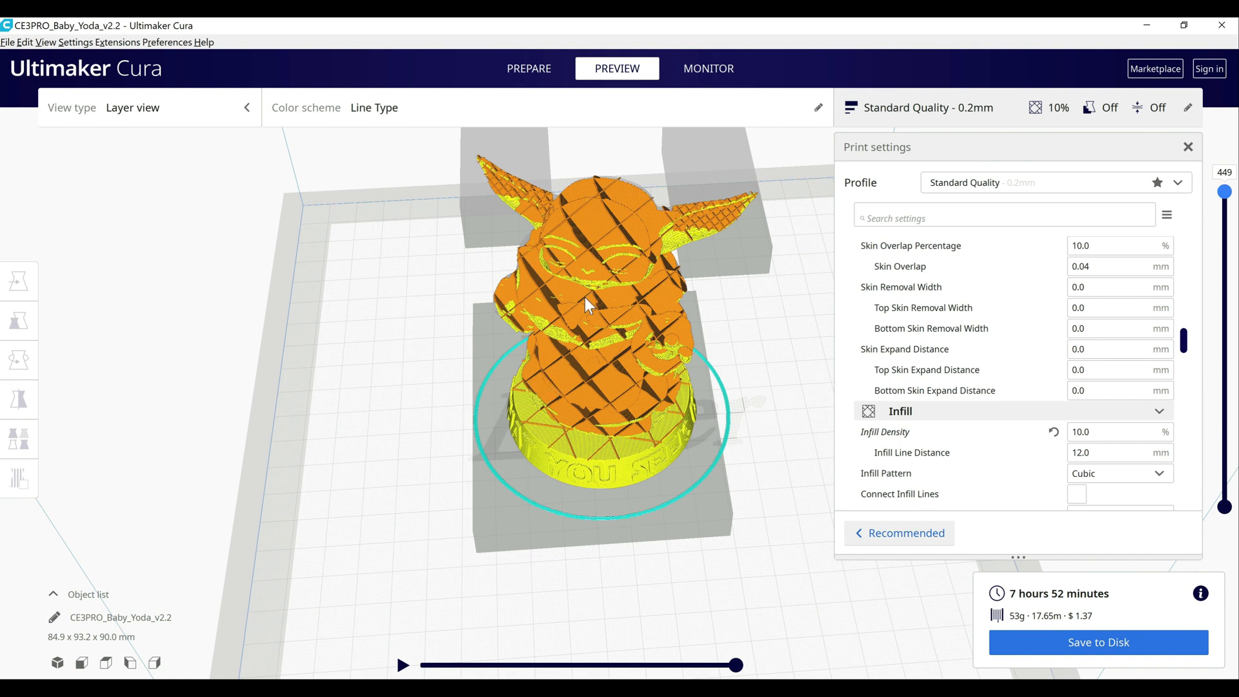
pyautogui.moveTo(389, 375)
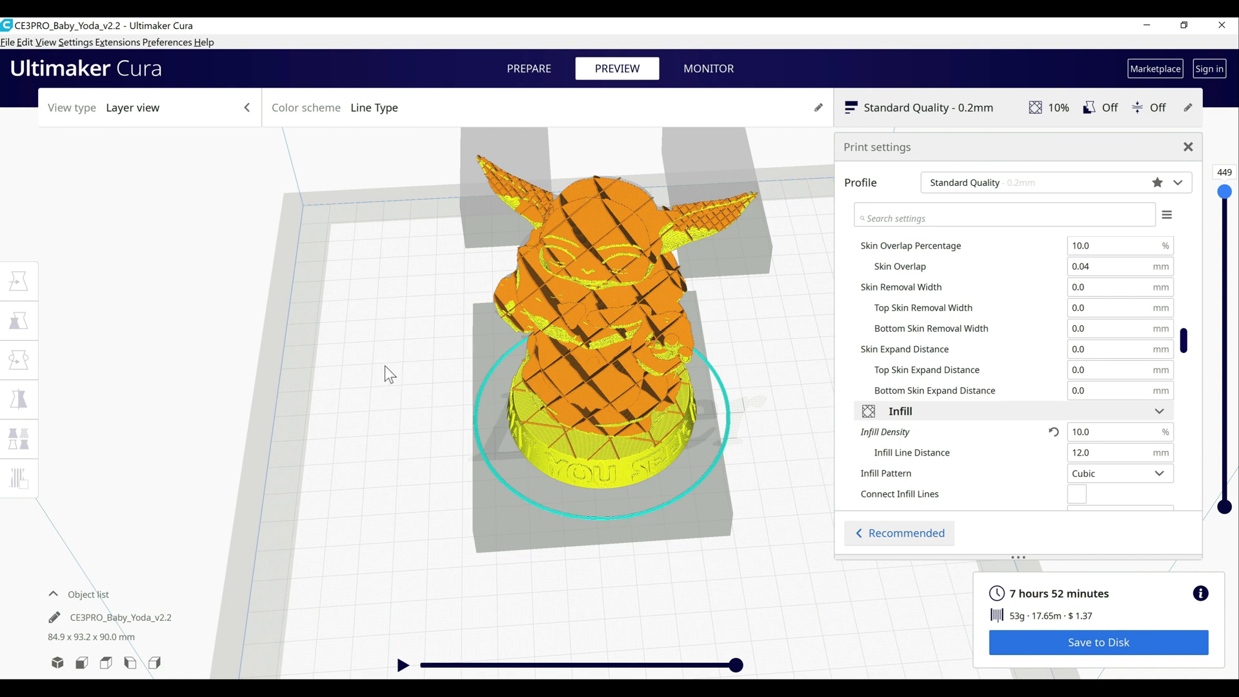
pyautogui.moveTo(803, 437)
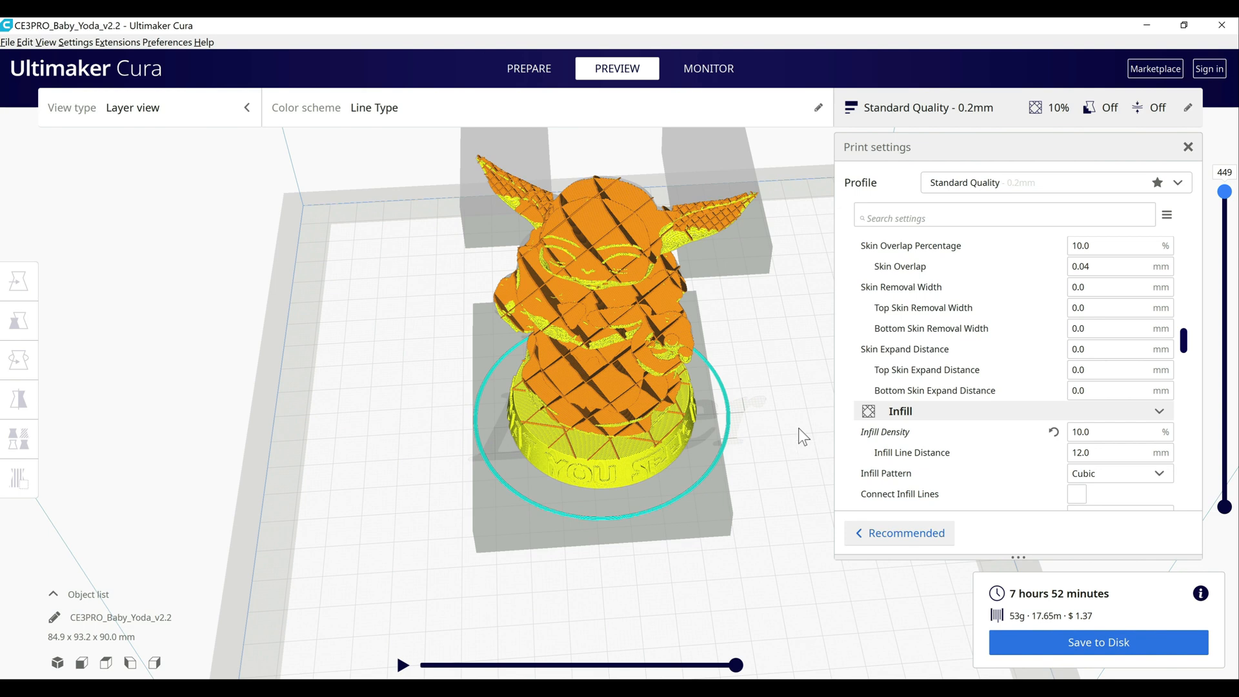
pyautogui.moveTo(692, 379)
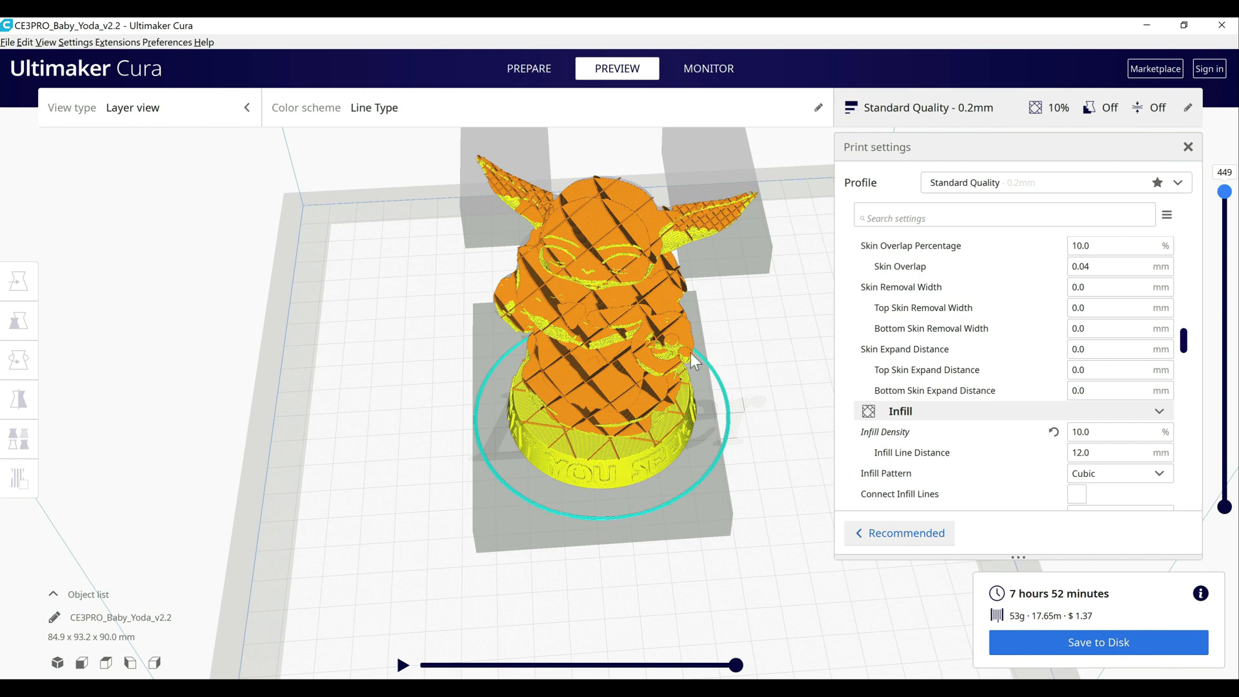